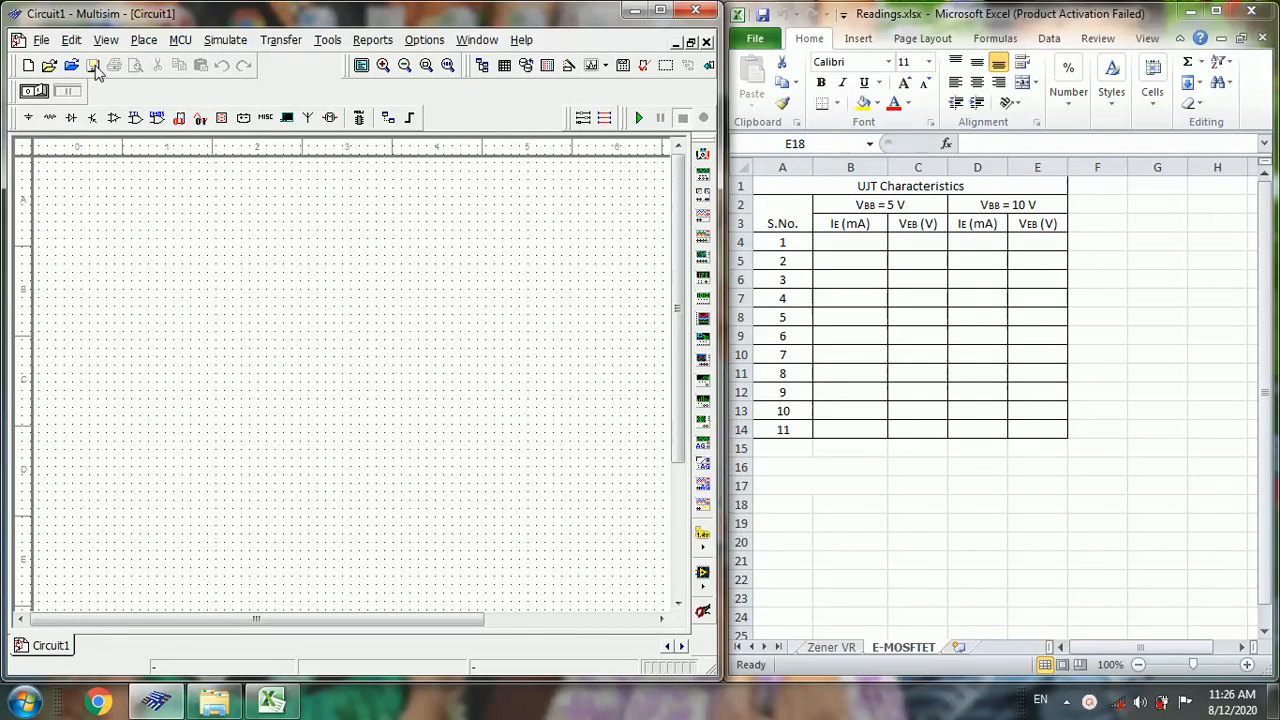
- Place two DC power sources, V1 and V2, and select a ground symbol for placement
left_click(144, 39)
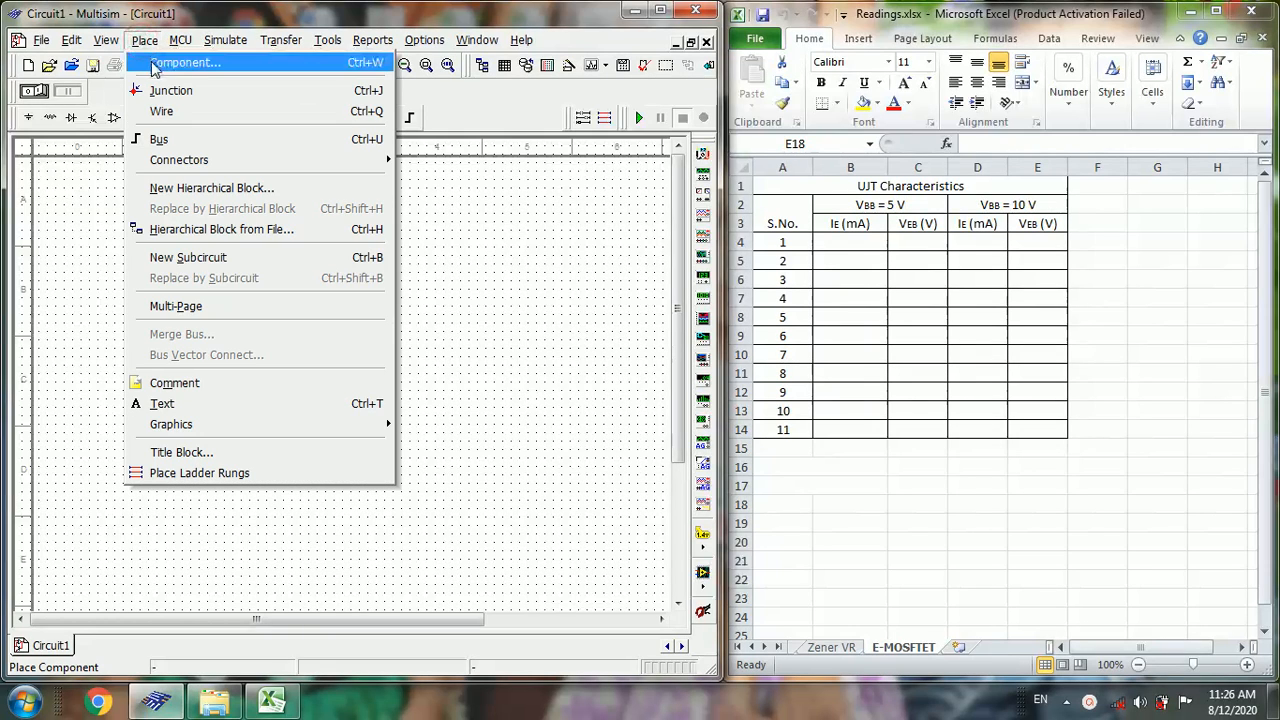
left_click(184, 62)
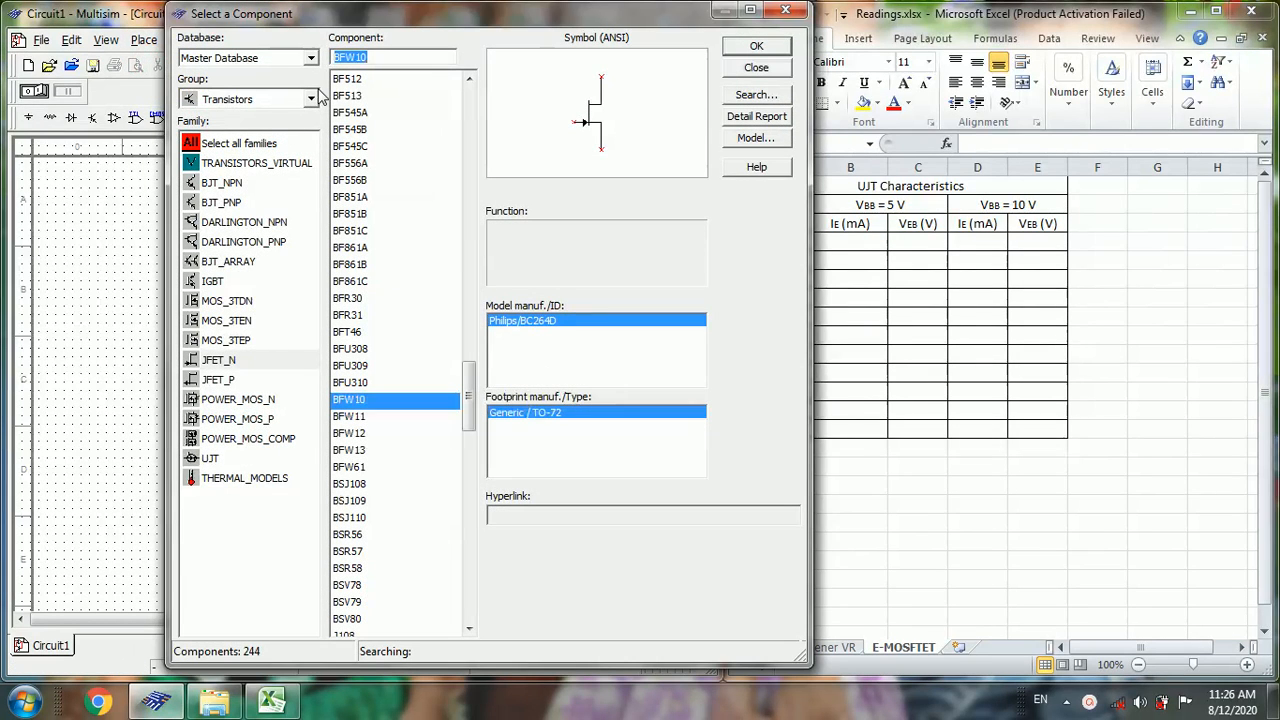
left_click(310, 98)
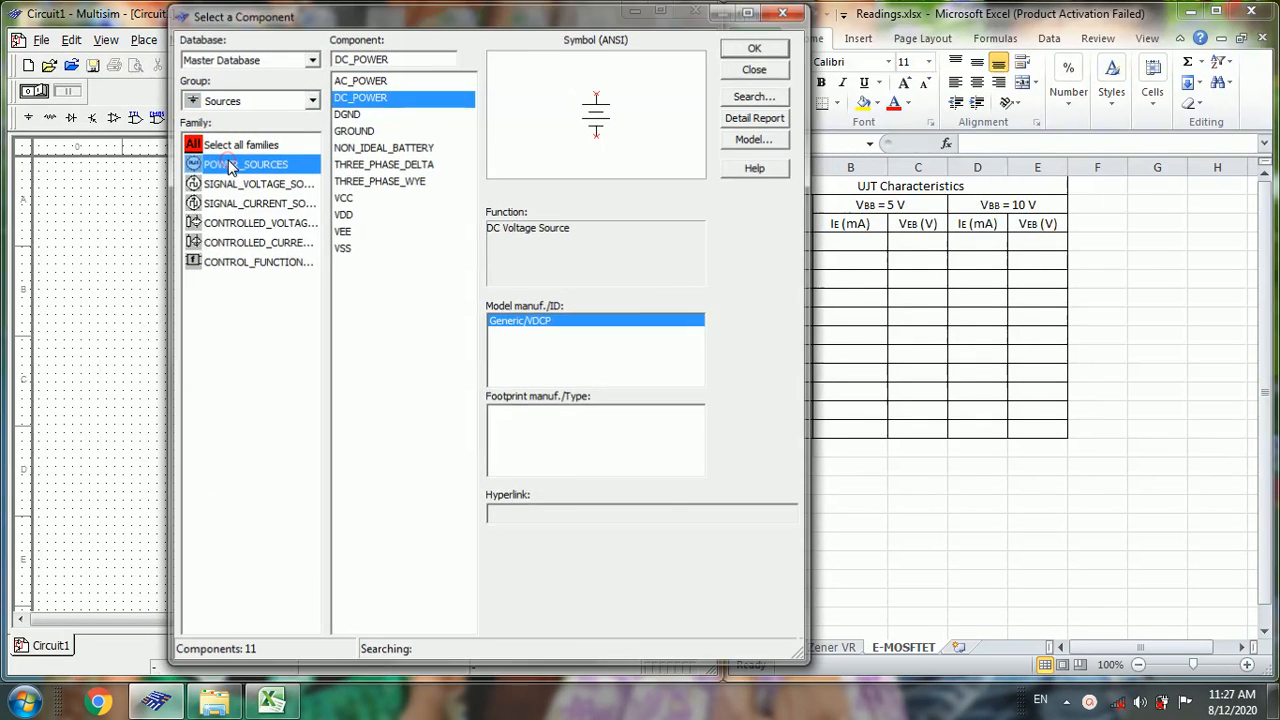
left_click(754, 48)
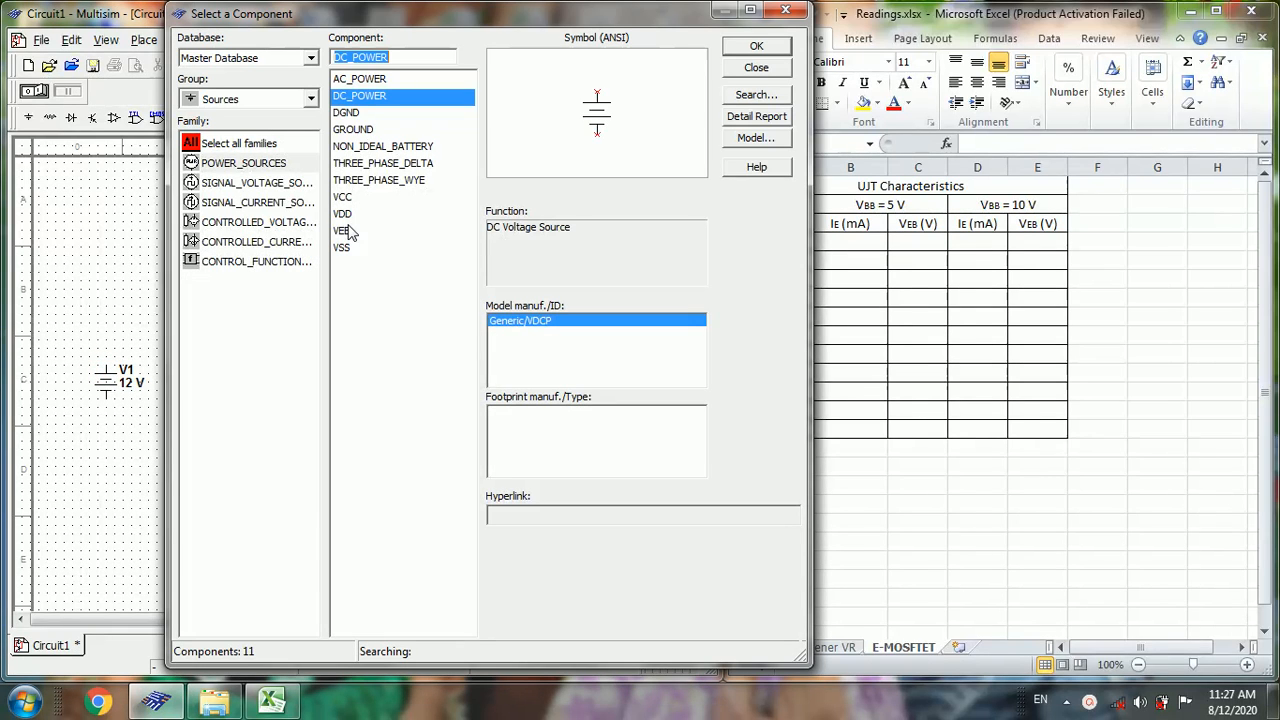
left_click(756, 67)
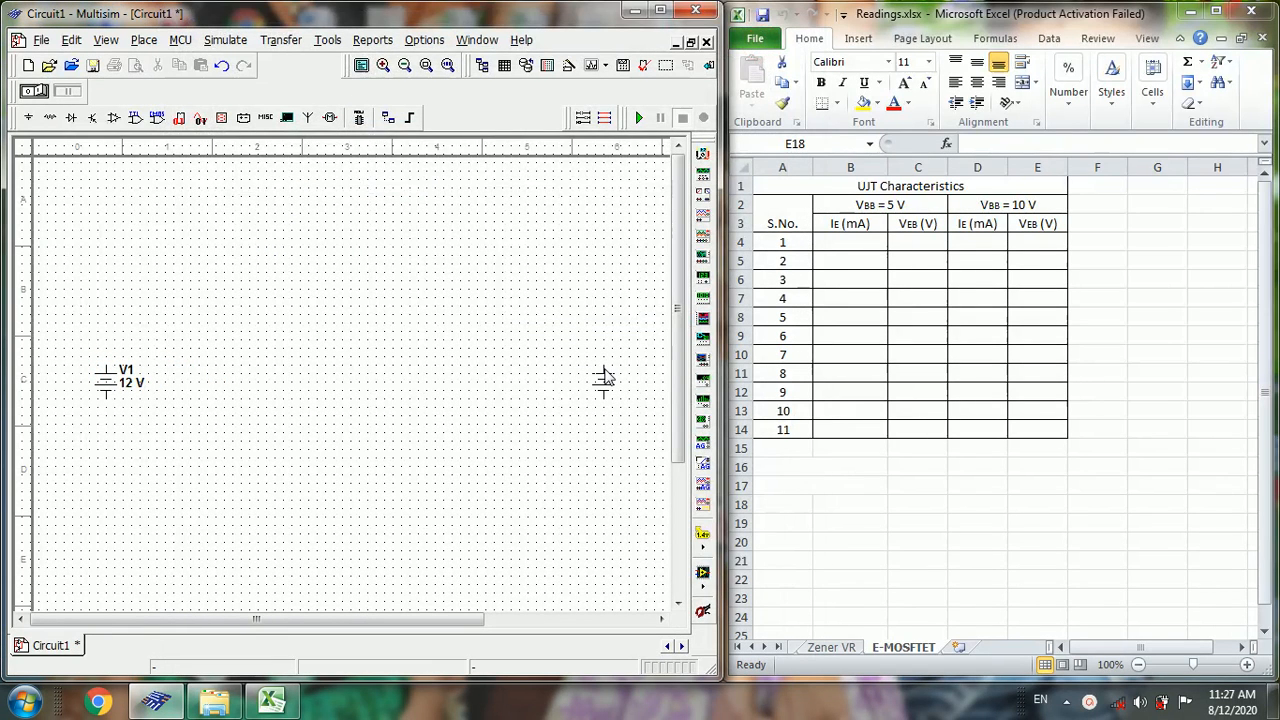
mouse_move(628, 378)
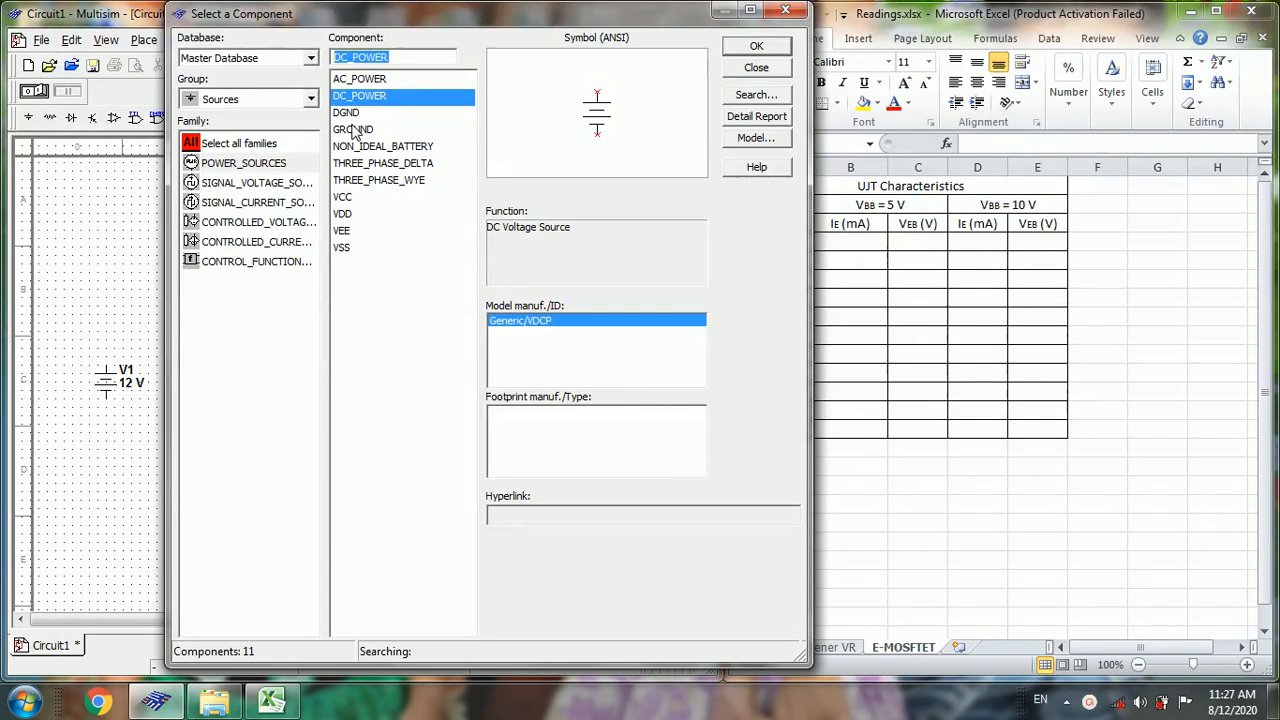
left_click(354, 131)
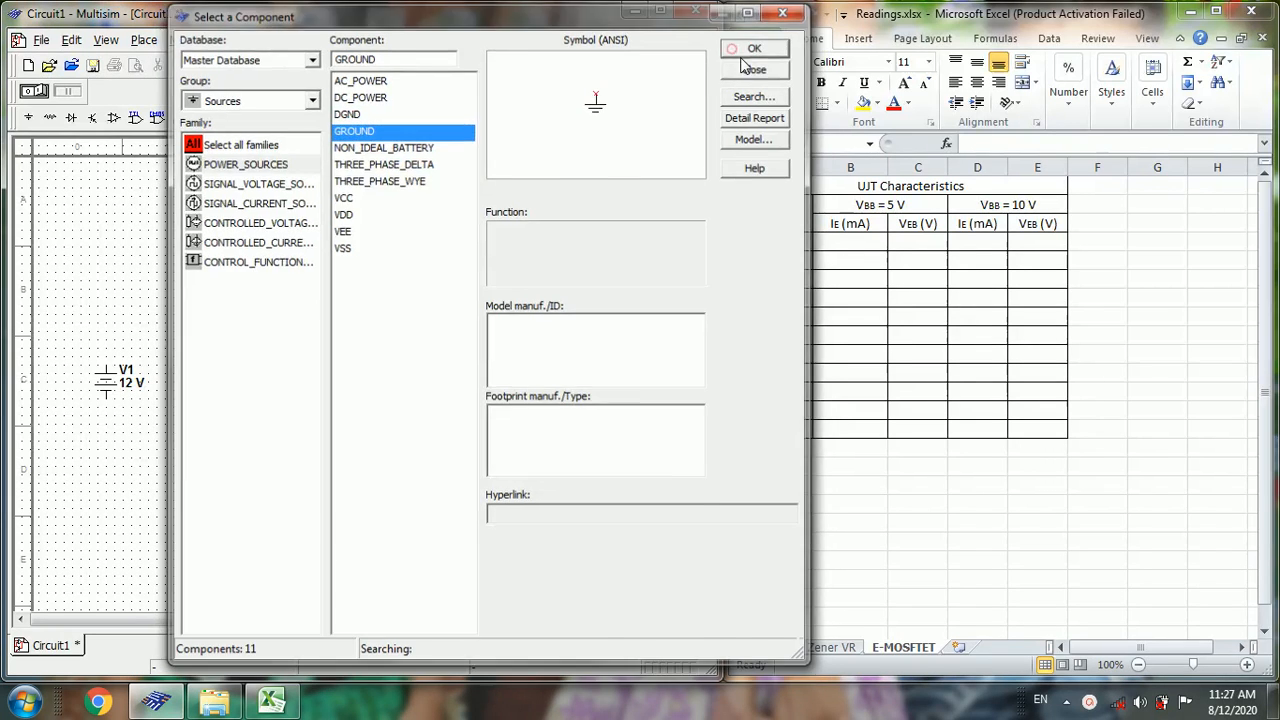
left_click(754, 48)
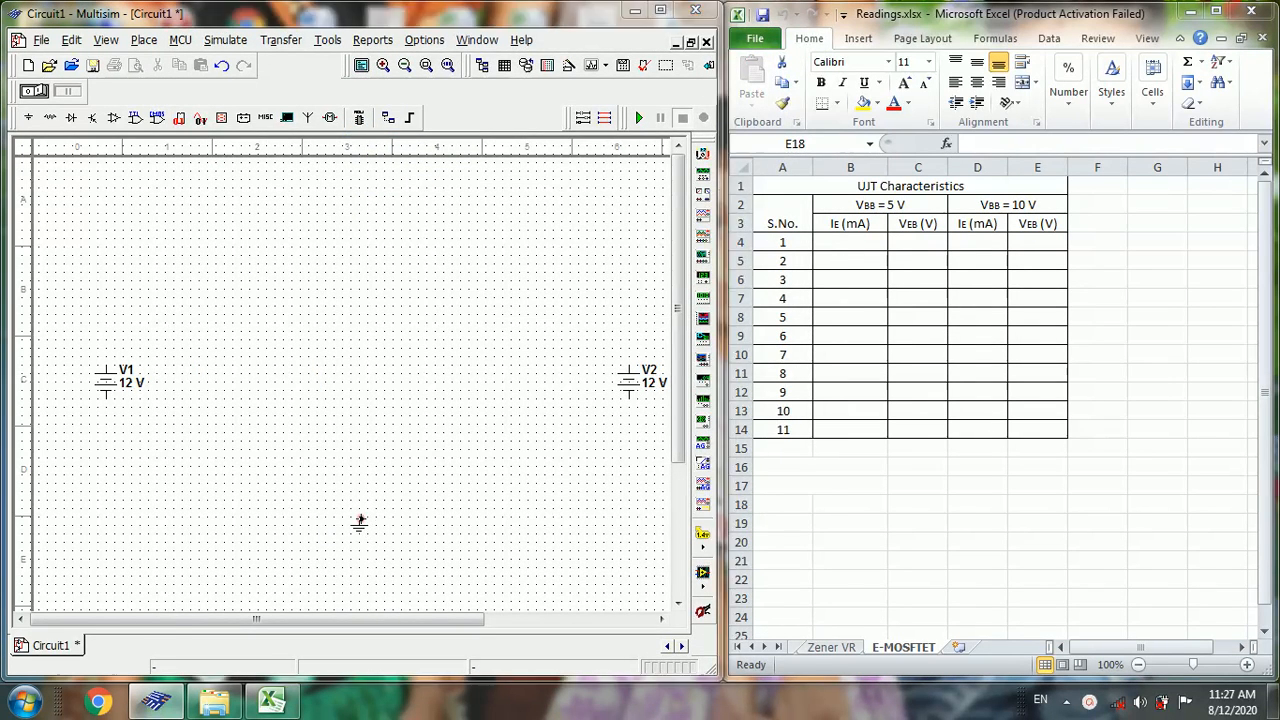
- Drop the ground, place a 1 kΩ resistor, and select the 100 Ω resistor value
left_click(28, 117)
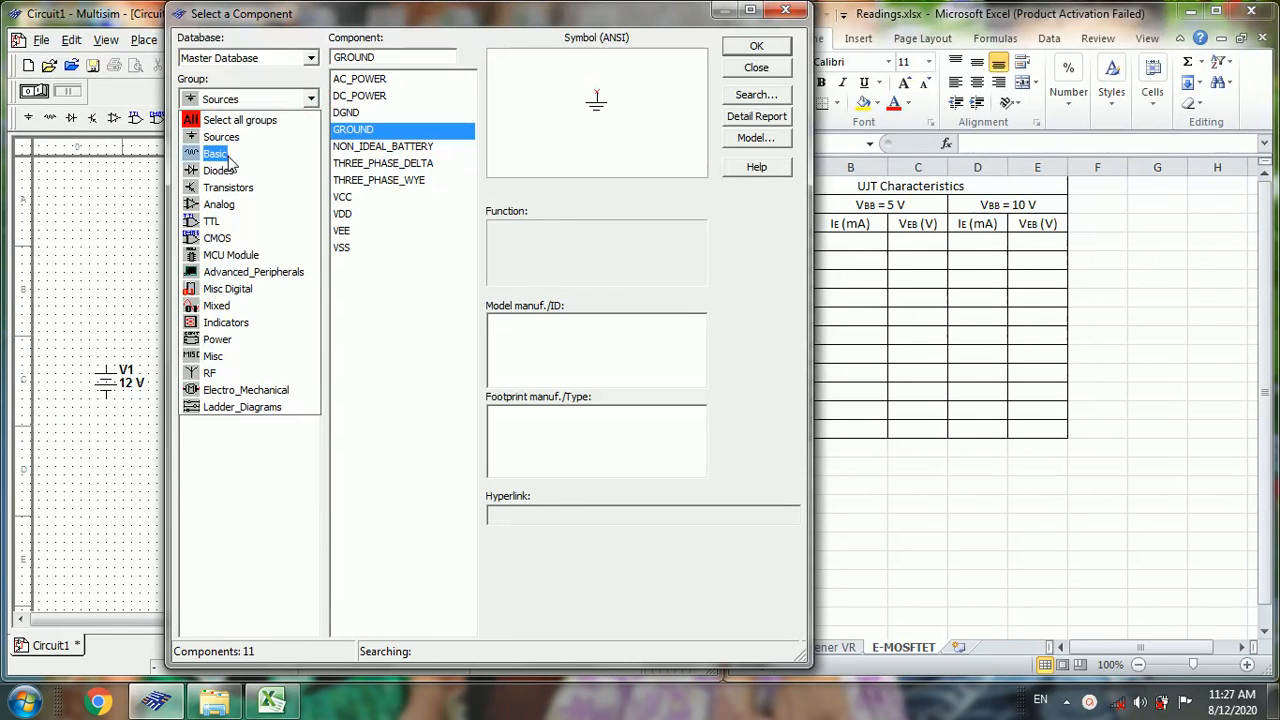
left_click(216, 153)
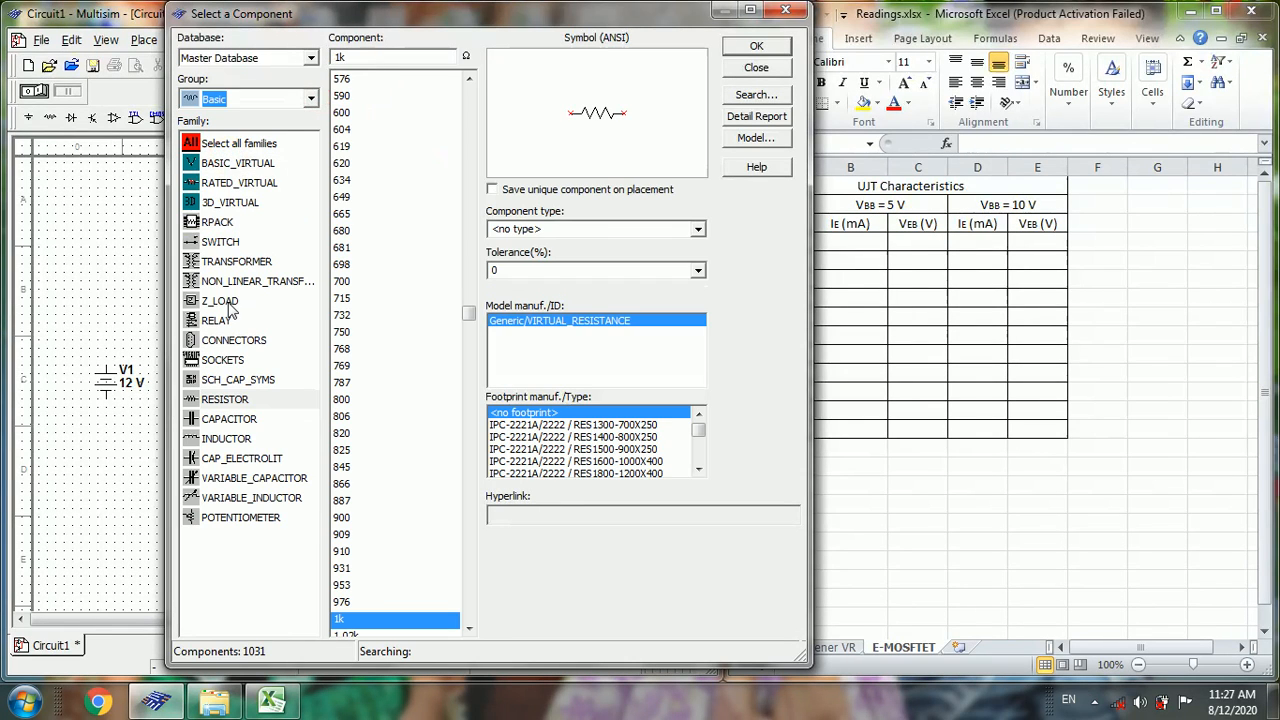
left_click(224, 399)
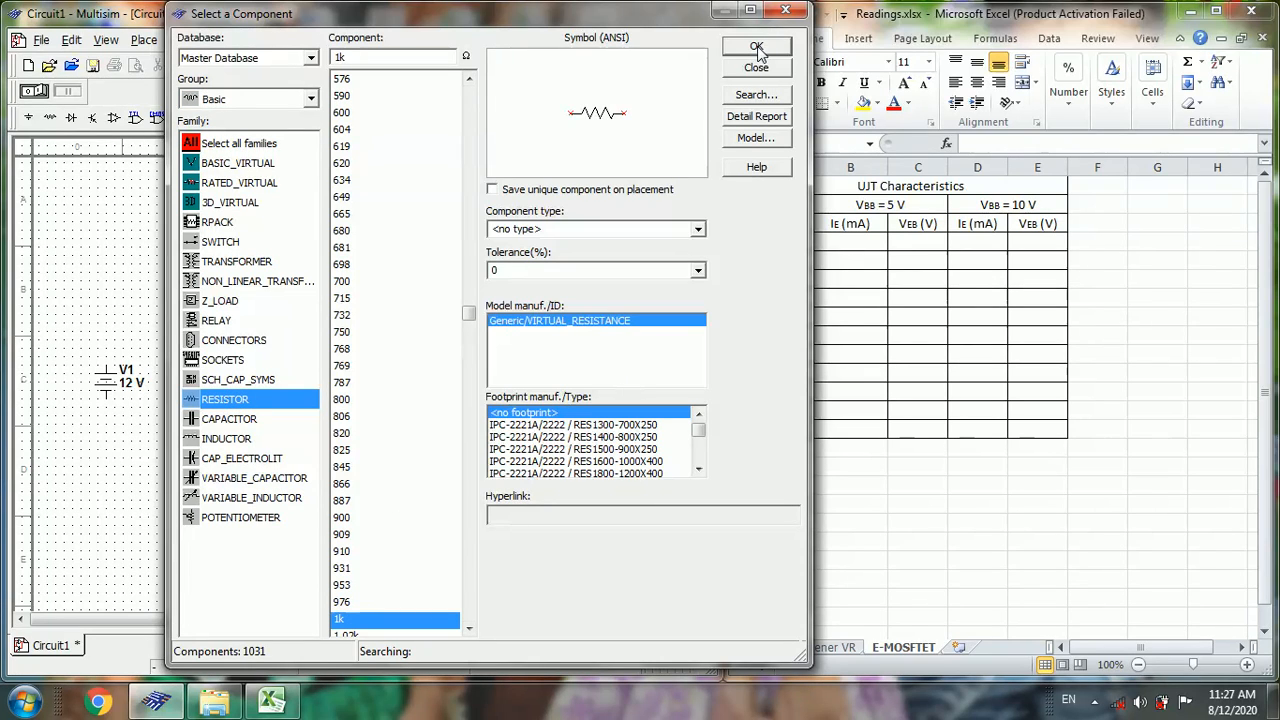
left_click(756, 50)
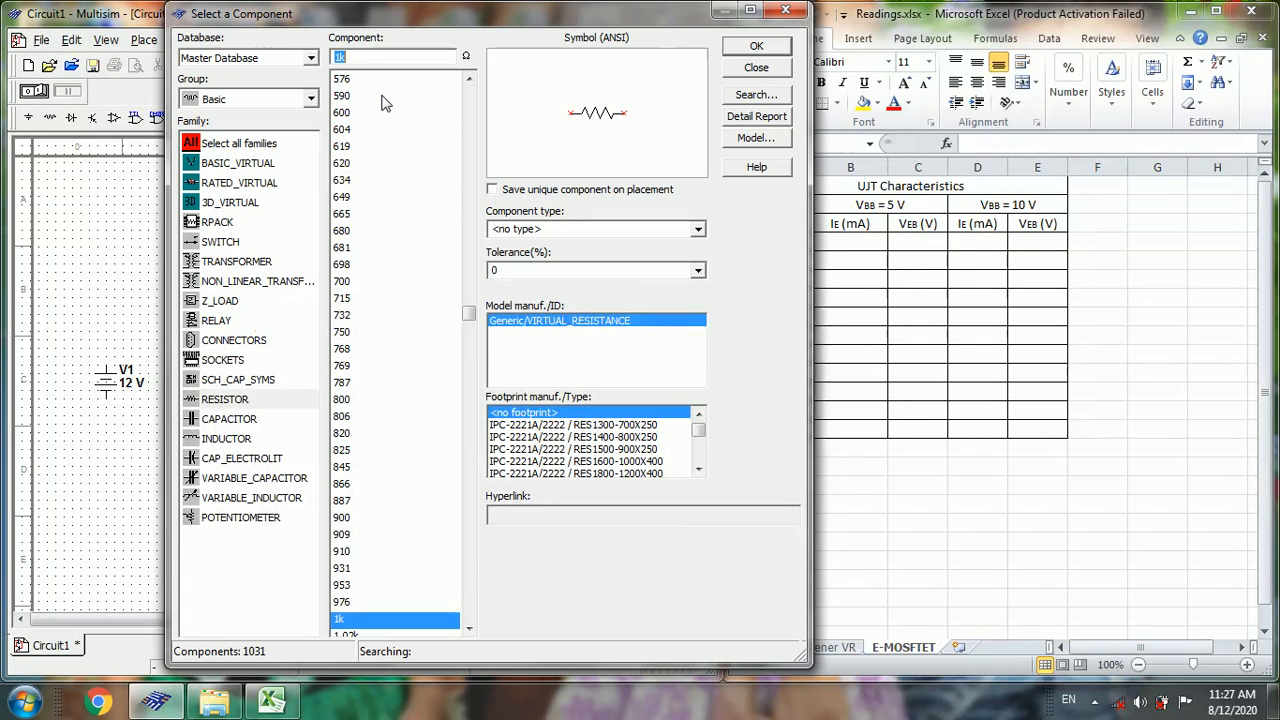
type("100")
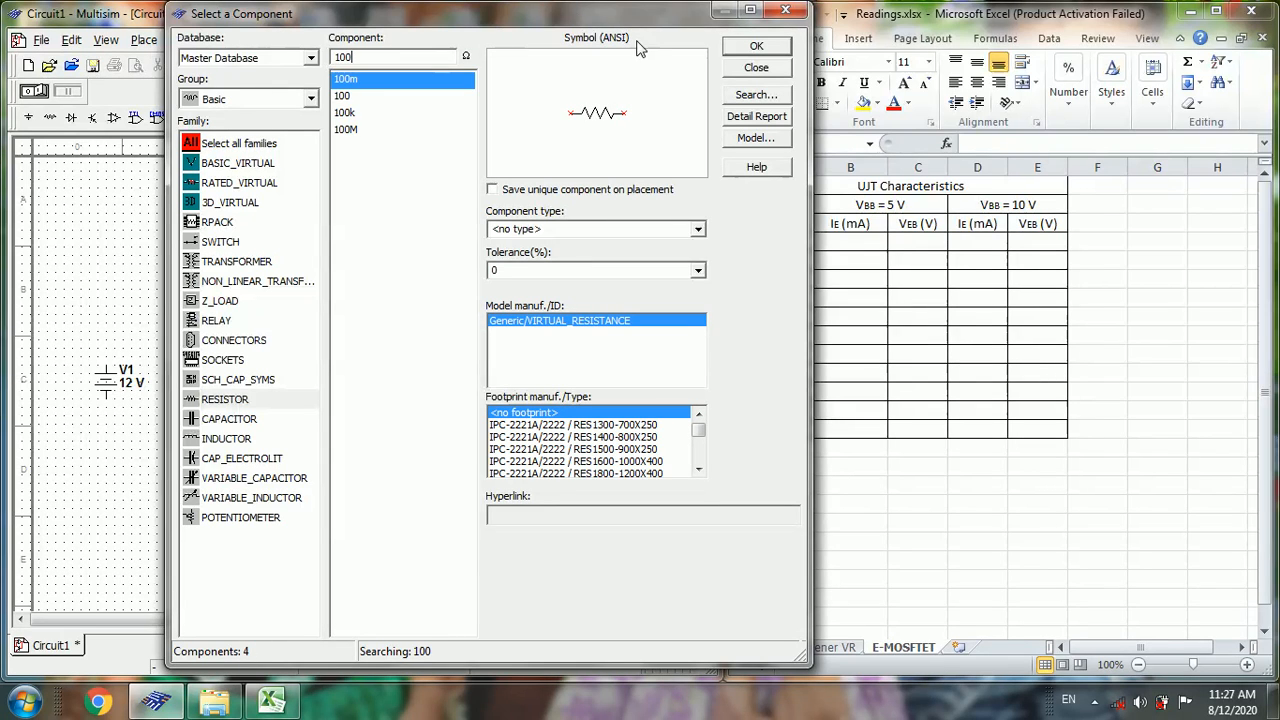
left_click(344, 95)
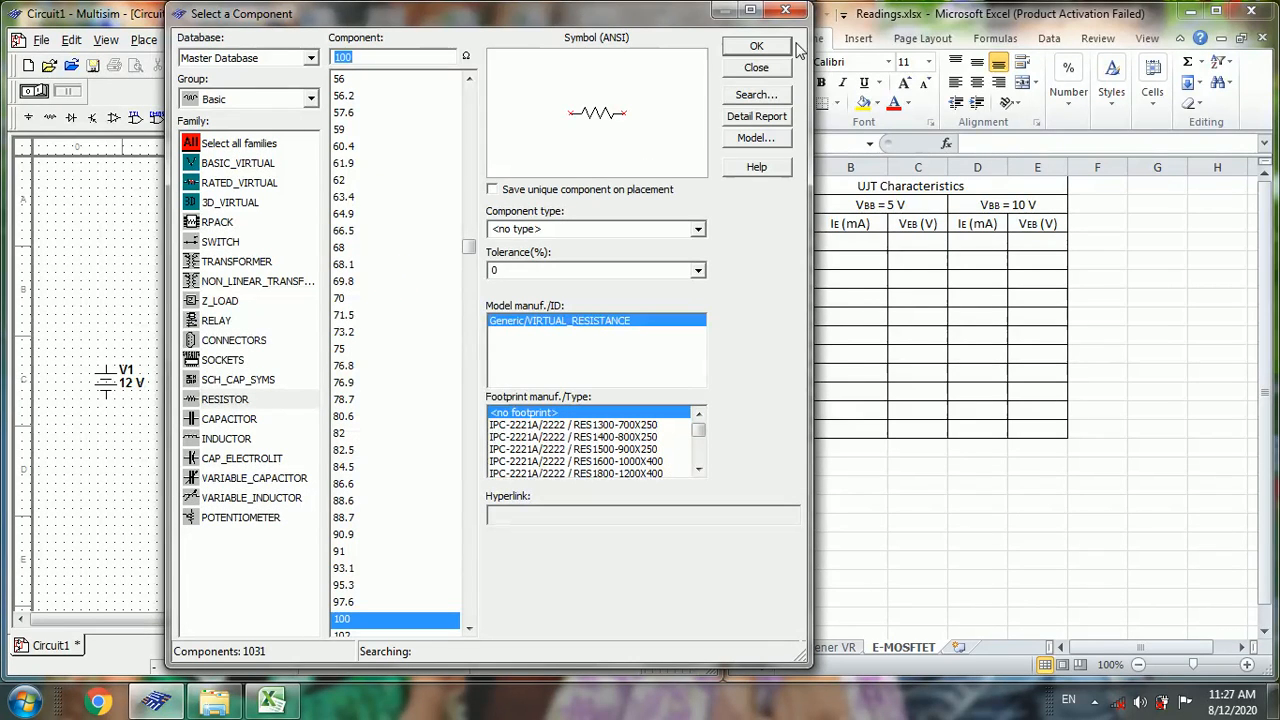
- Place the 100 Ω resistor, browse the UJT family, and place a vertical voltmeter
left_click(756, 46)
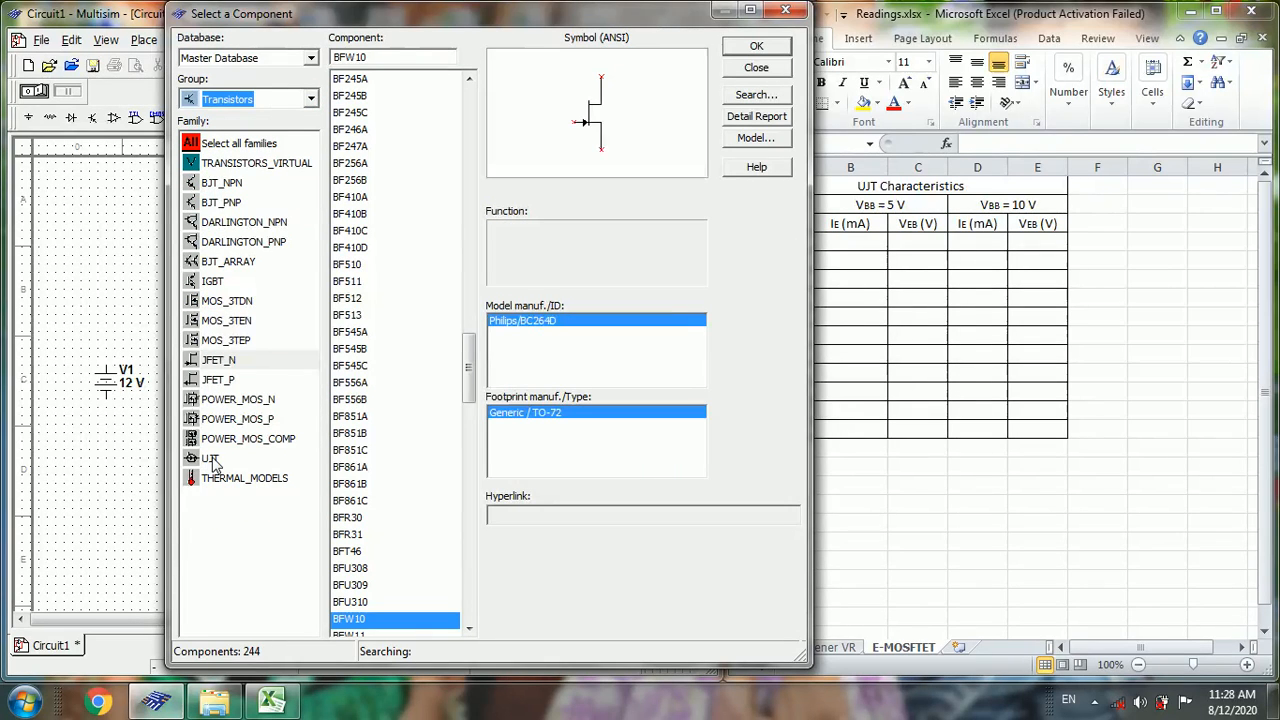
left_click(210, 458)
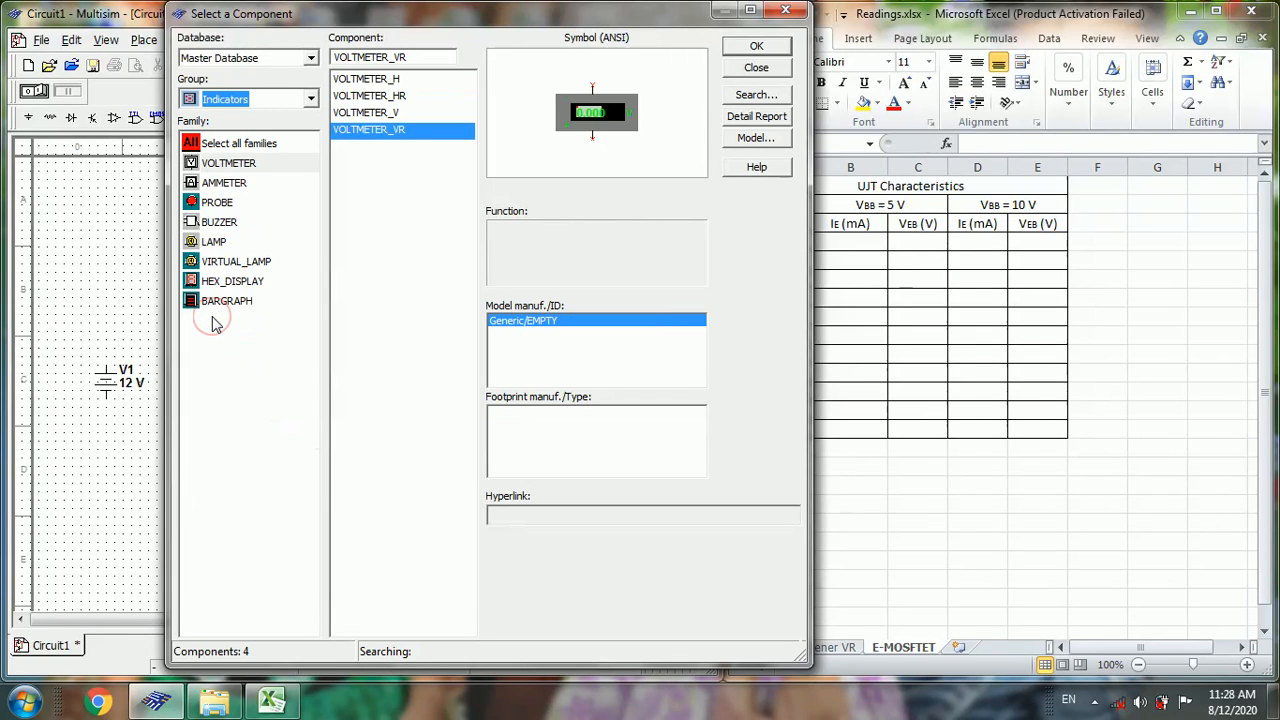
left_click(366, 112)
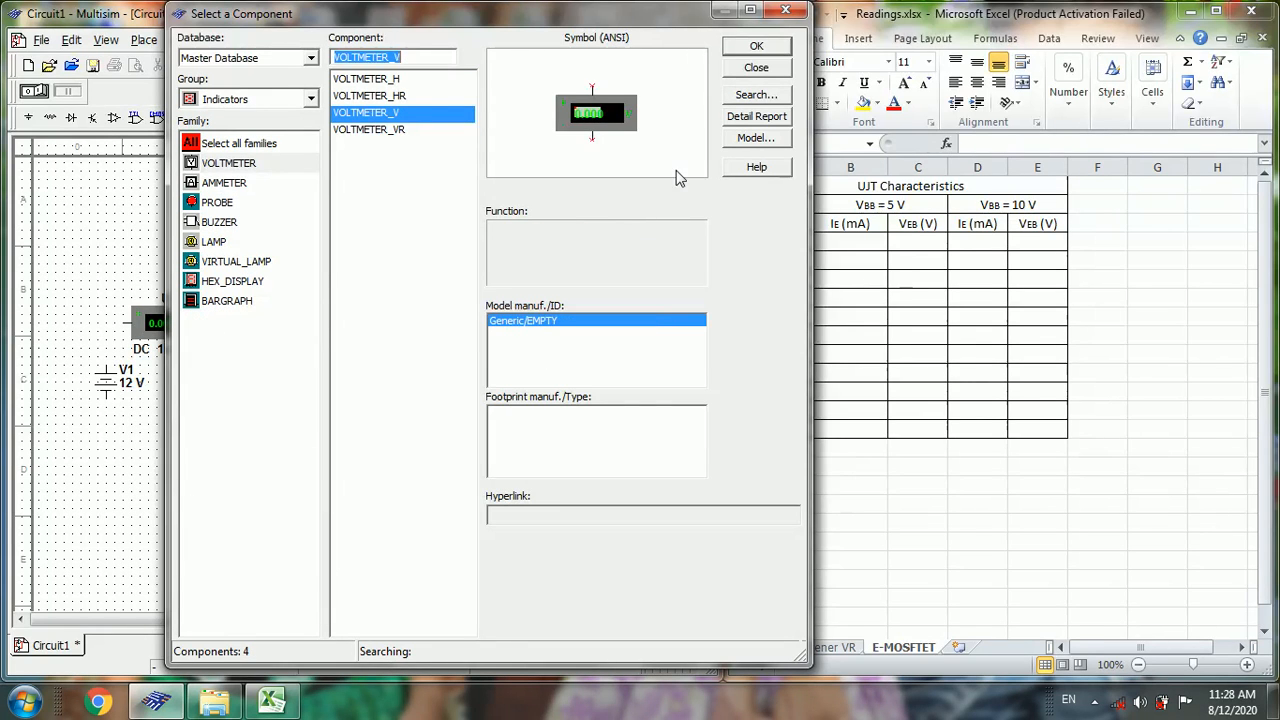
left_click(756, 46)
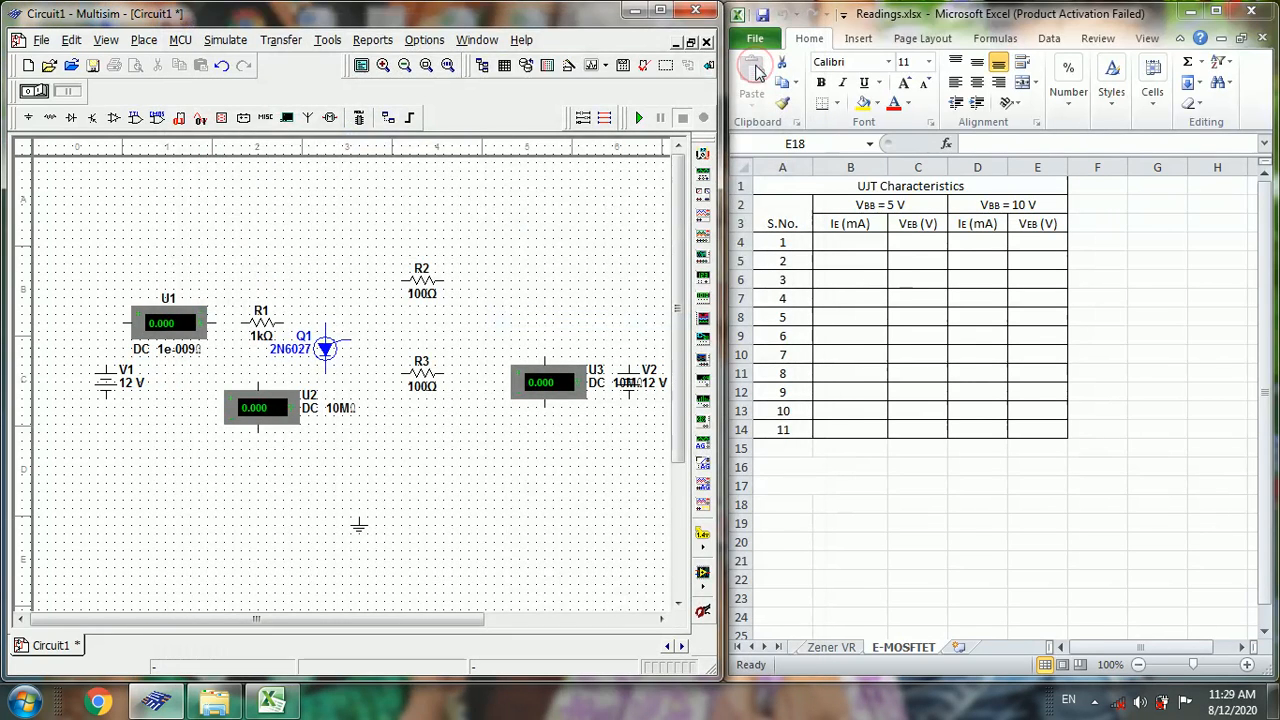
mouse_move(192, 401)
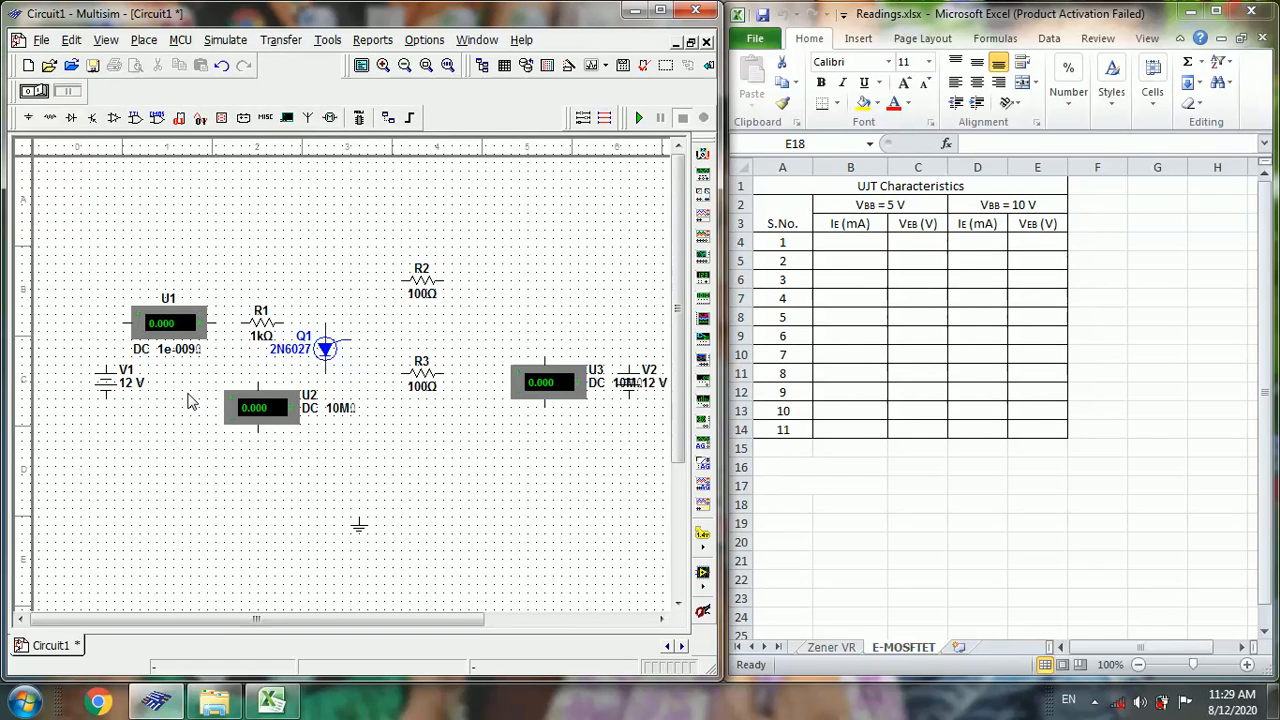
- Wire V1, U1, R1, Q1, U2, R2, R3, U3, V2 and ground into one circuit
left_click(325, 348)
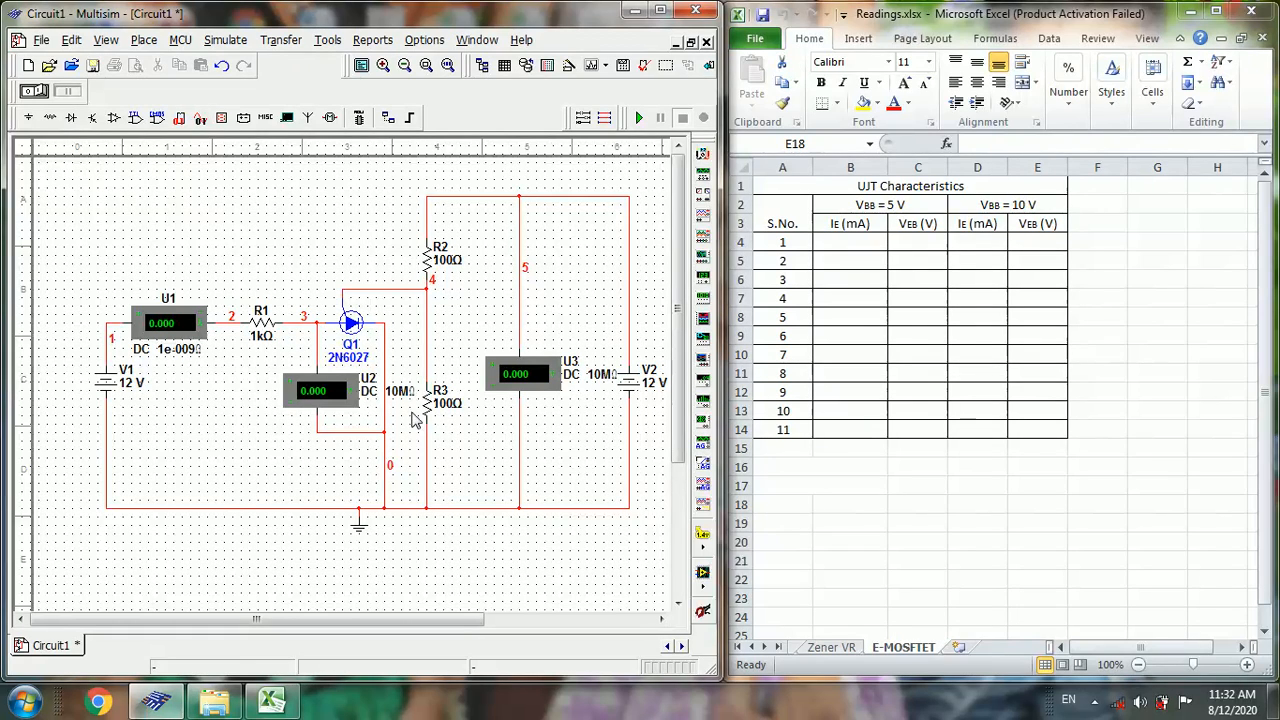
mouse_move(513, 289)
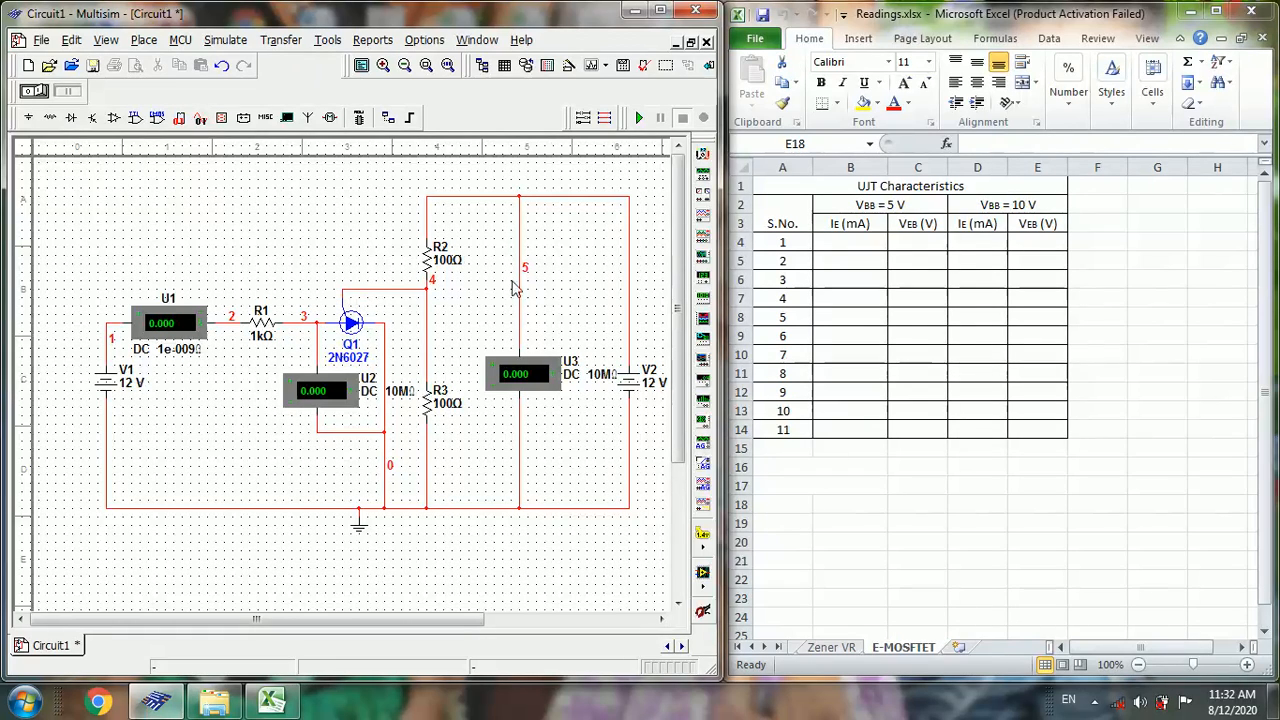
mouse_move(588, 393)
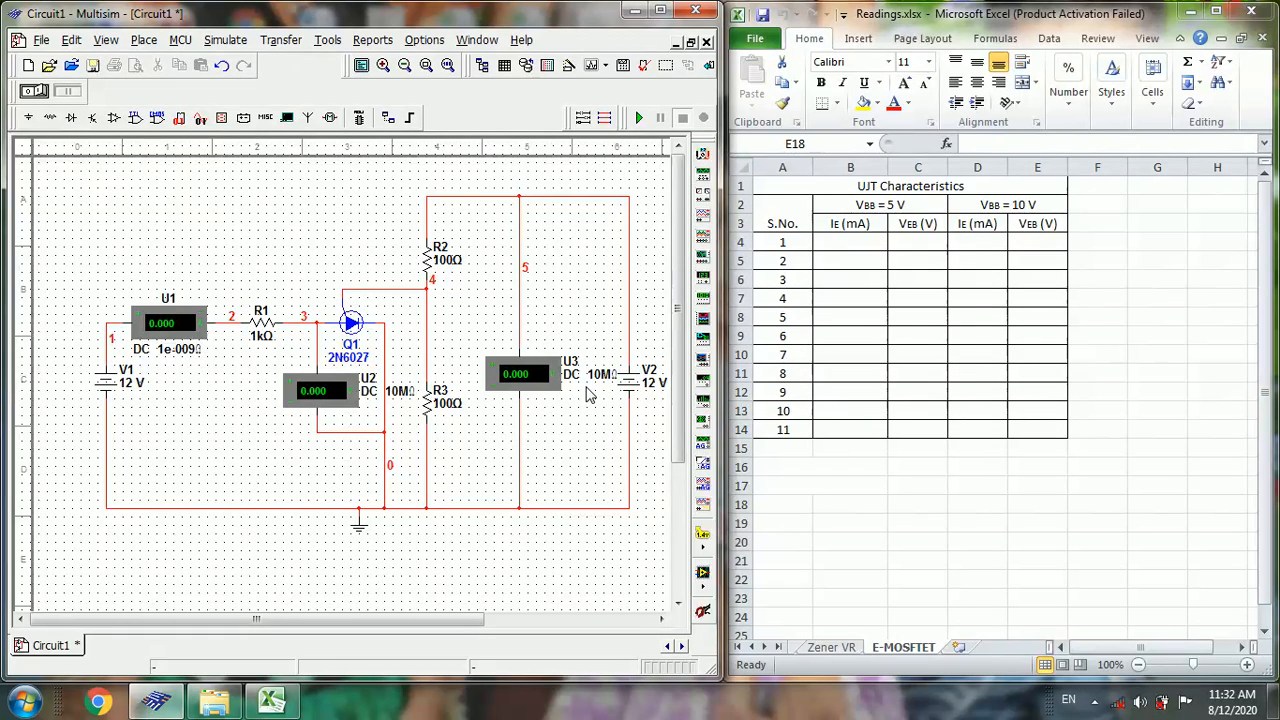
mouse_move(303, 403)
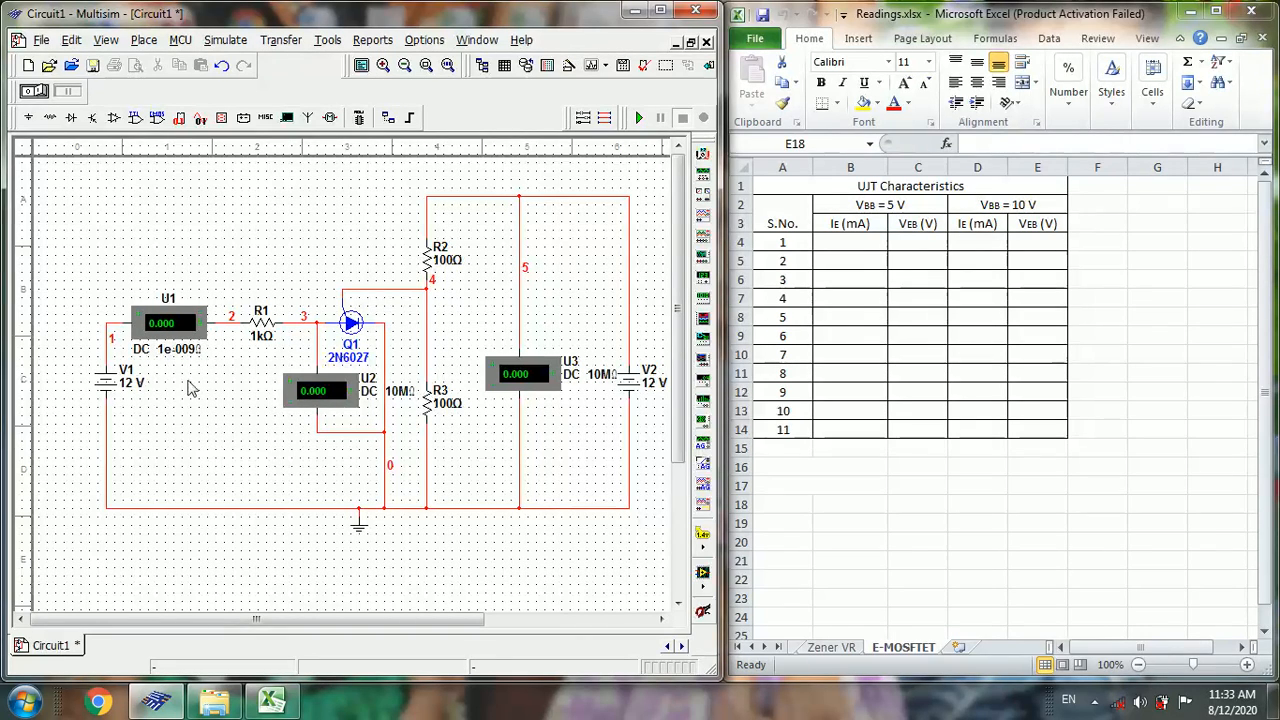
mouse_move(358, 338)
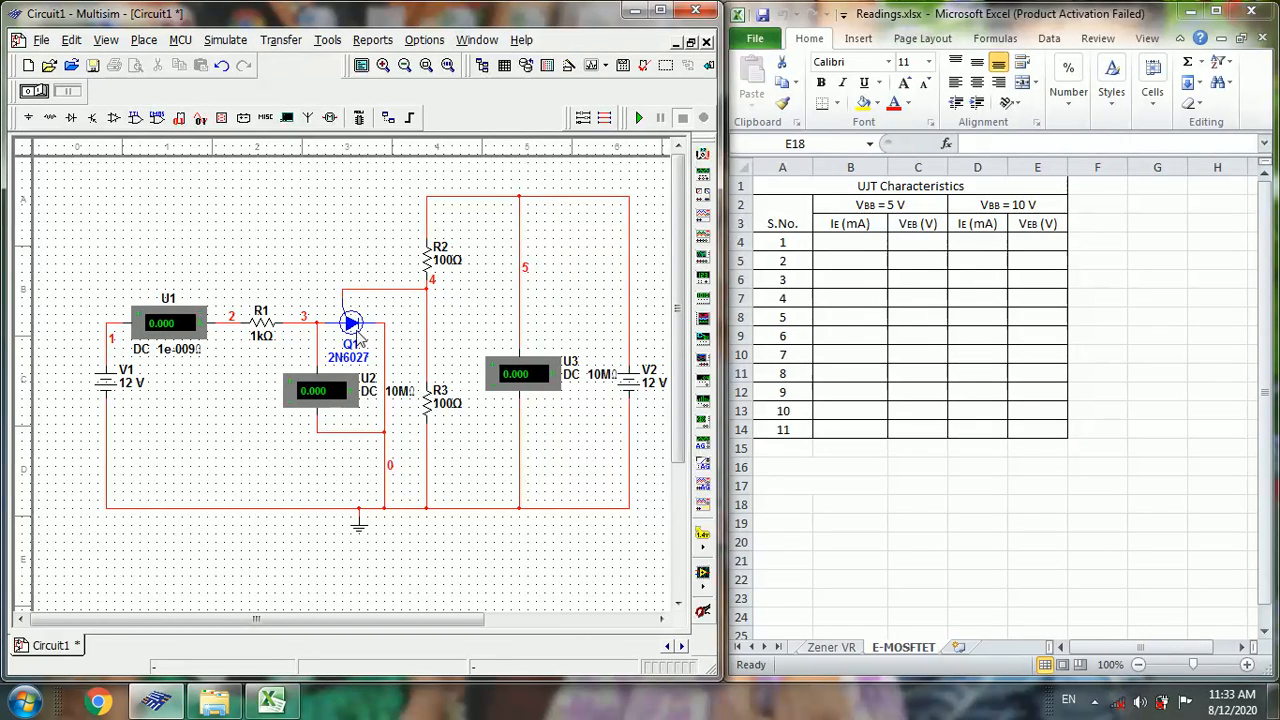
mouse_move(284, 364)
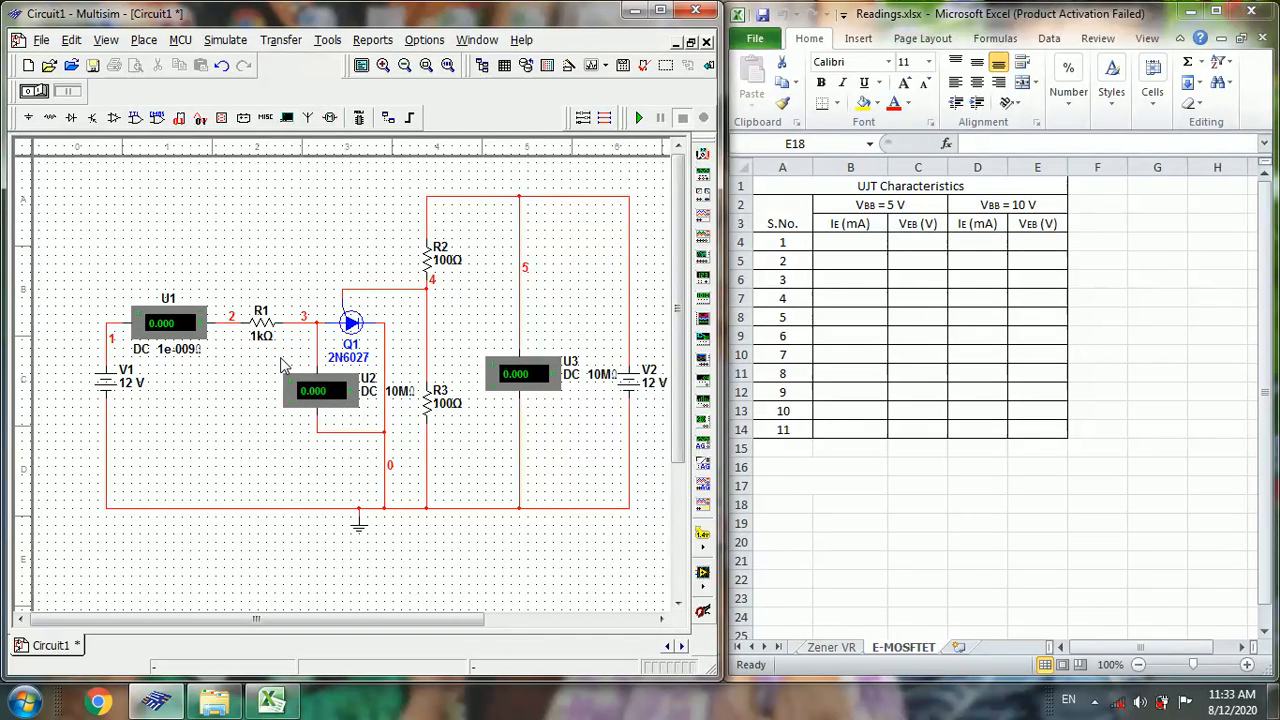
mouse_move(210, 383)
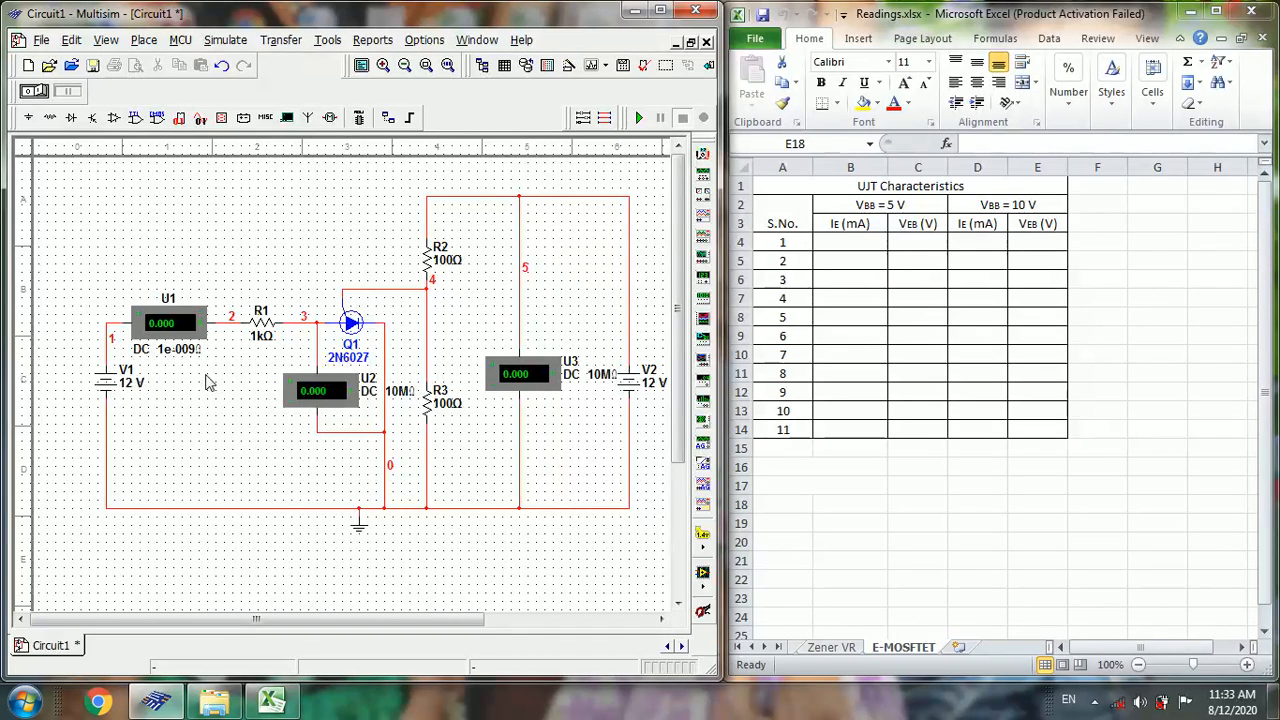
mouse_move(513, 387)
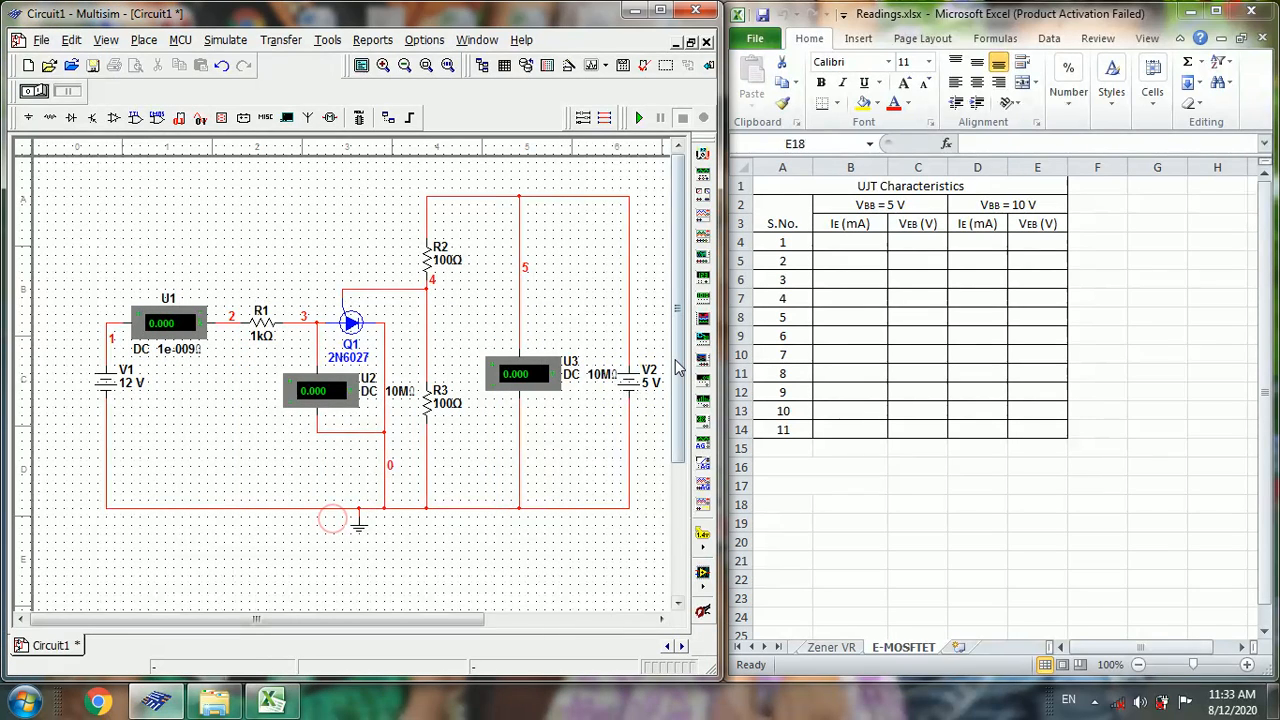
- Relabel the second source's RefDes as Vbb
double_click(648, 378)
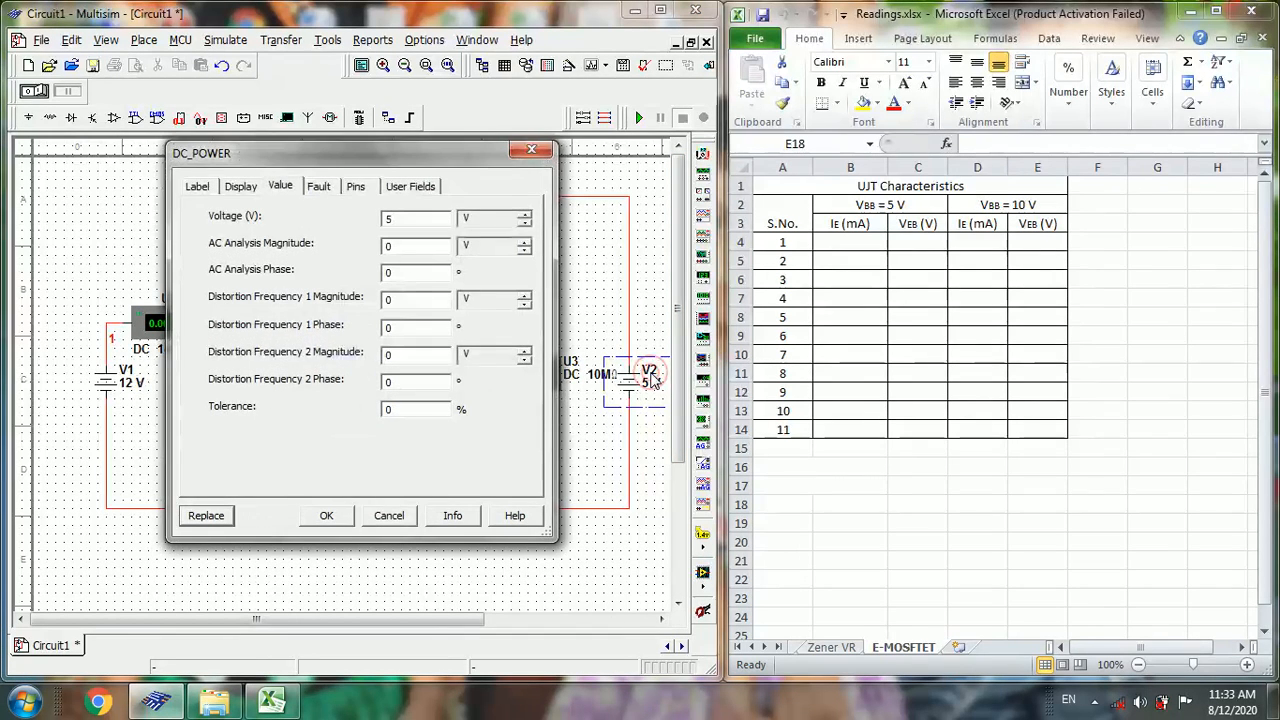
left_click(197, 186)
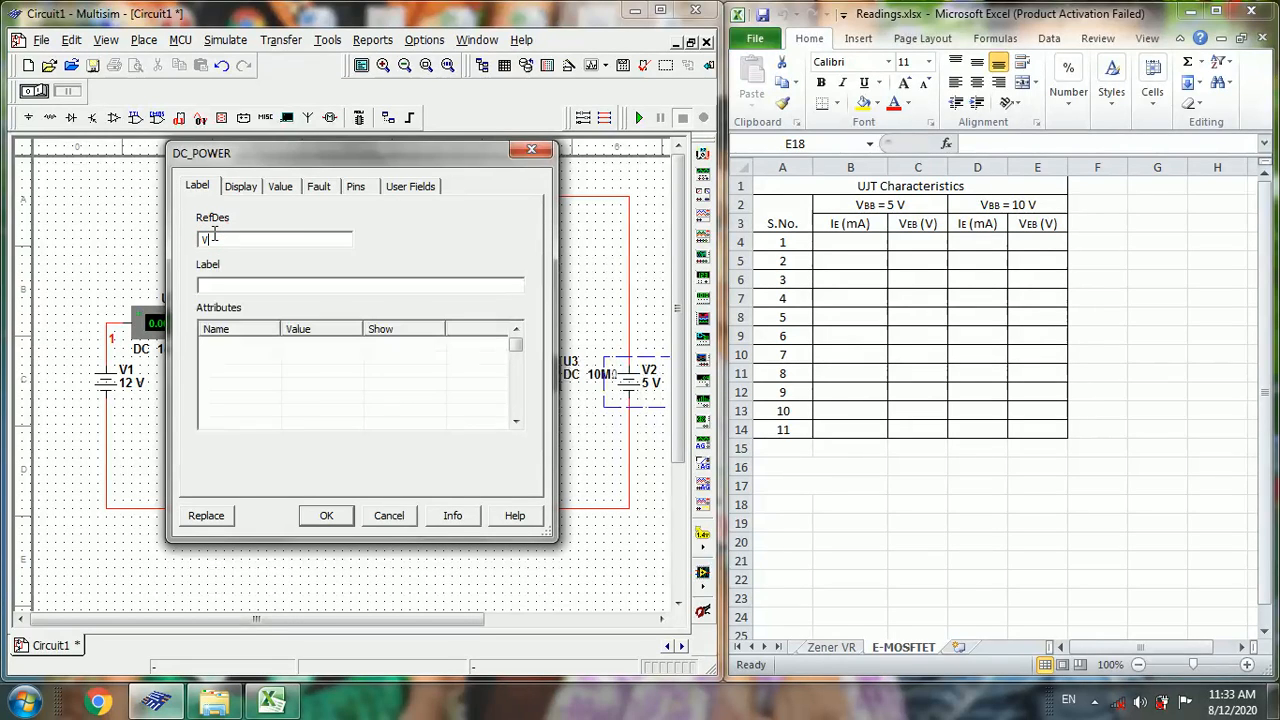
type("bb")
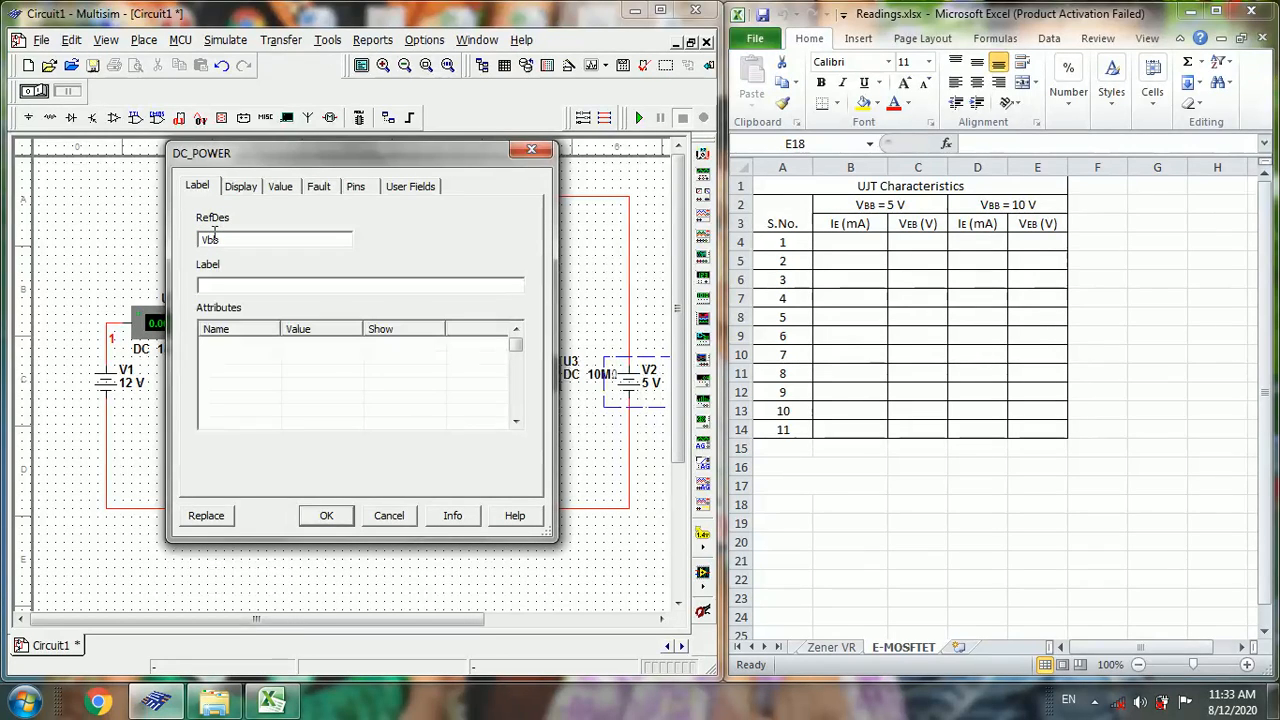
left_click(326, 515)
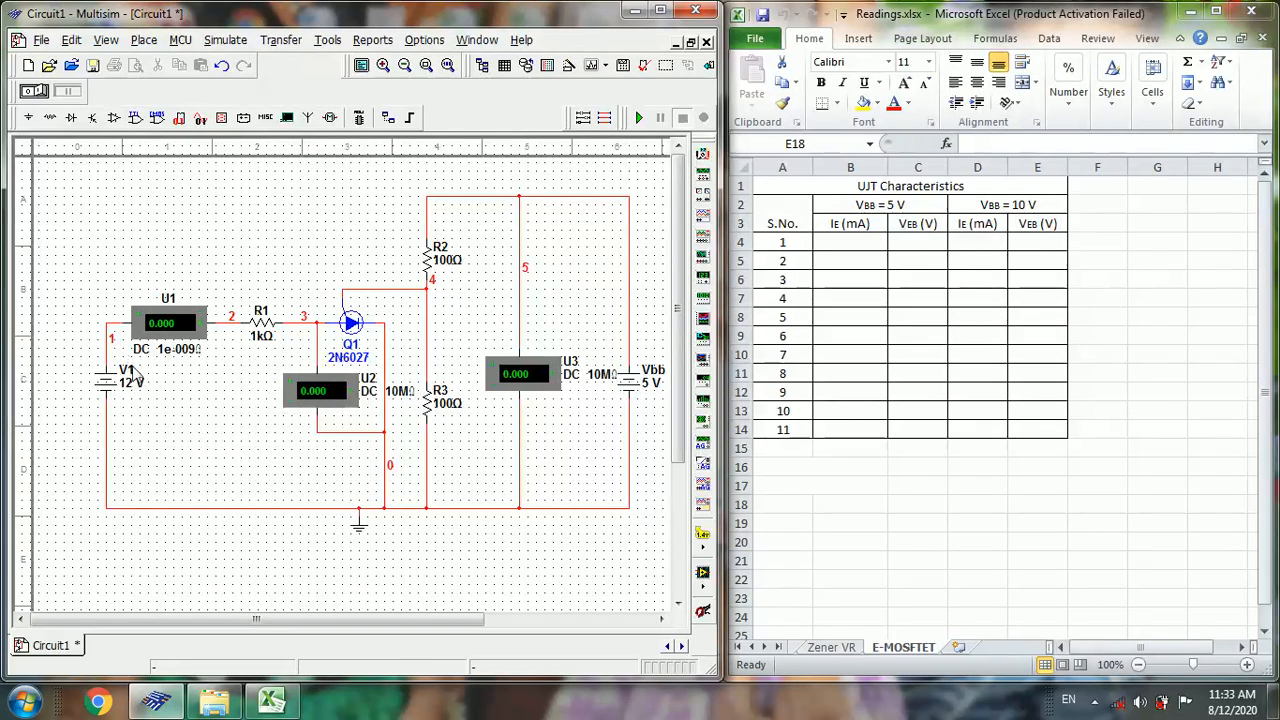
- Relabel the 12 V source on the left as VEB
left_click(120, 382)
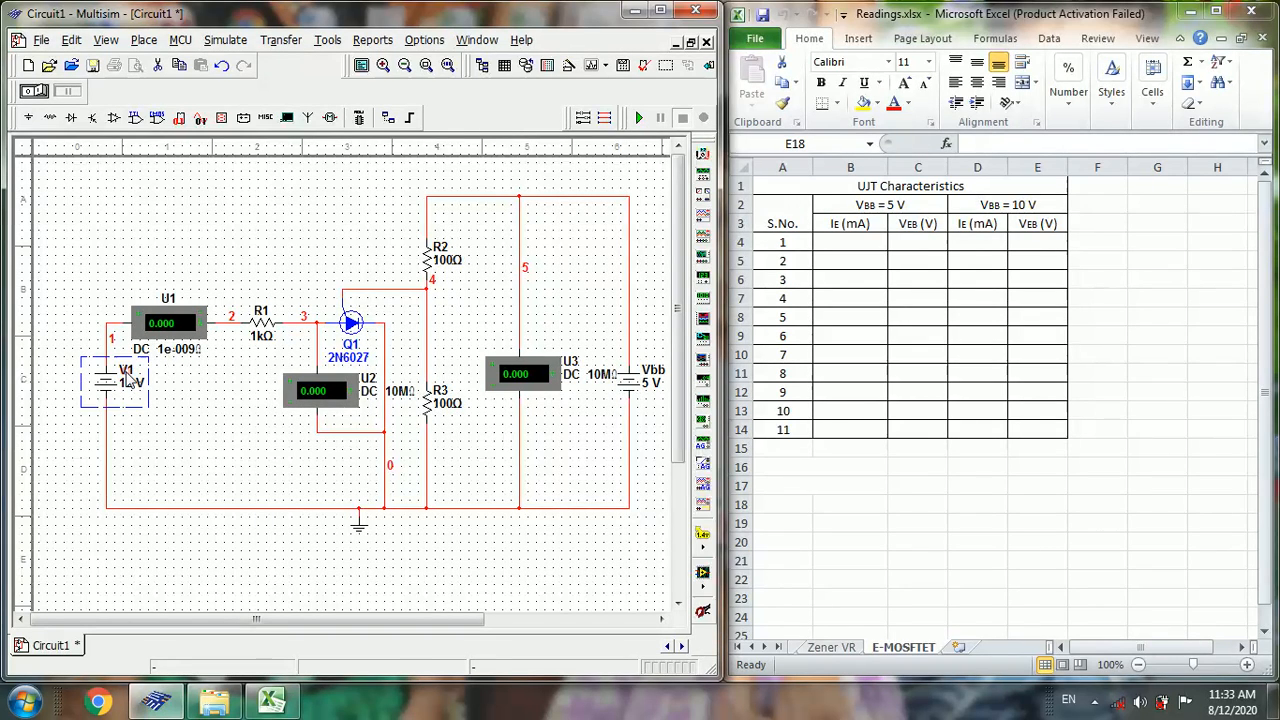
double_click(125, 380)
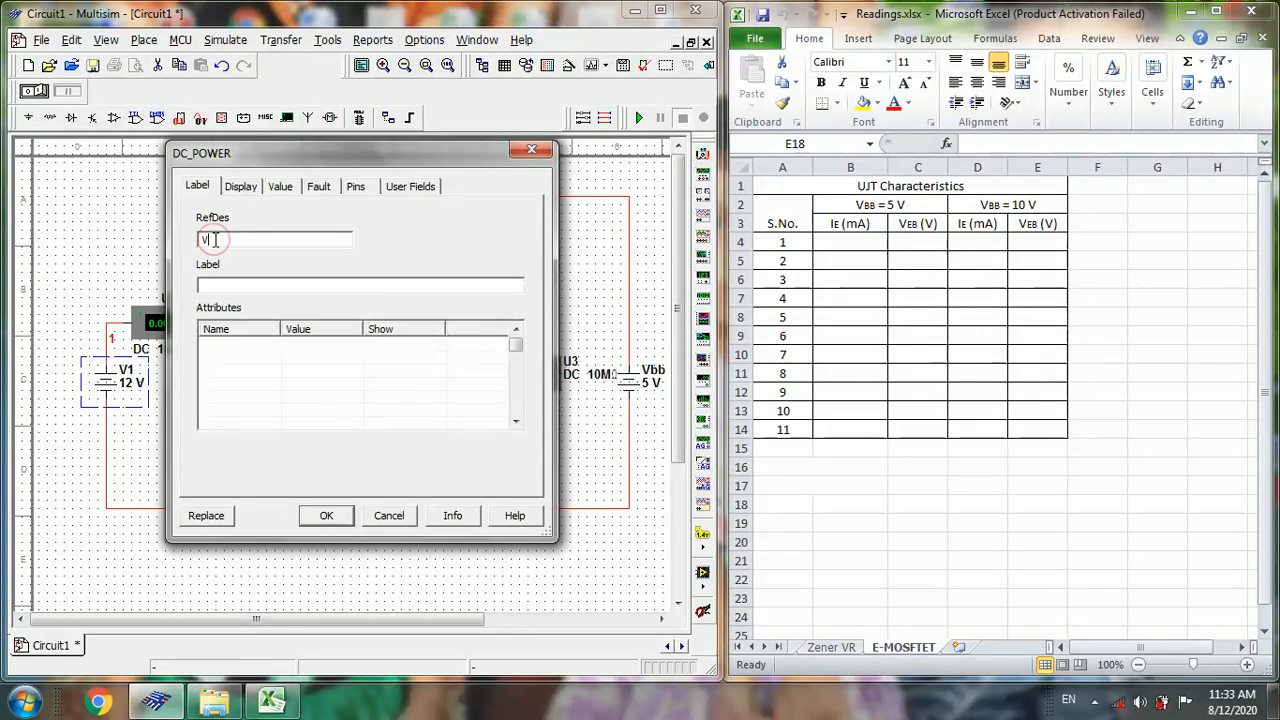
type("VEB")
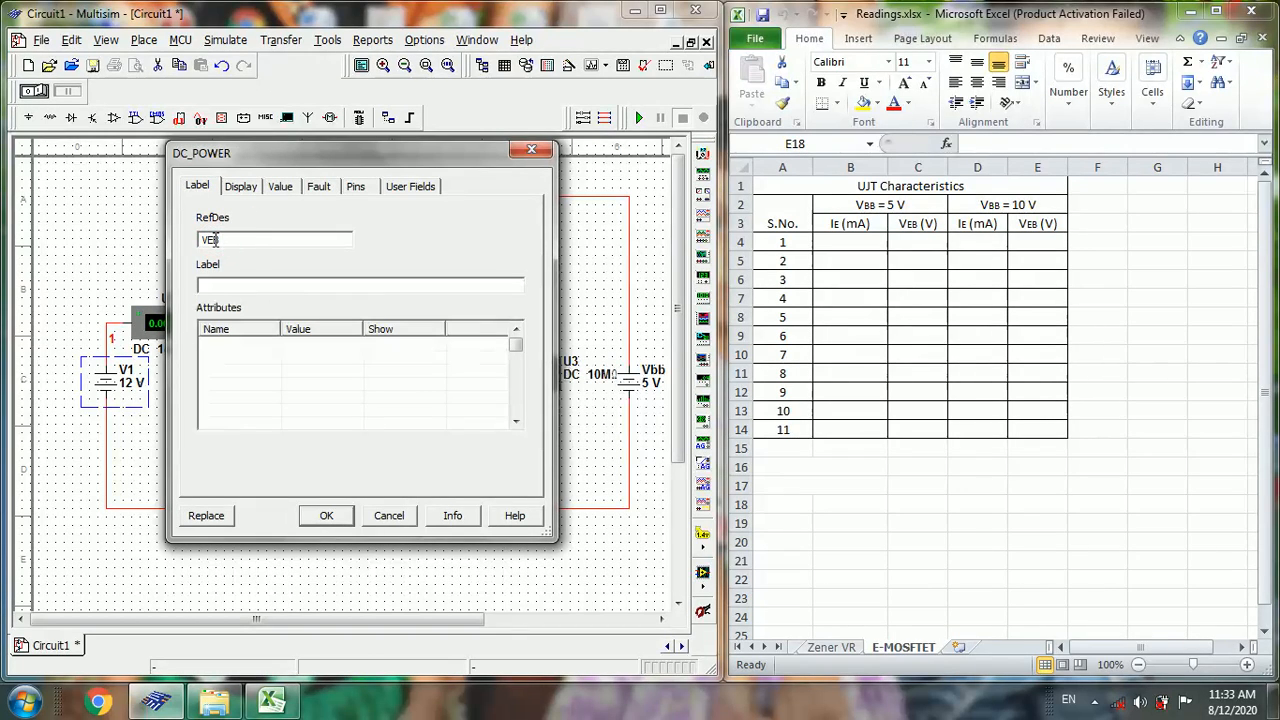
left_click(326, 515)
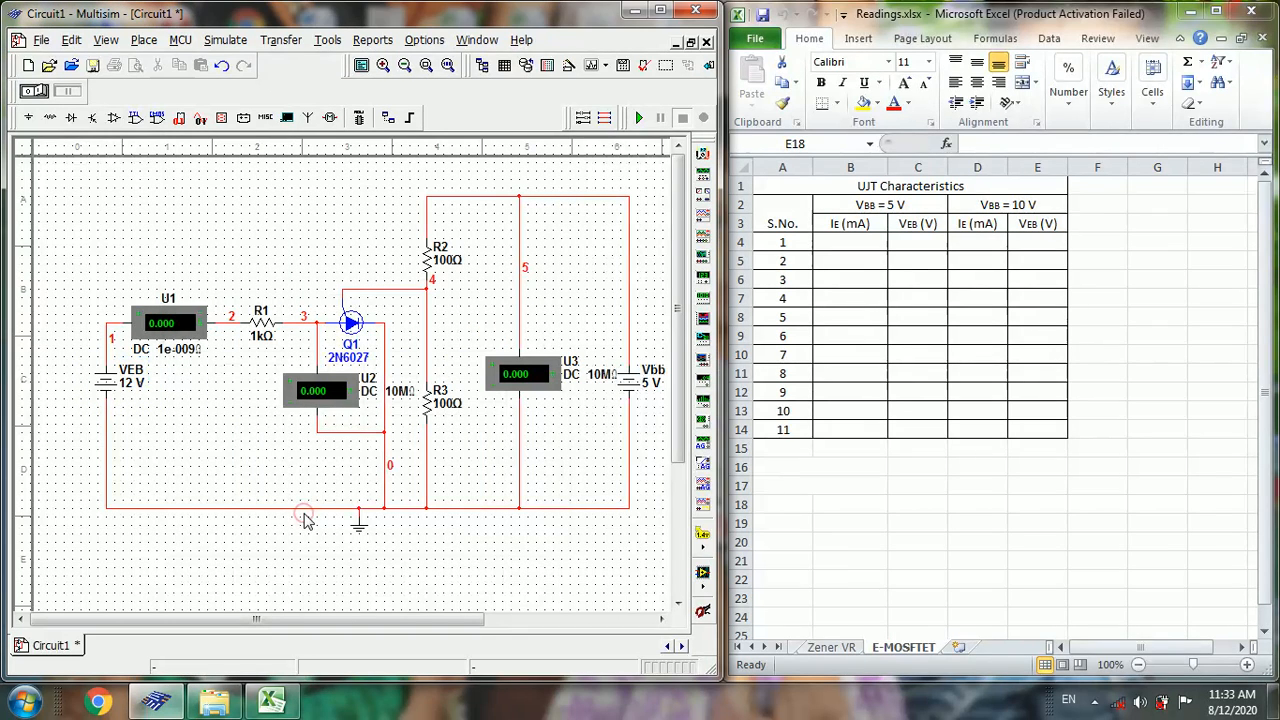
mouse_move(90, 533)
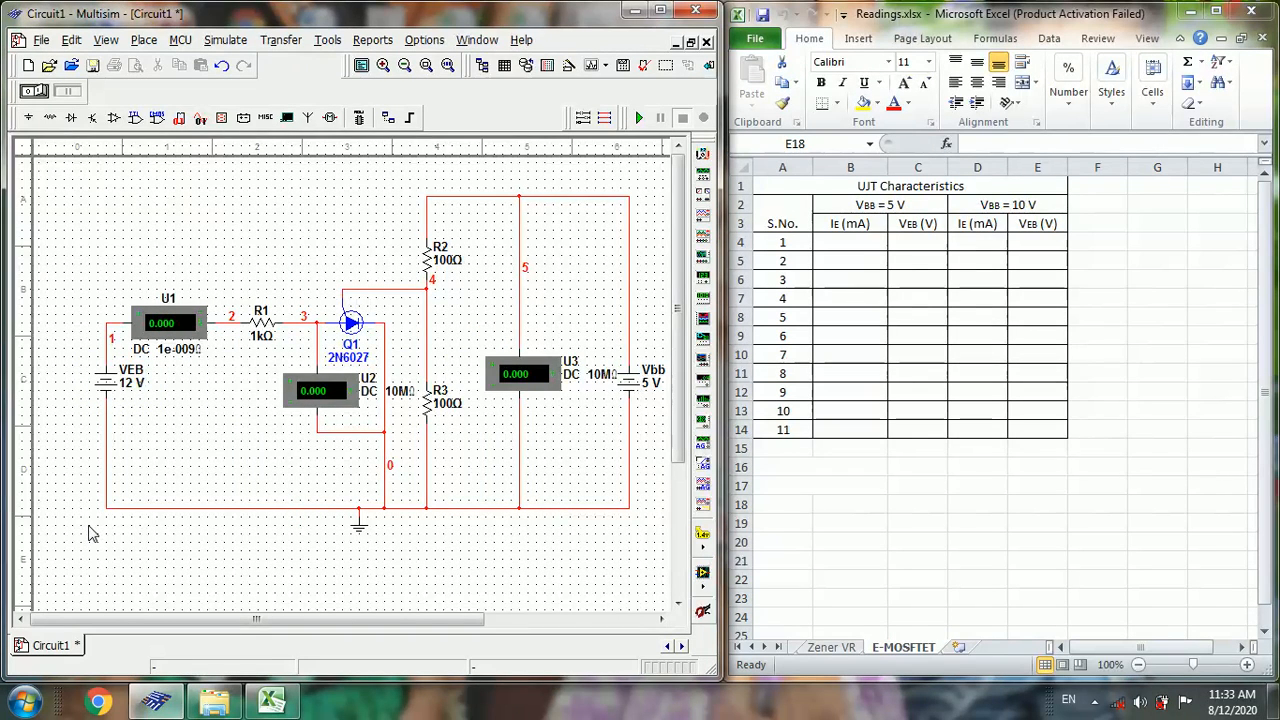
mouse_move(277, 383)
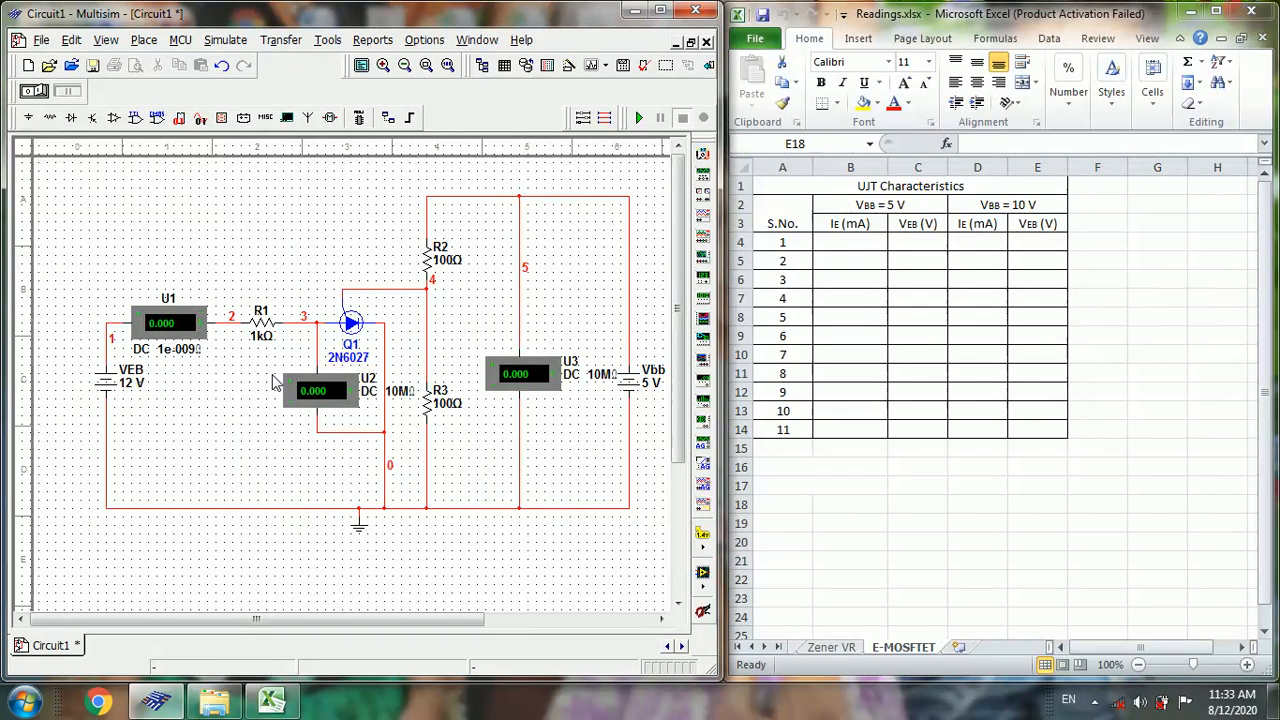
mouse_move(325, 420)
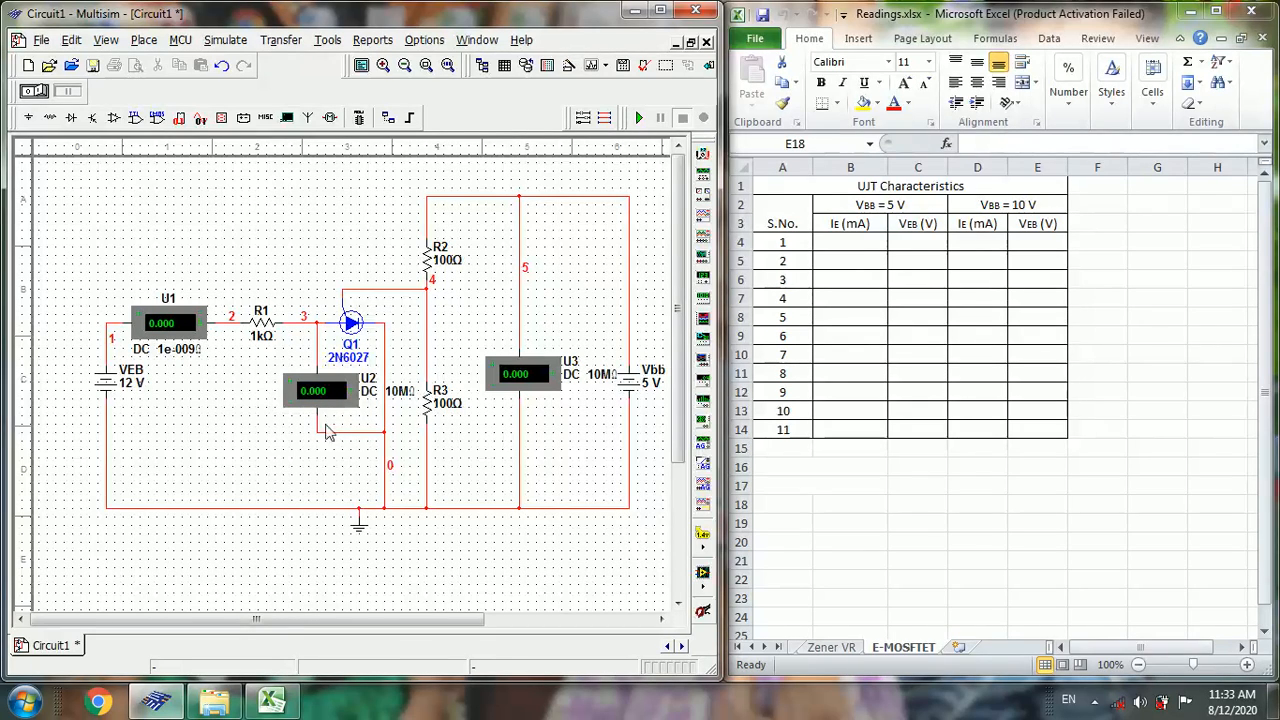
mouse_move(242, 506)
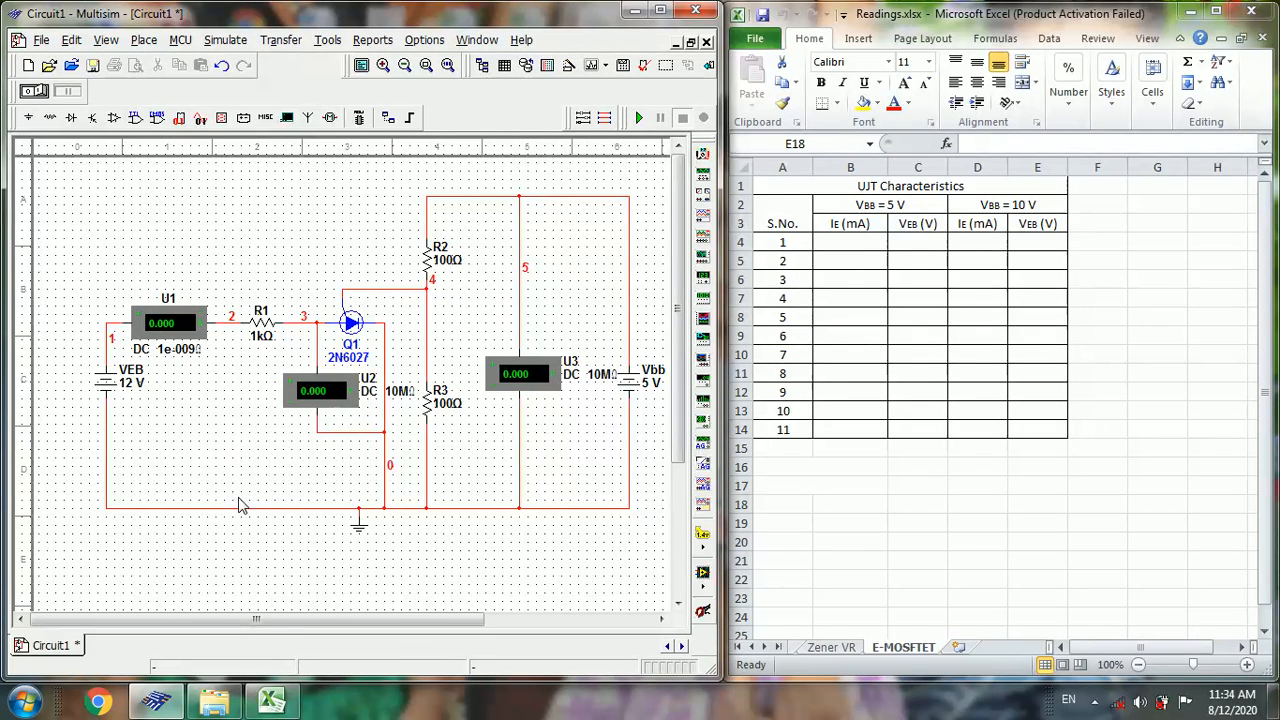
mouse_move(265, 278)
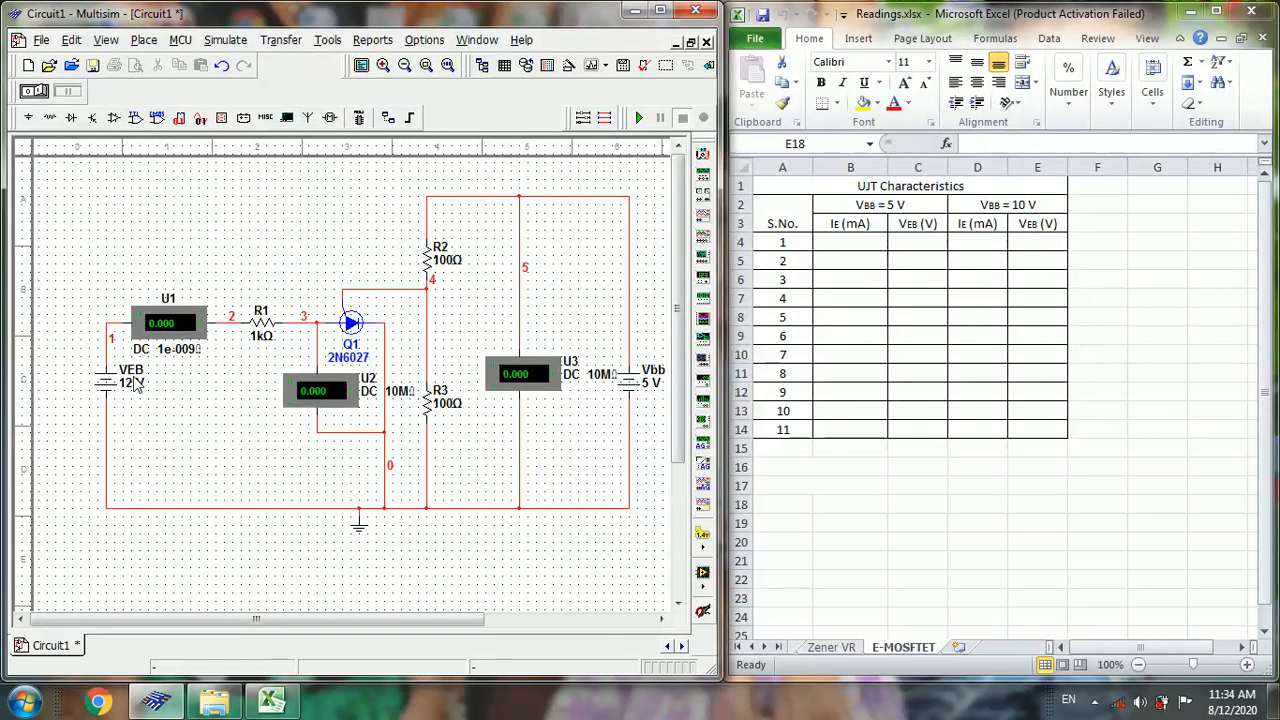
- Change the VEB source's voltage from 12 V to 0 V
double_click(130, 382)
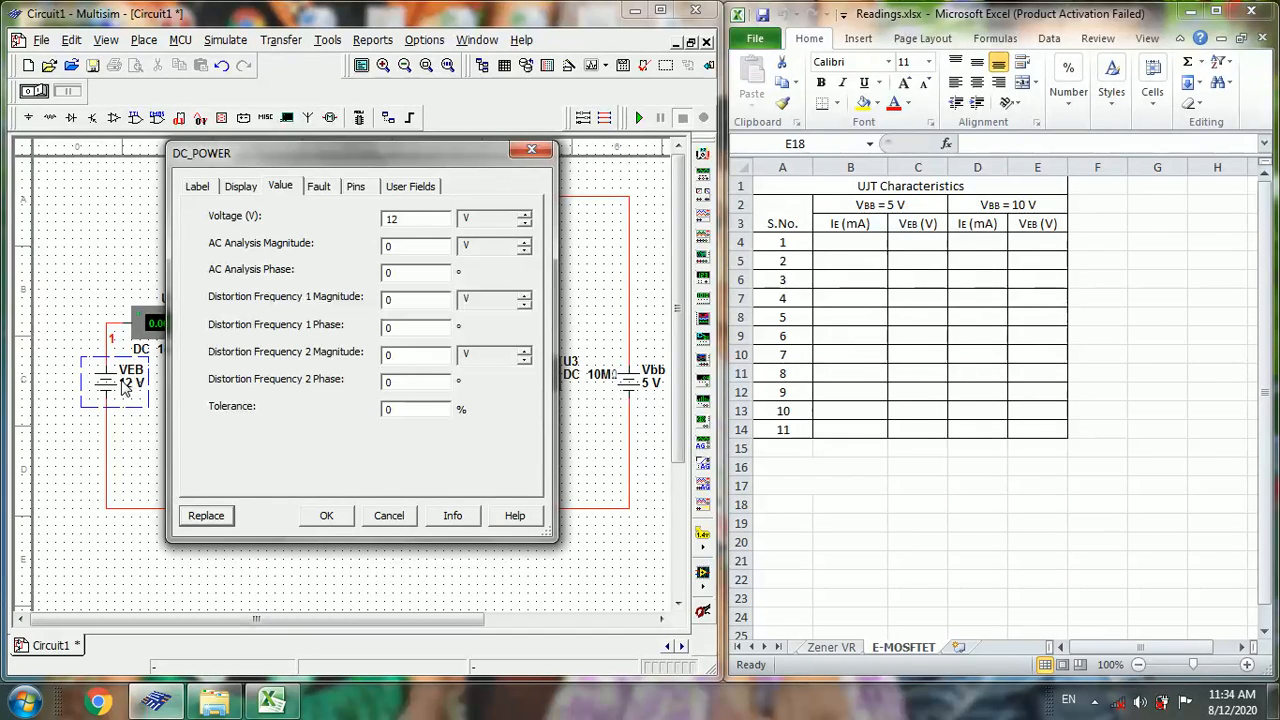
mouse_move(443, 221)
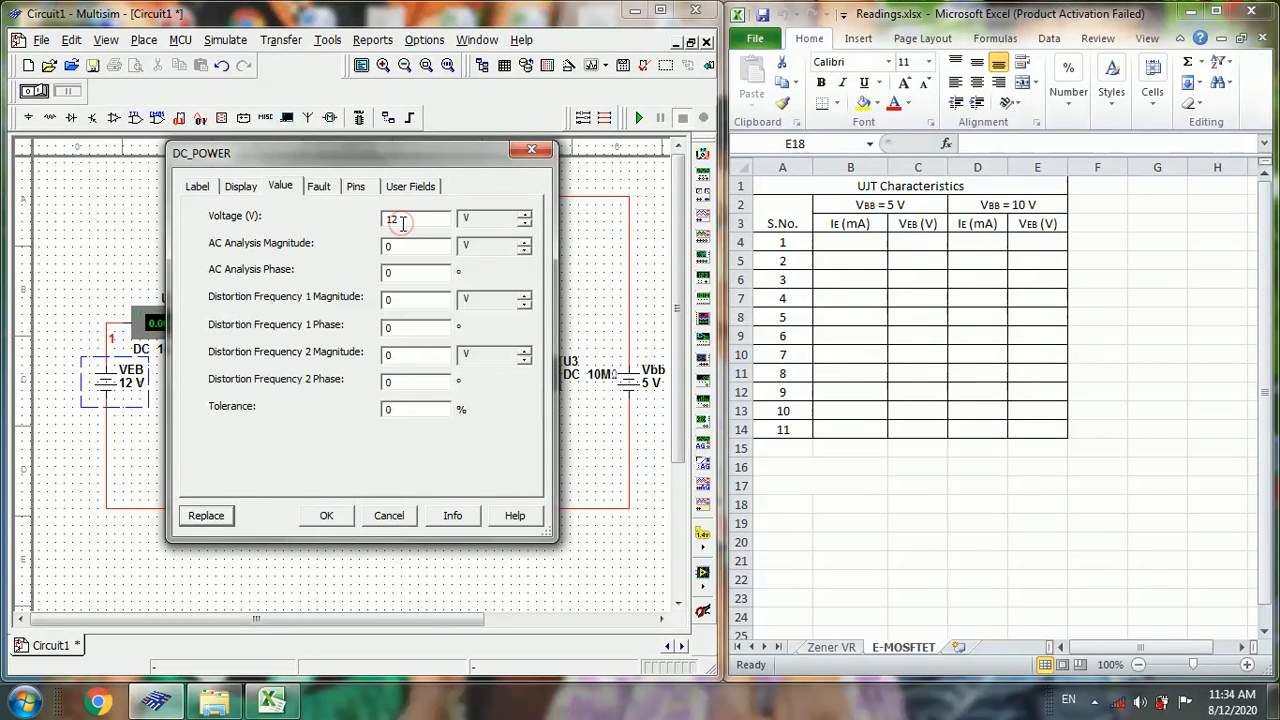
type("0")
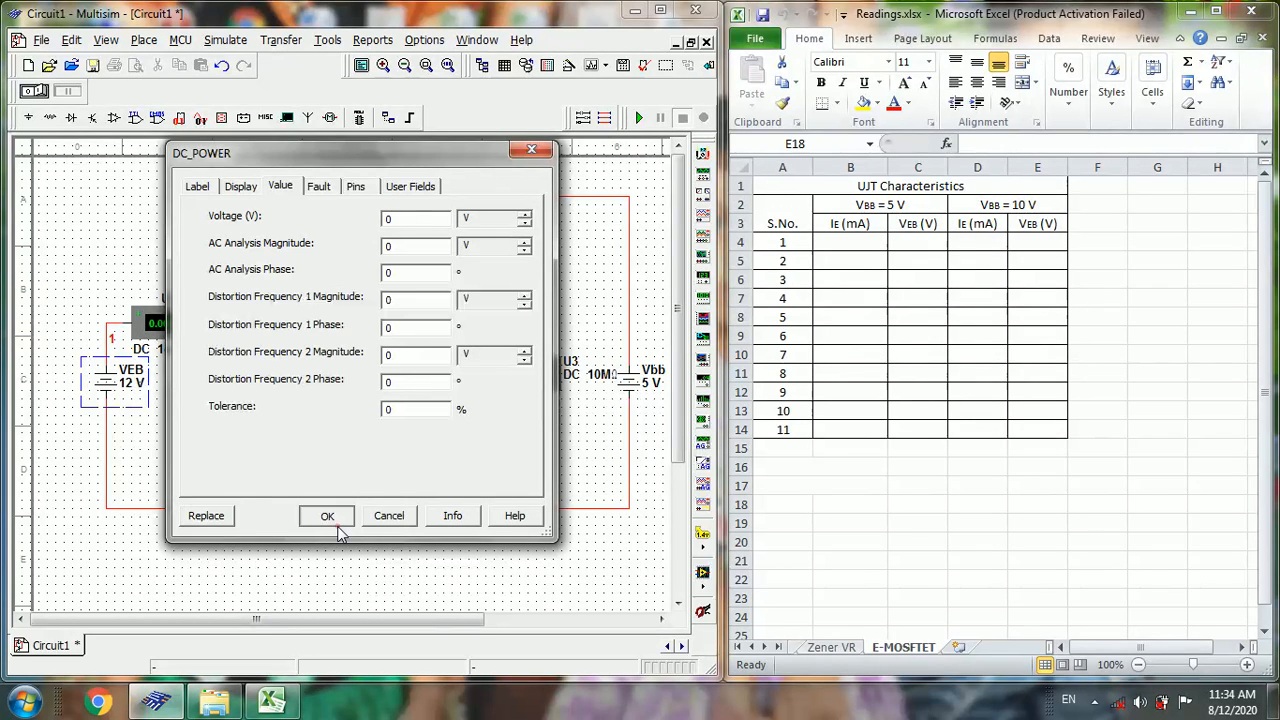
left_click(327, 515)
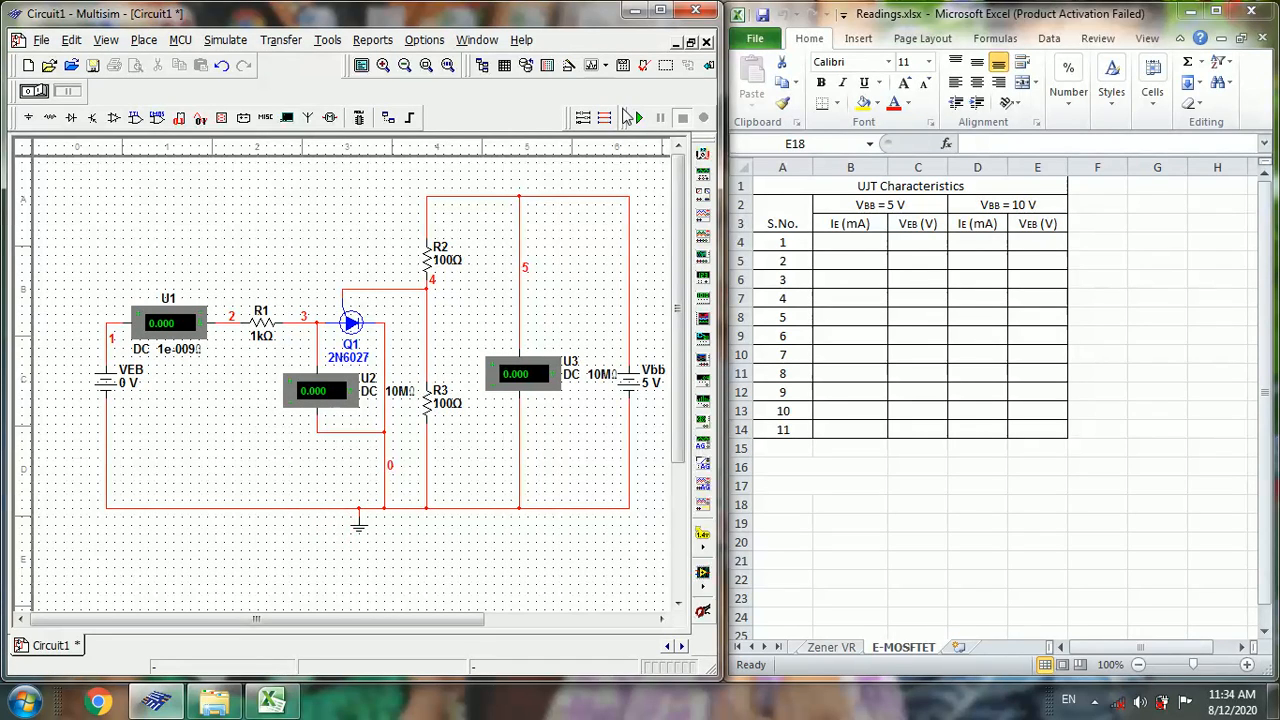
- Run and stop the simulation, logging the first reading, 0, in cell B4
left_click(638, 118)
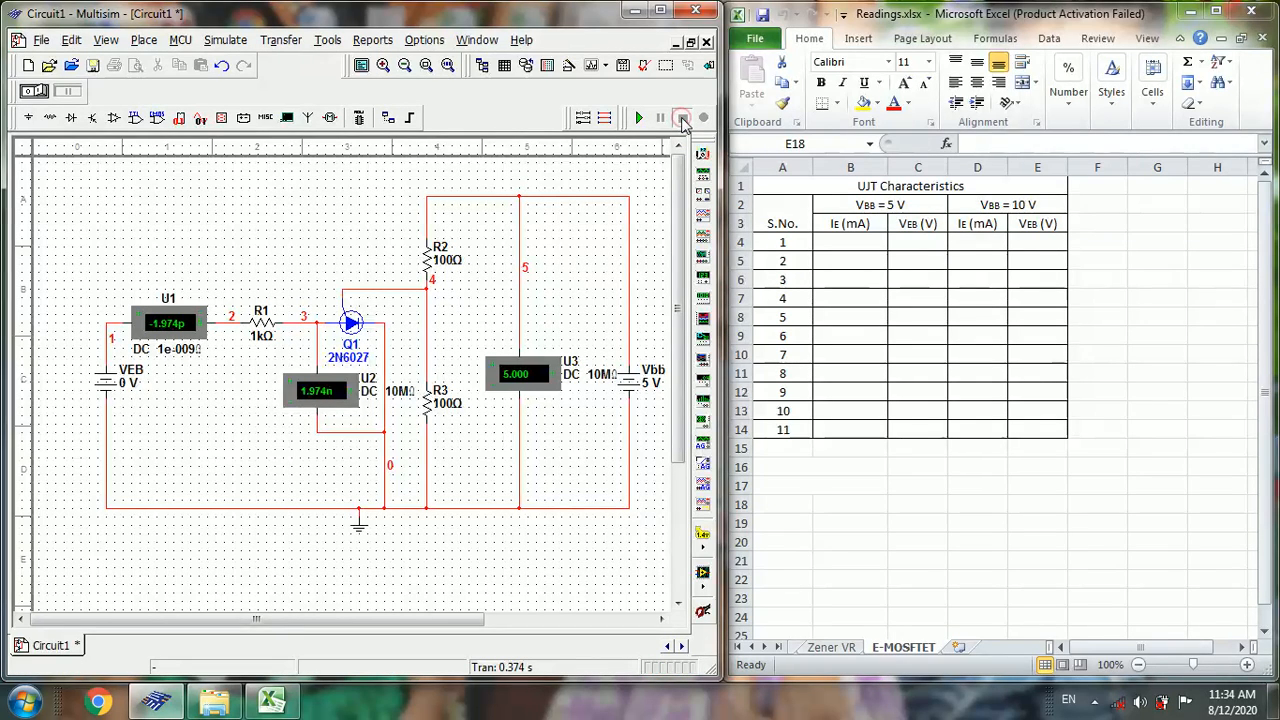
left_click(638, 117)
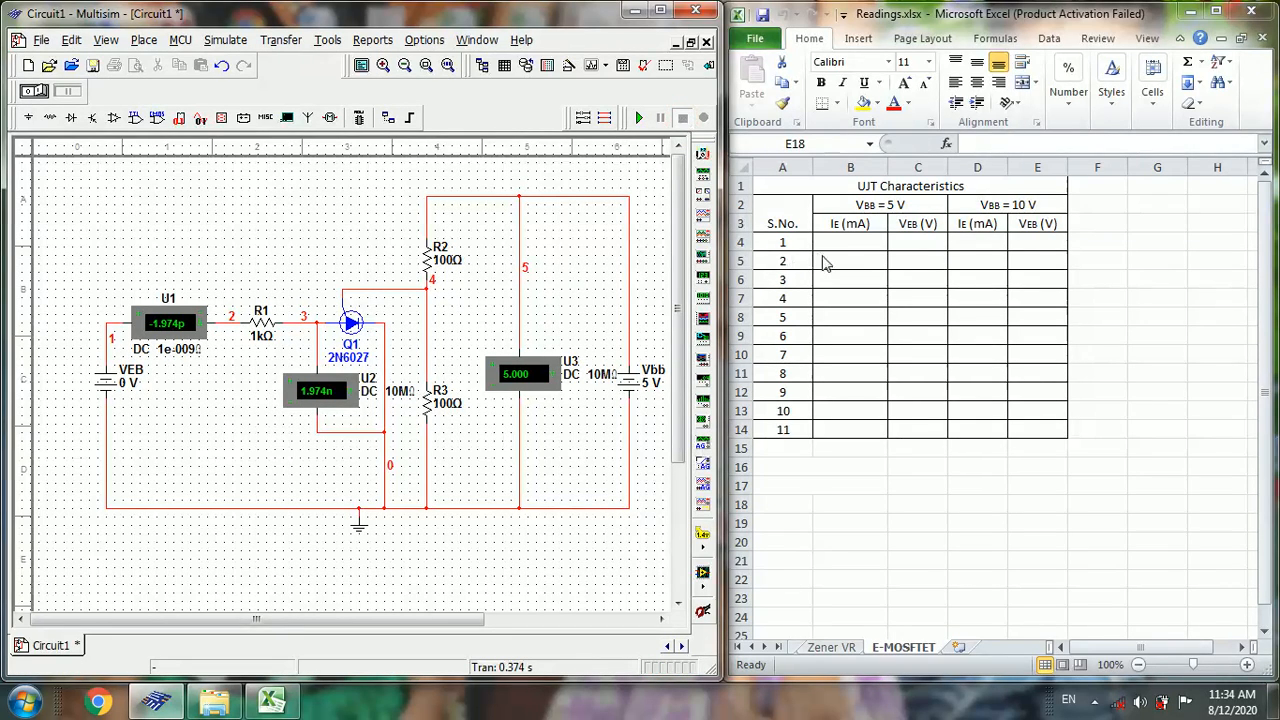
left_click(850, 242)
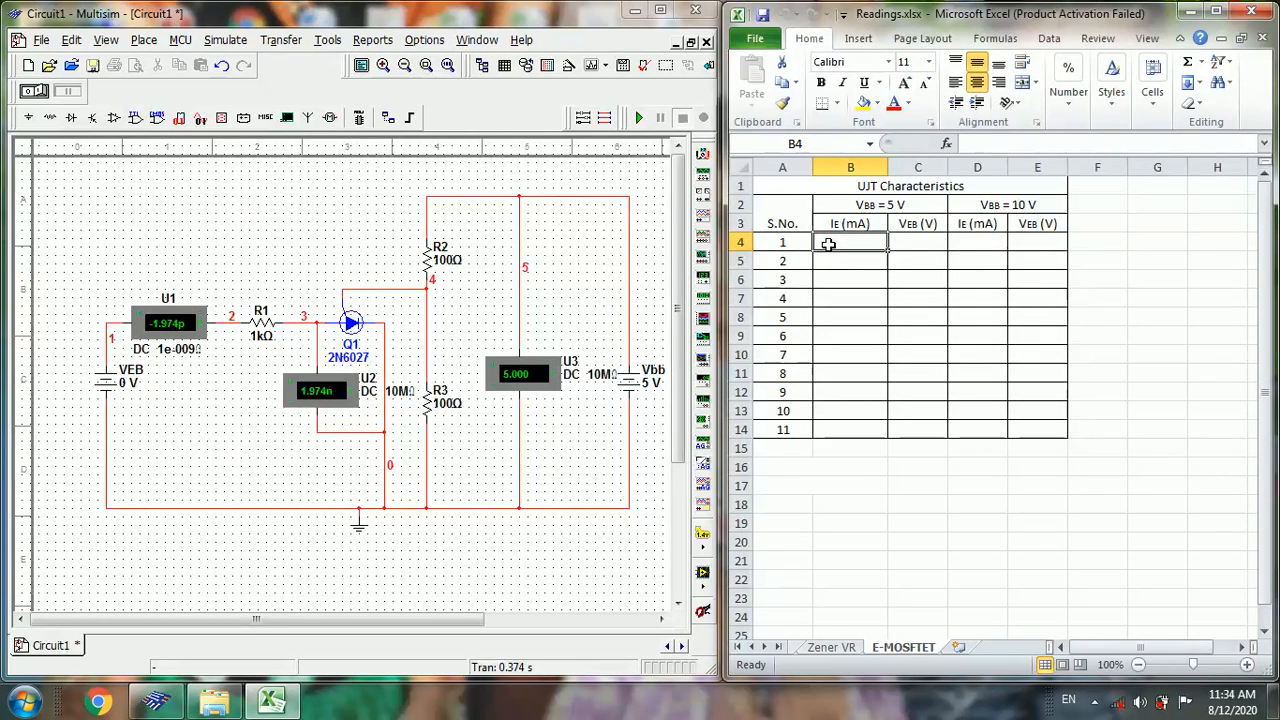
type("0")
left_click(850, 261)
type("1")
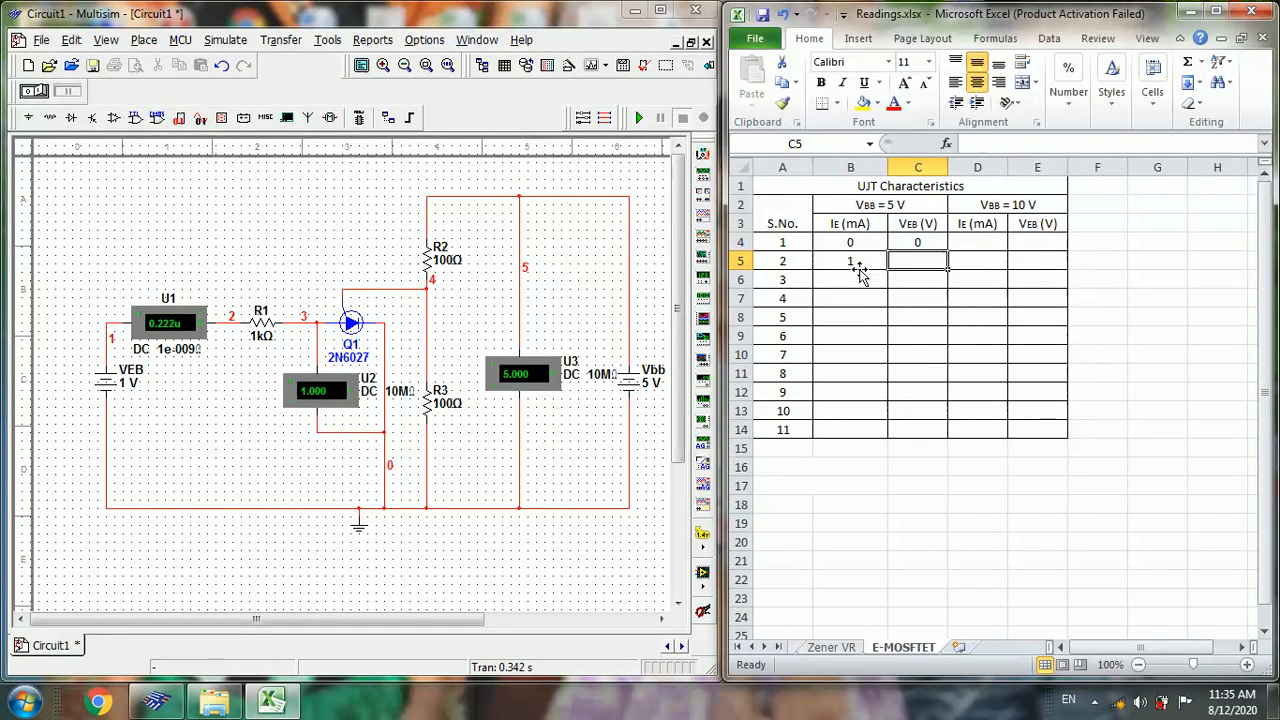
left_click(850, 261)
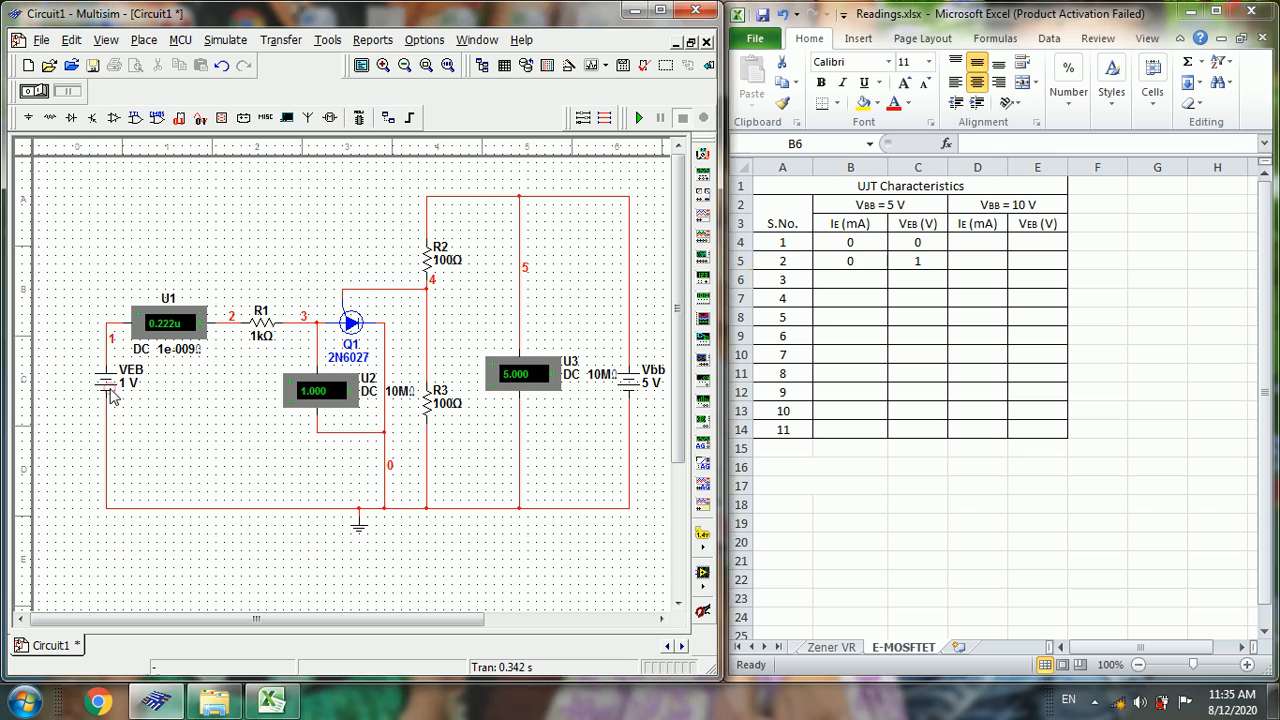
- Set the VEB source to 2 V, then to 3 V
double_click(113, 383)
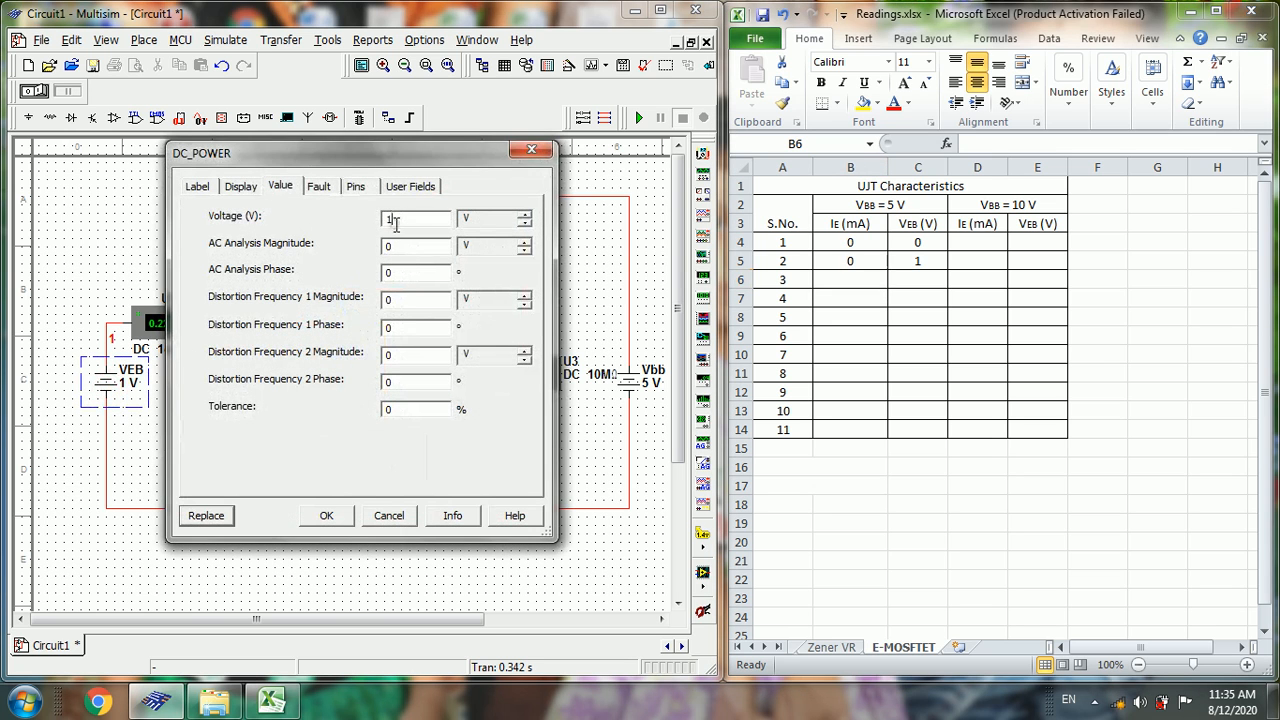
type("2")
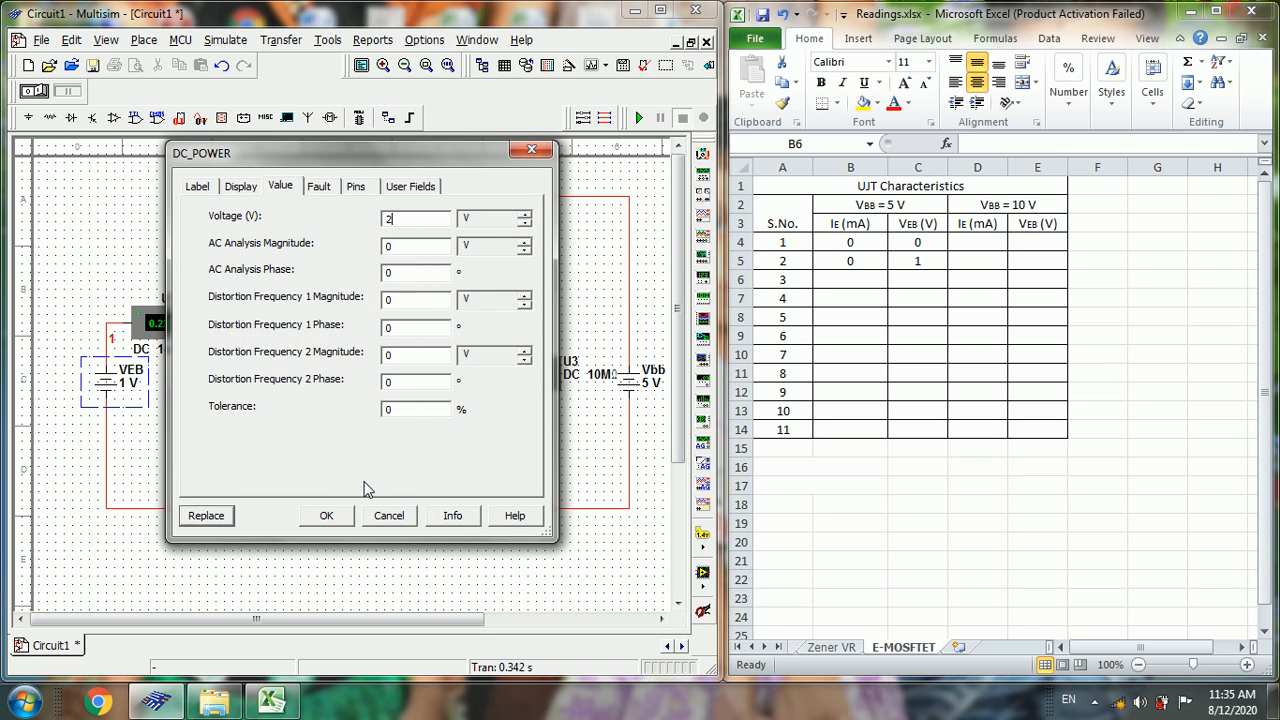
left_click(326, 515)
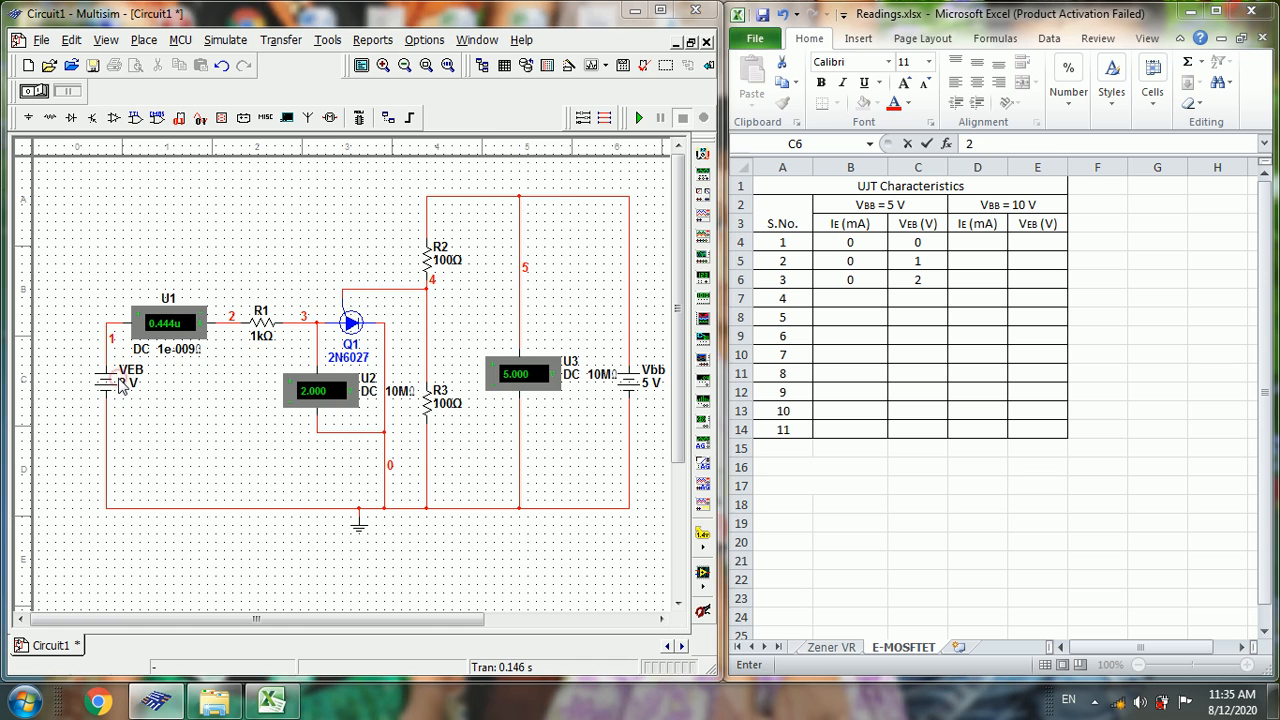
double_click(118, 384)
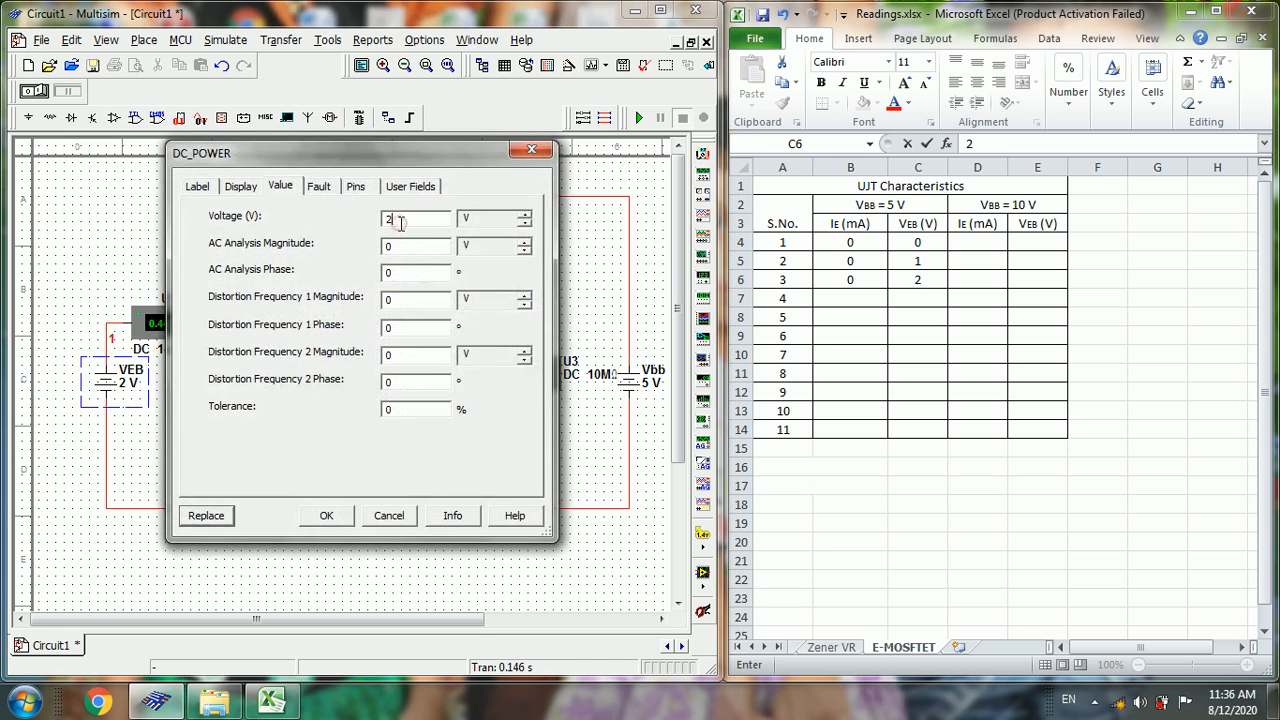
type("3")
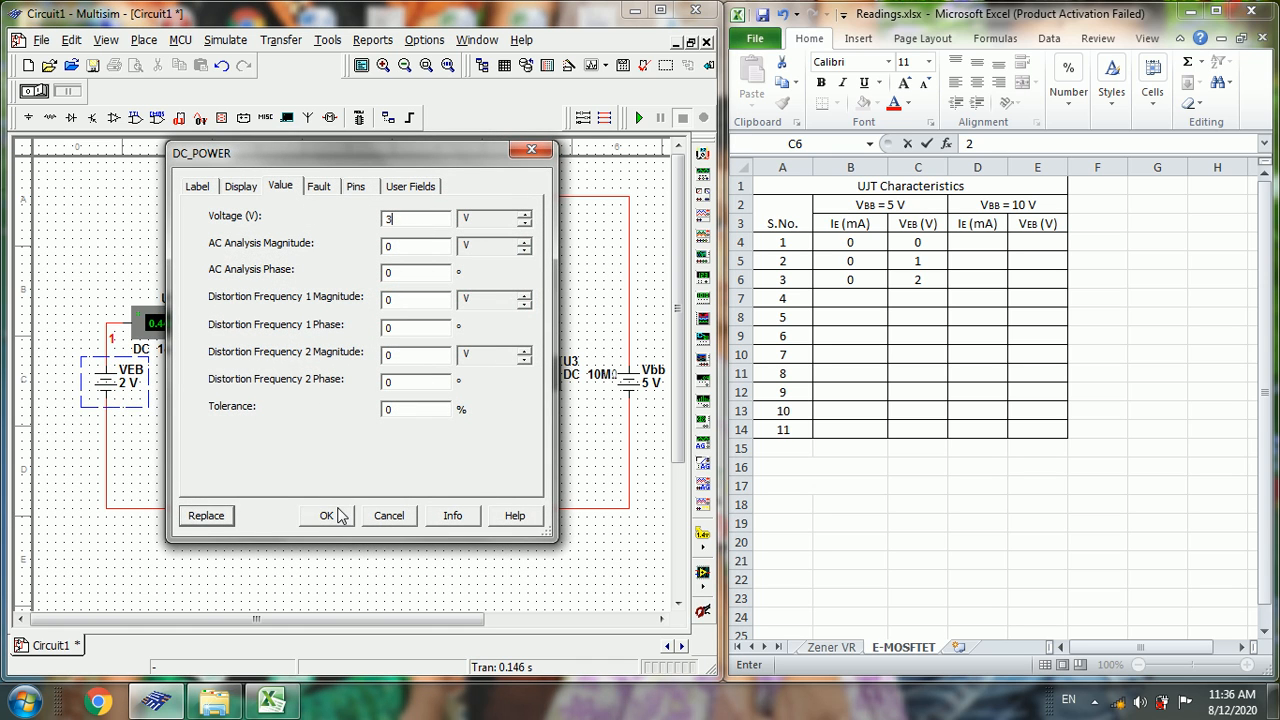
left_click(326, 515)
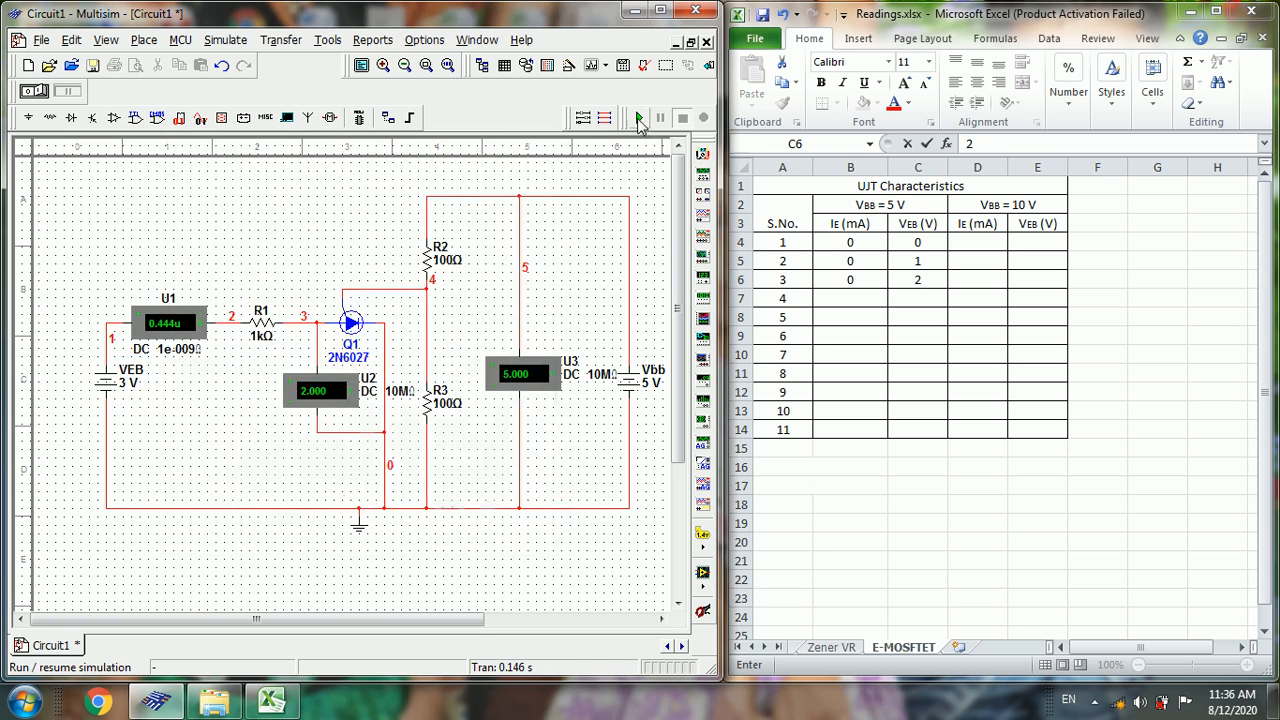
- Simulate with VEB at 3 V and record 3 in cell B7
left_click(637, 117)
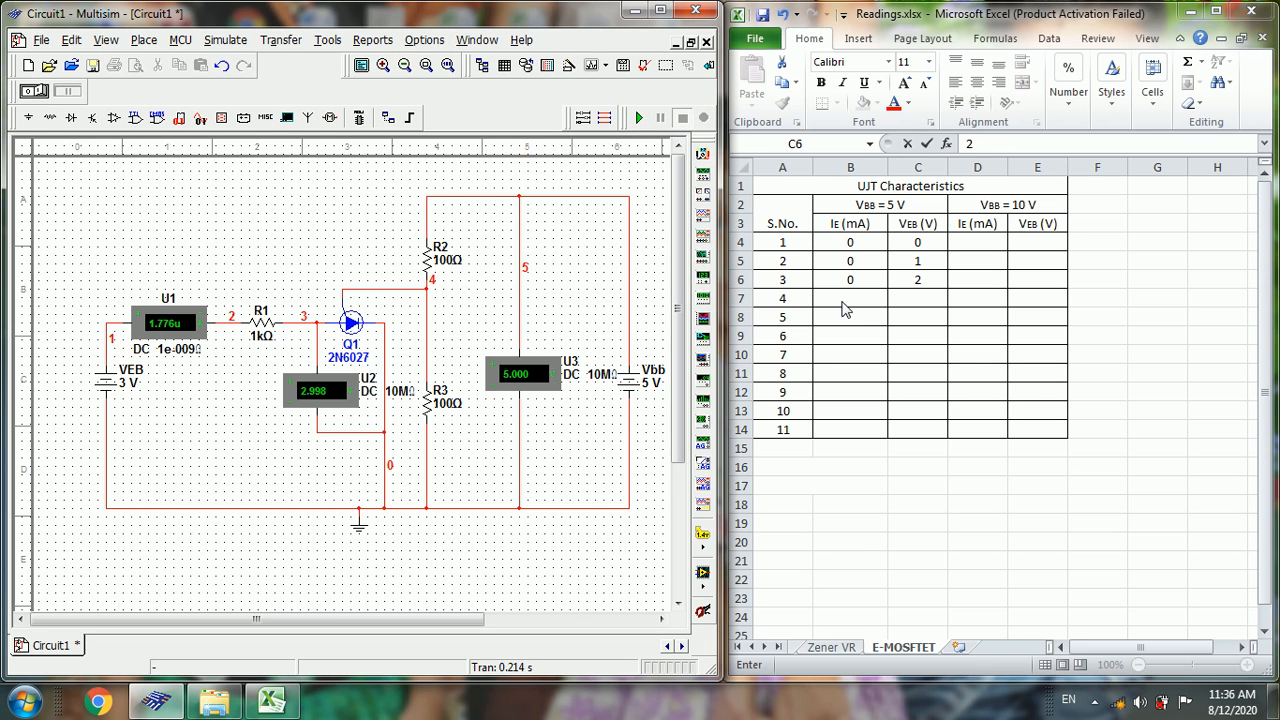
left_click(850, 298)
type("0")
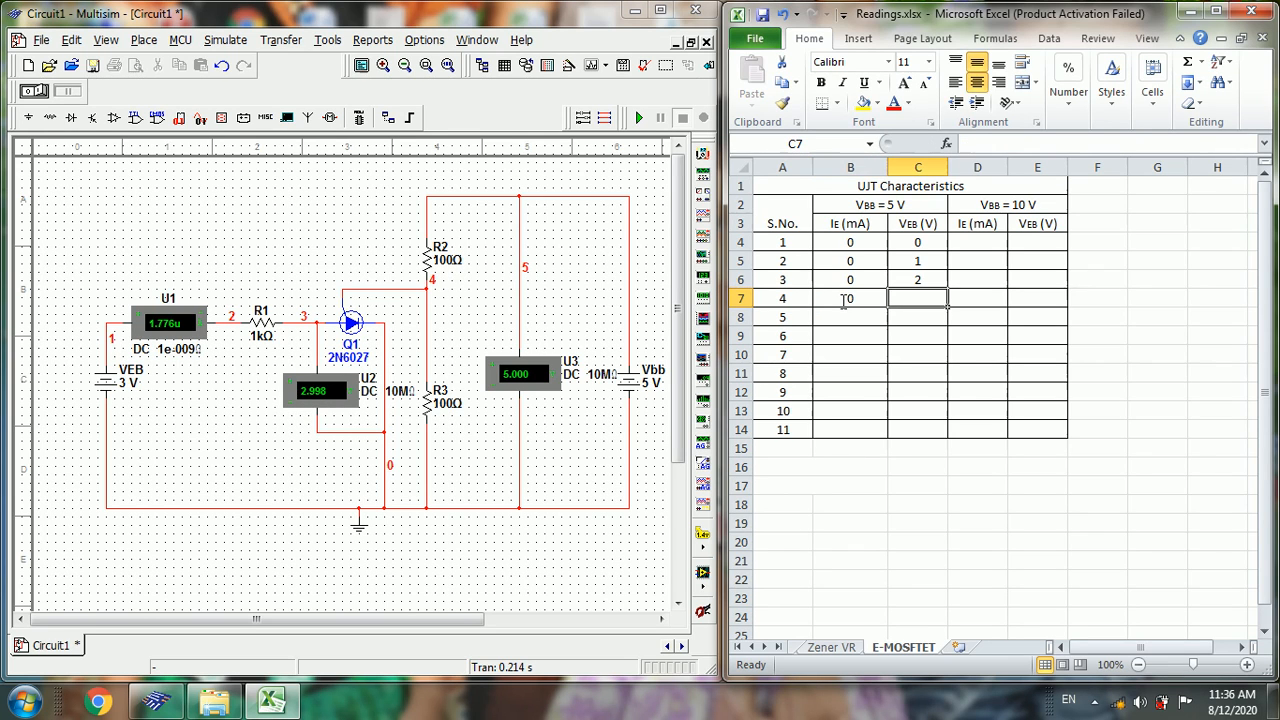
type("3")
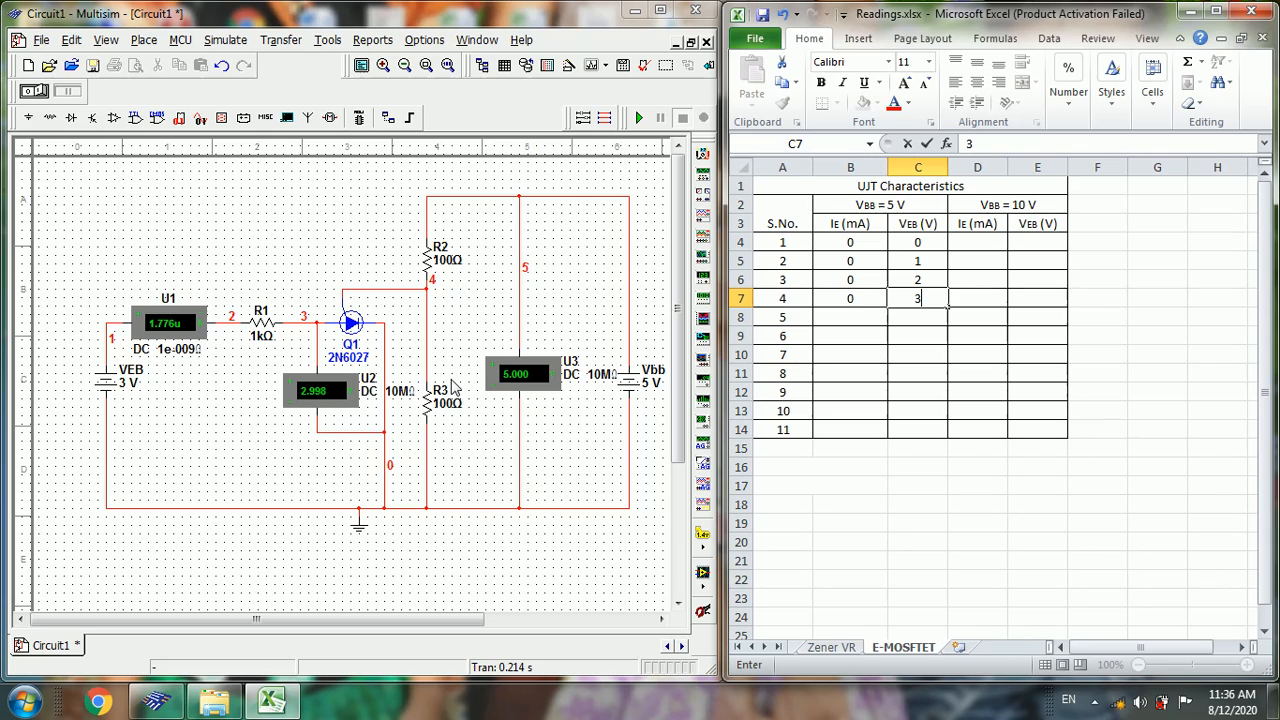
double_click(130, 385)
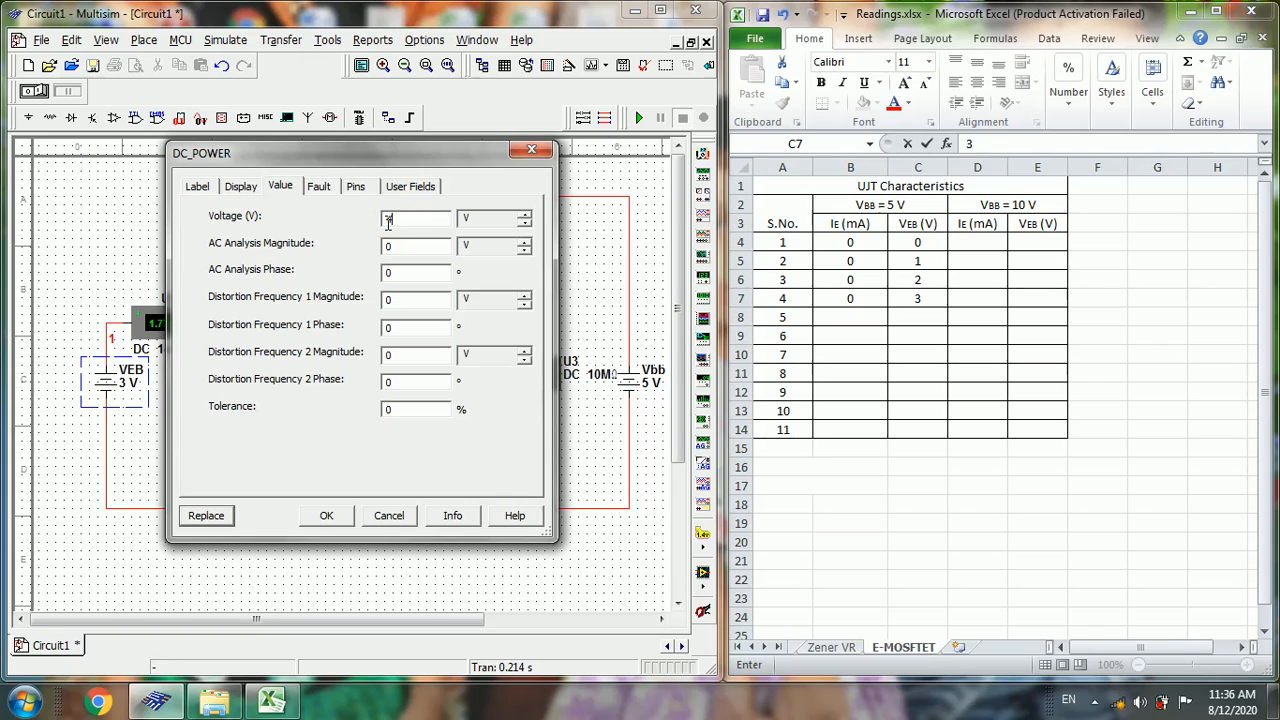
- Simulate with VEB at 4 V and record reading 5: IE 3.127 mA
left_click(326, 515)
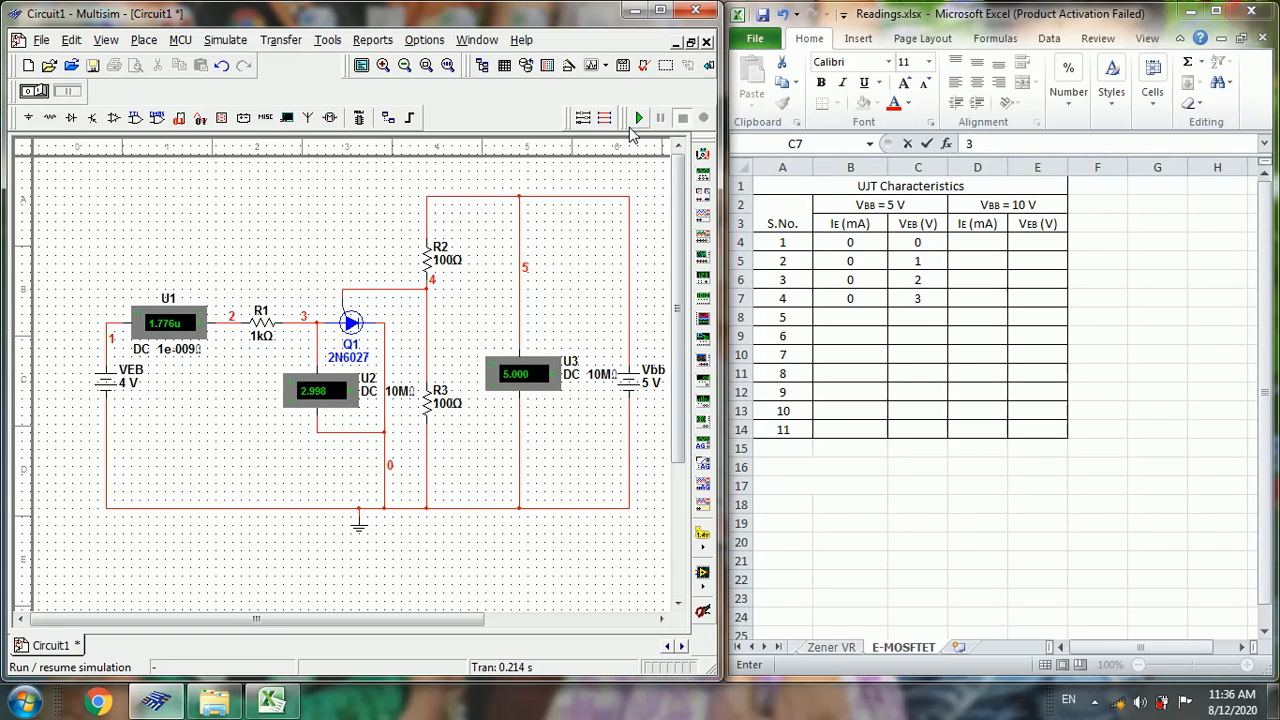
left_click(638, 118)
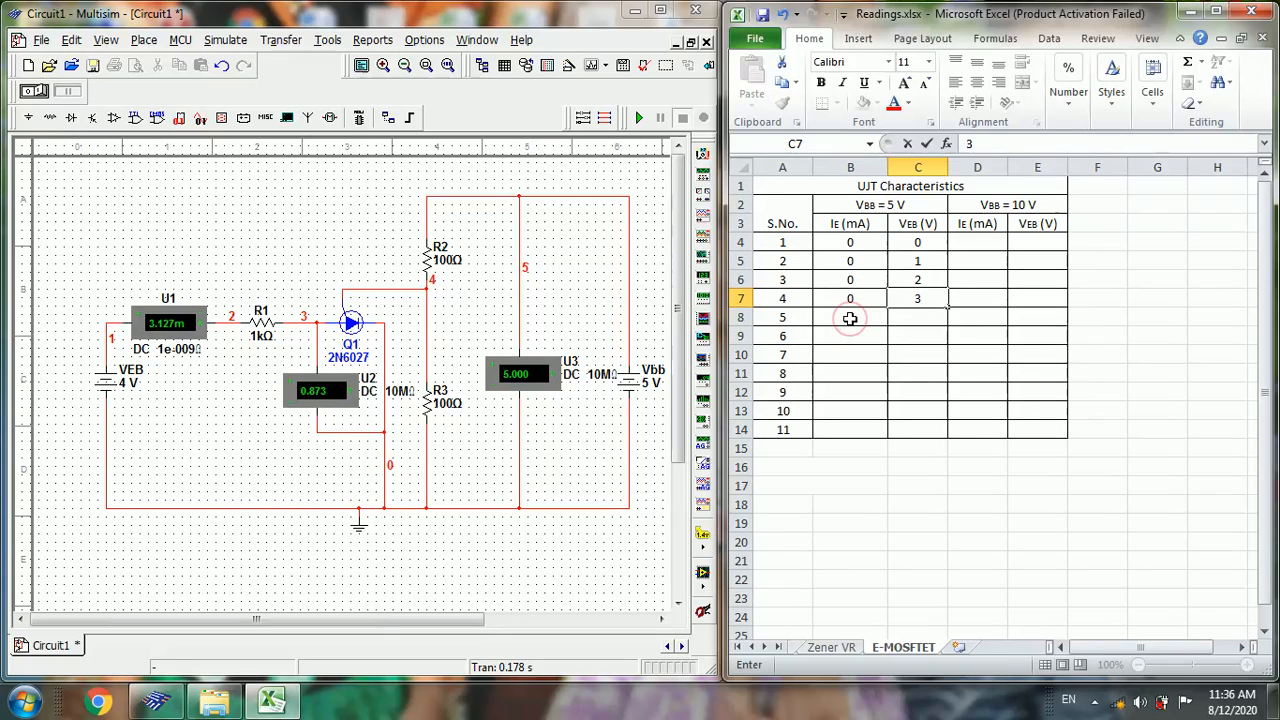
left_click(850, 317)
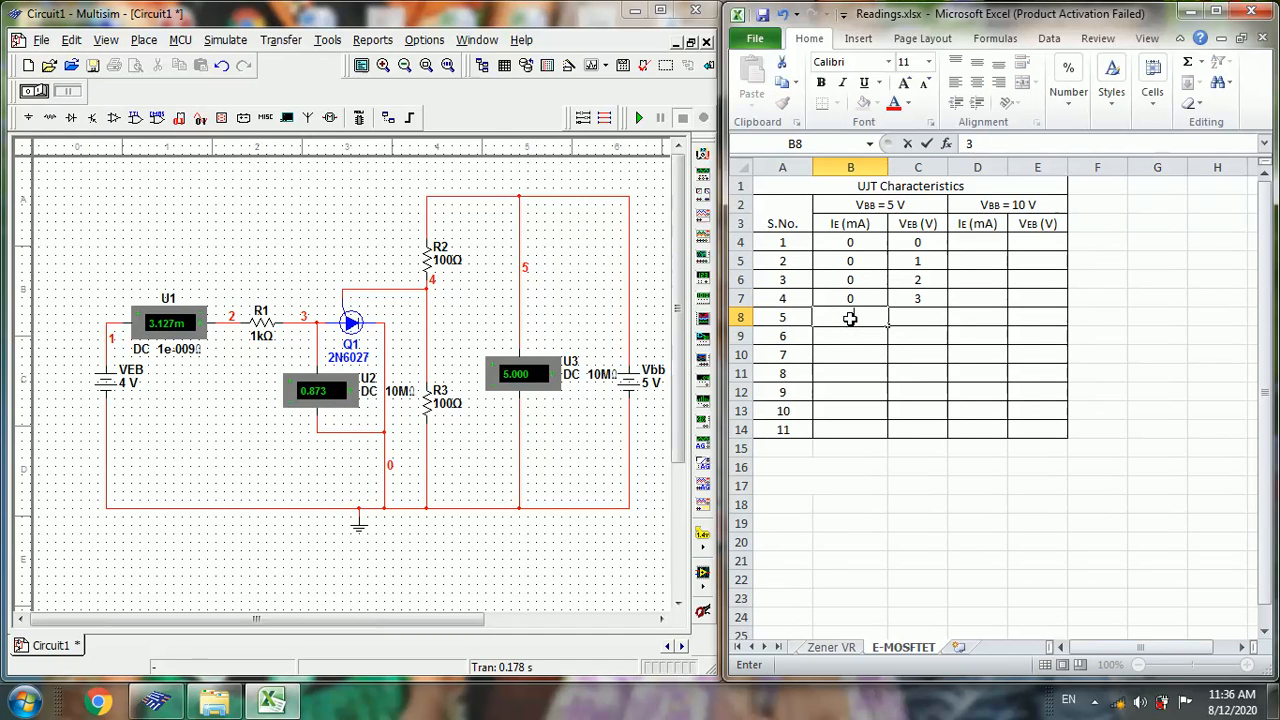
type("3.127")
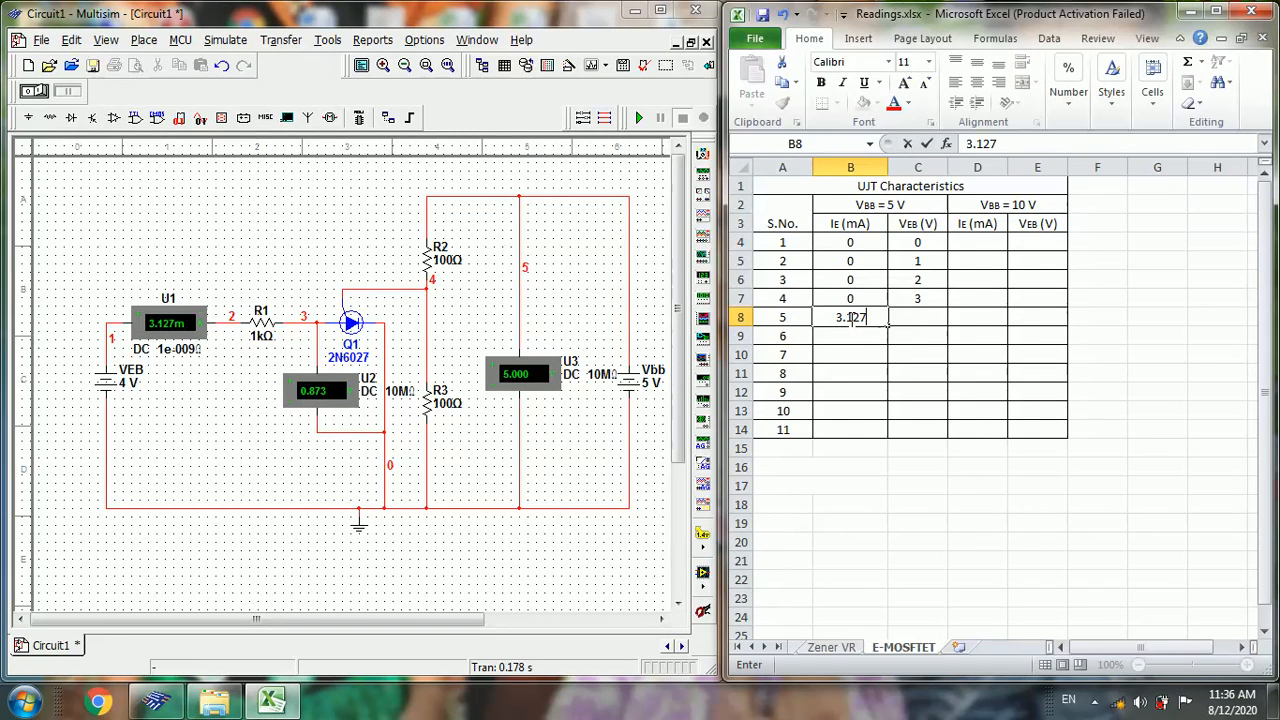
left_click(917, 317)
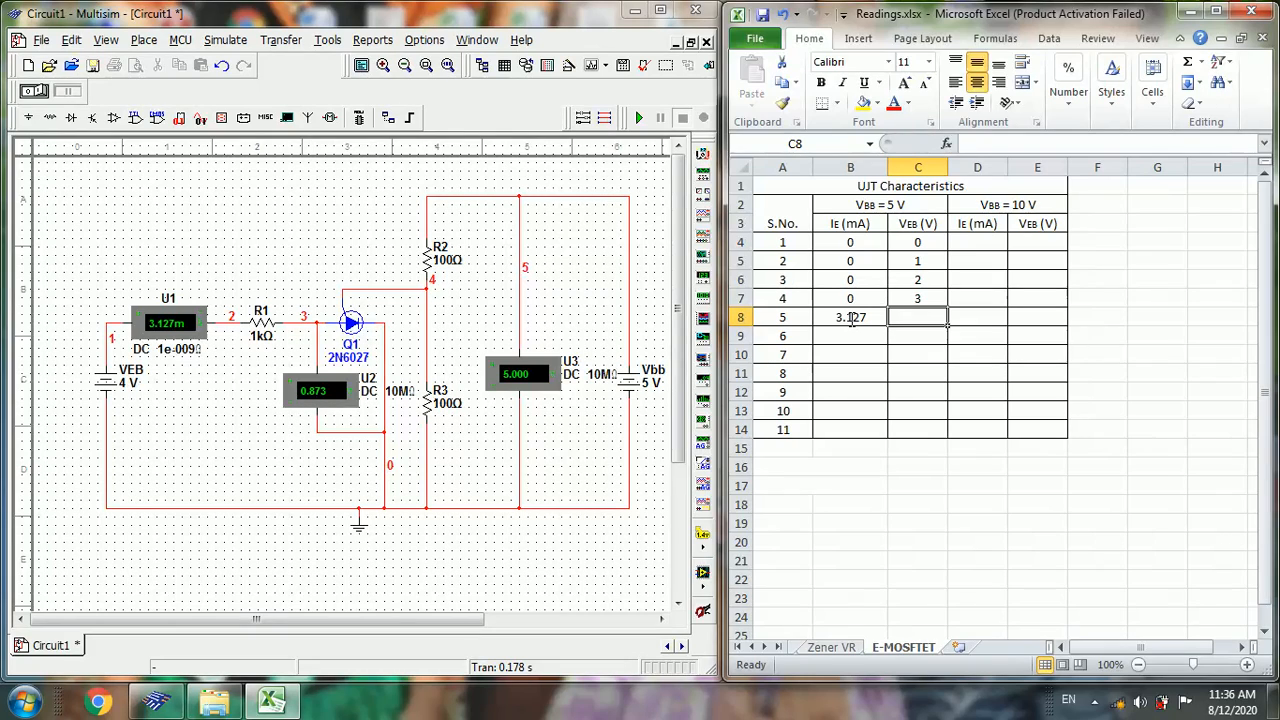
type("0.873")
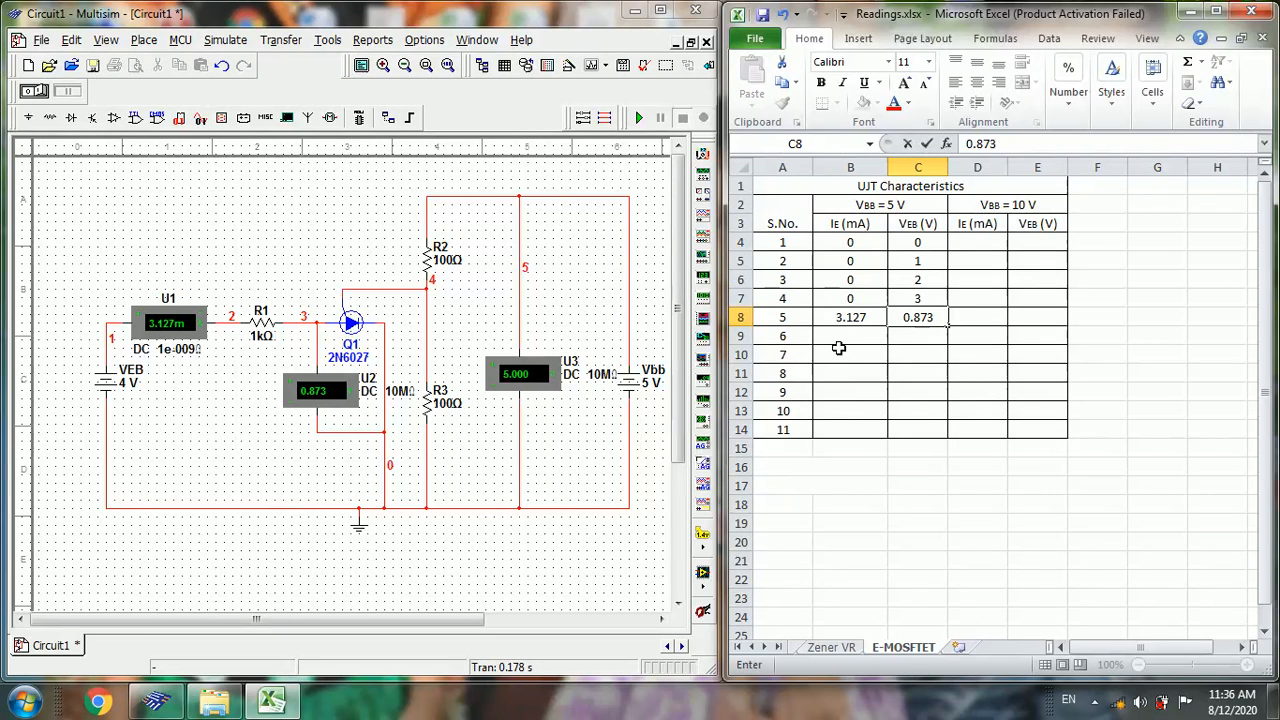
left_click(850, 335)
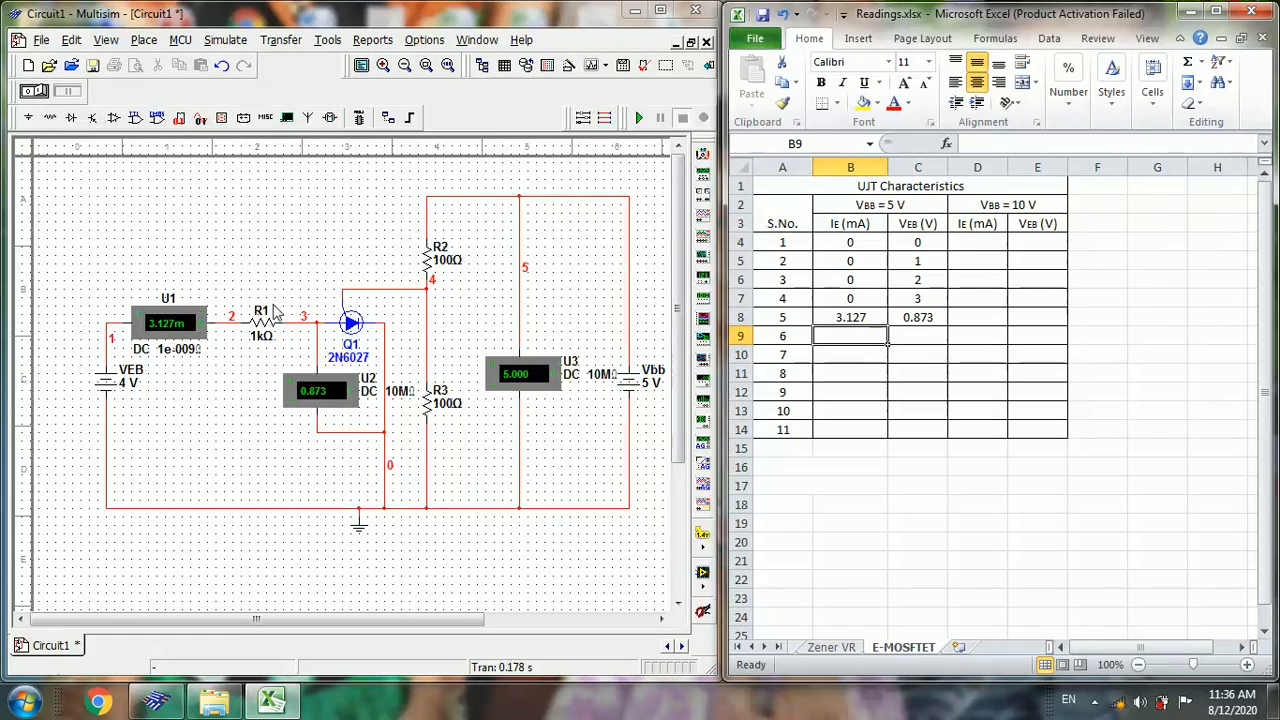
- Set VEB to 5 V, rerun the simulation, and start entering reading 6
double_click(130, 378)
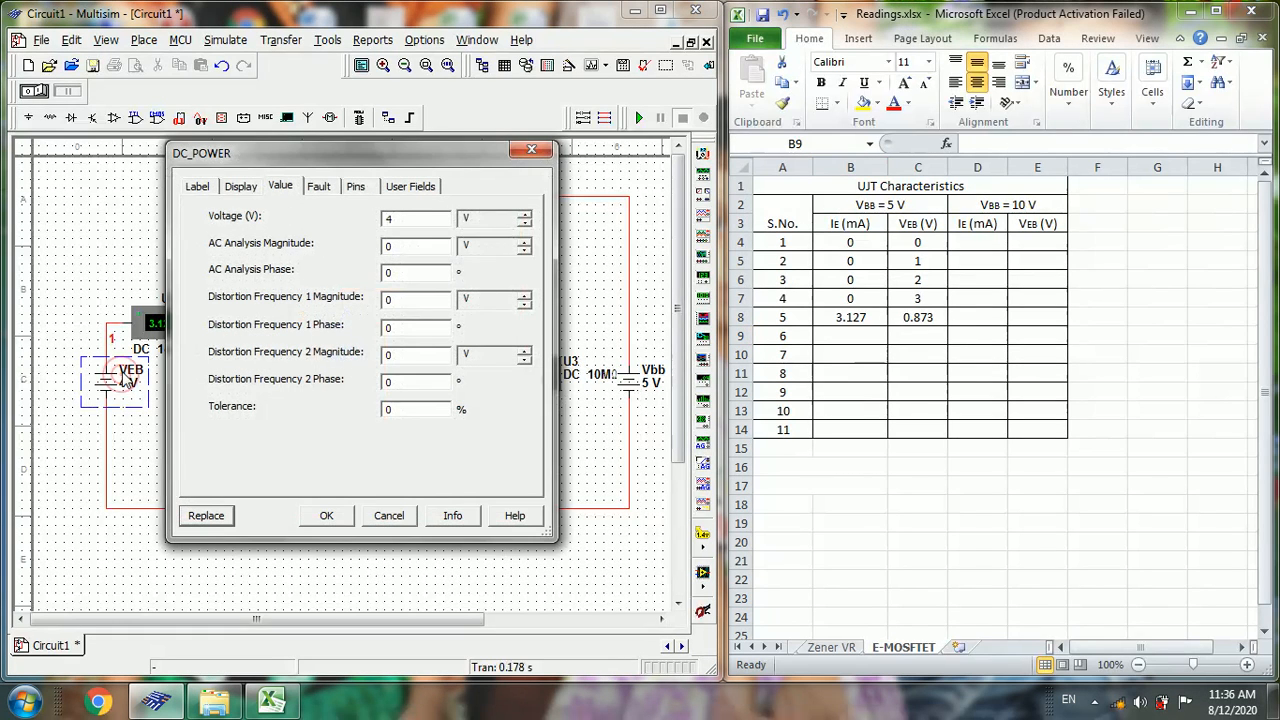
type("5")
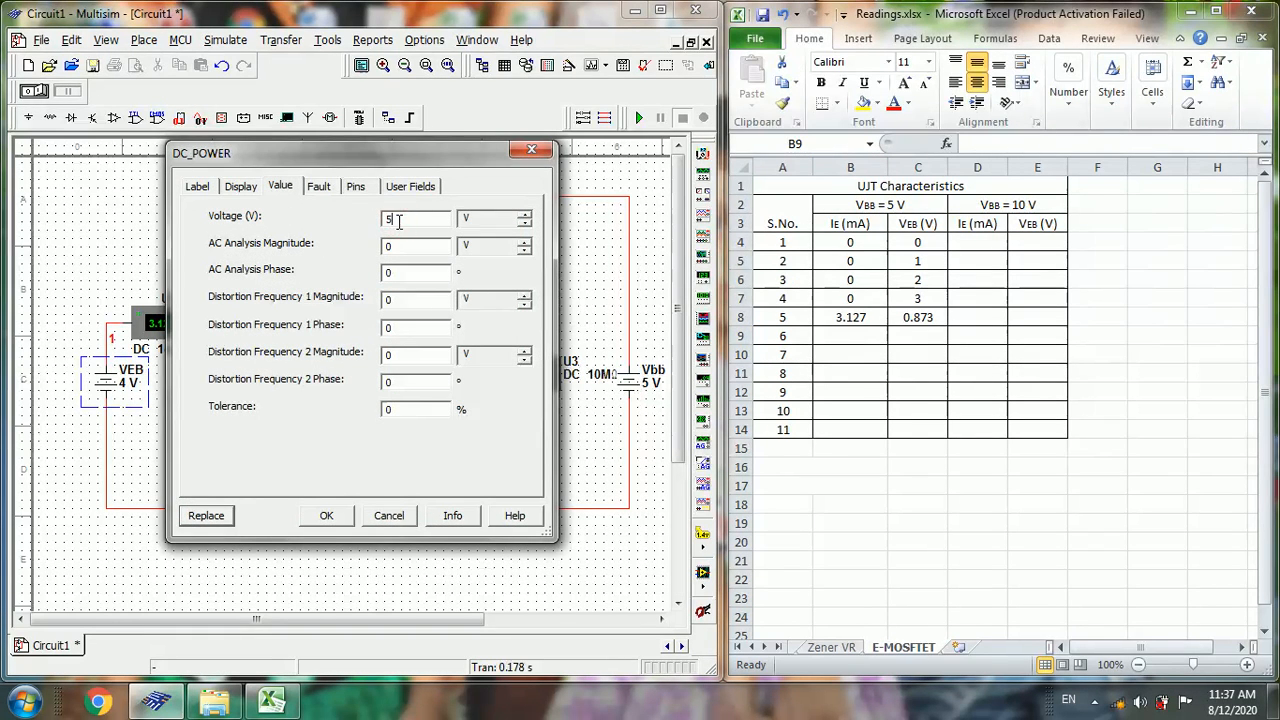
left_click(326, 515)
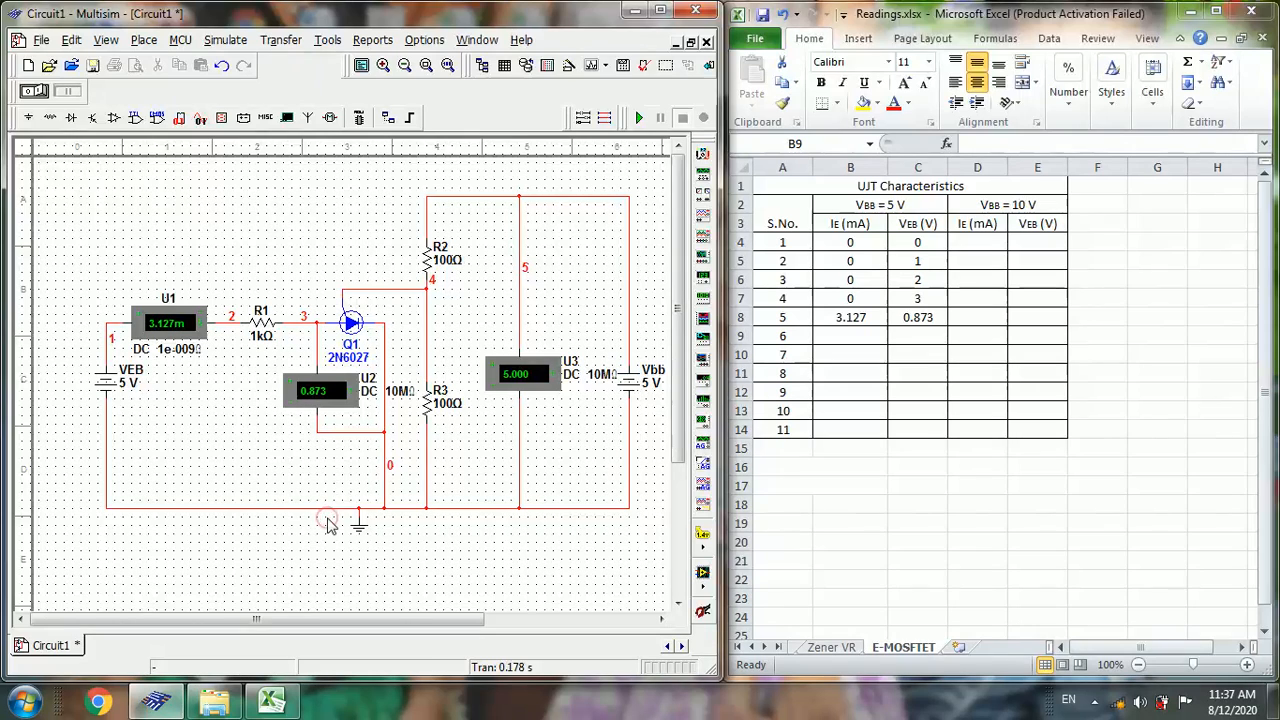
left_click(638, 117)
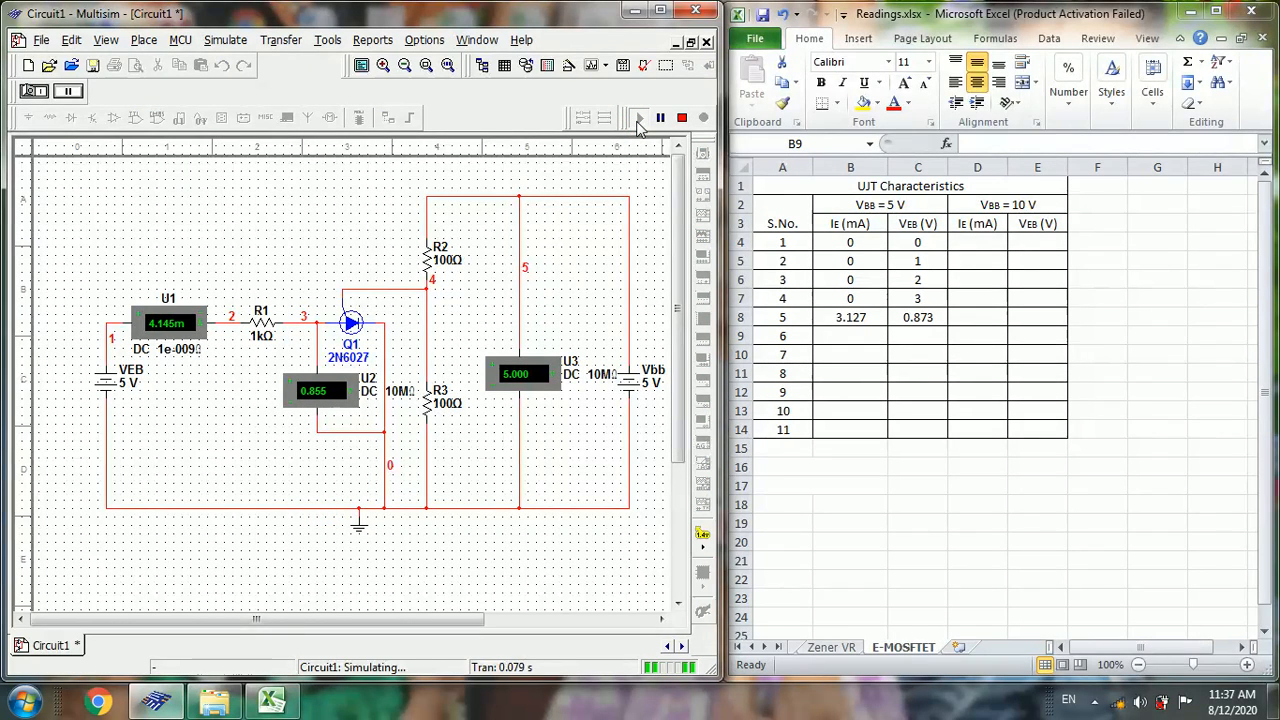
mouse_move(683, 118)
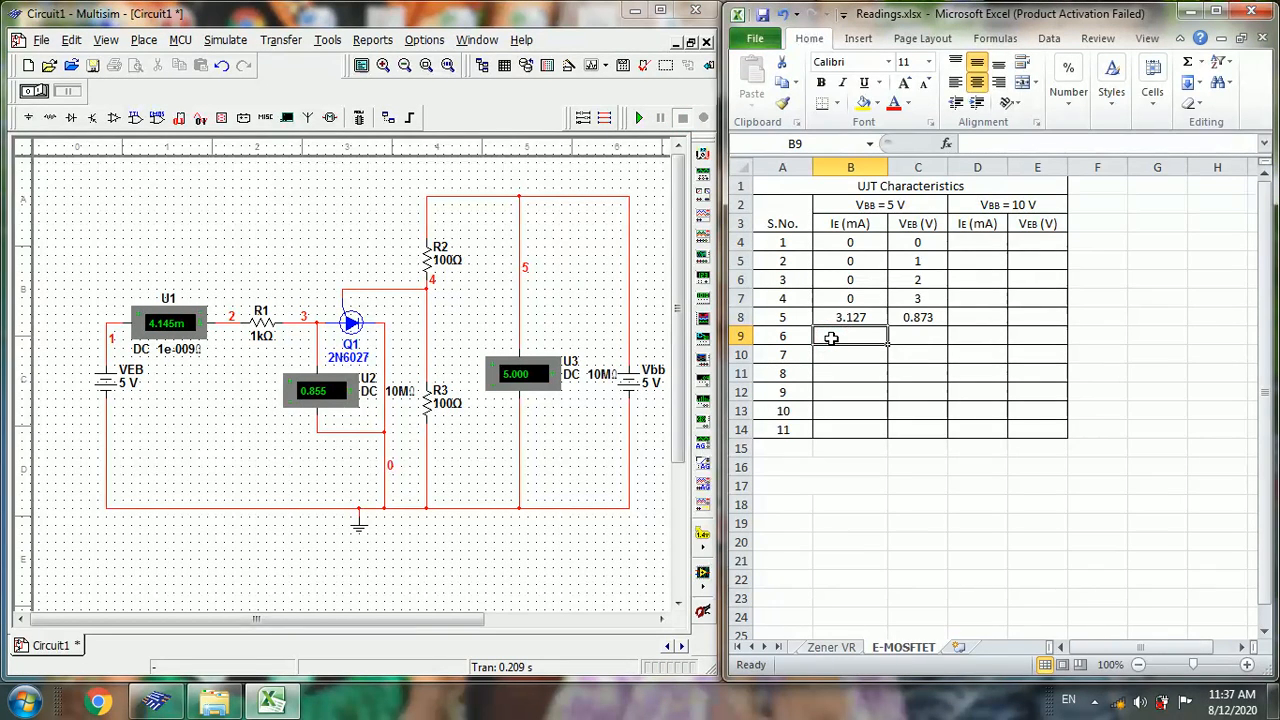
type("4.145")
left_click(918, 336)
type("0.855")
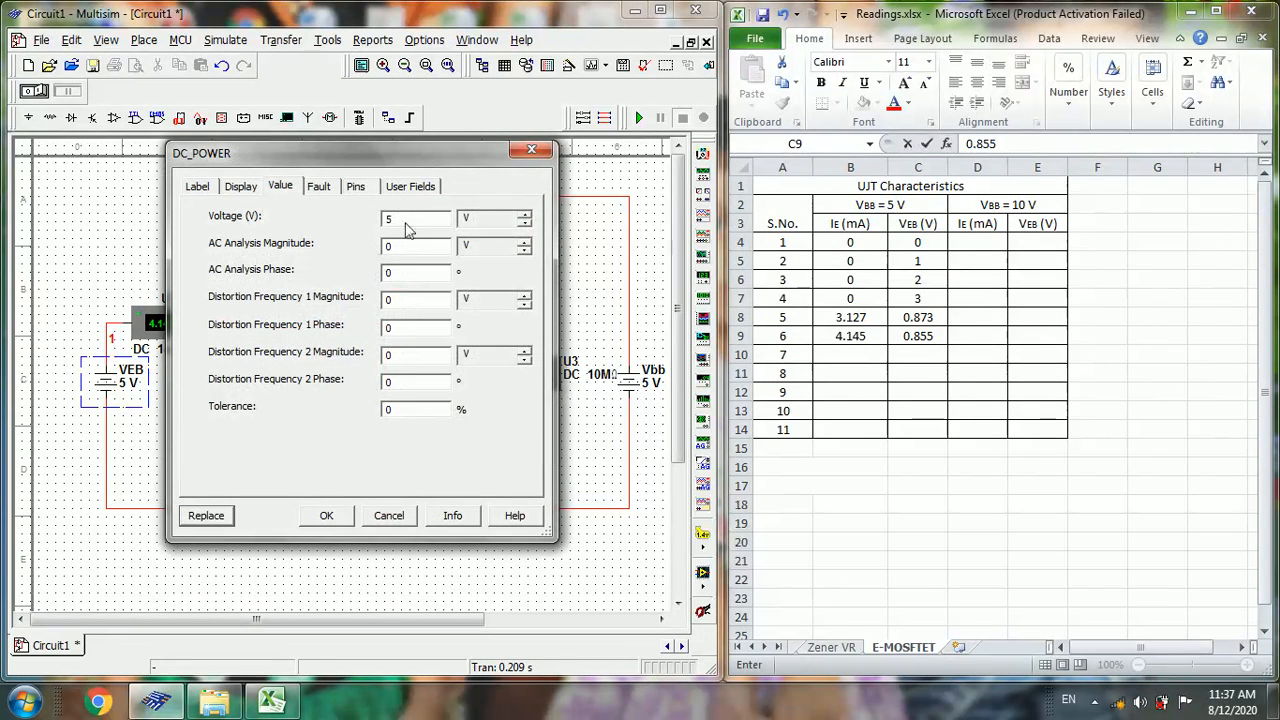
- Simulate with VEB at 6 V and record IE 5.15 mA, VEB 0.850 V
left_click(410, 217)
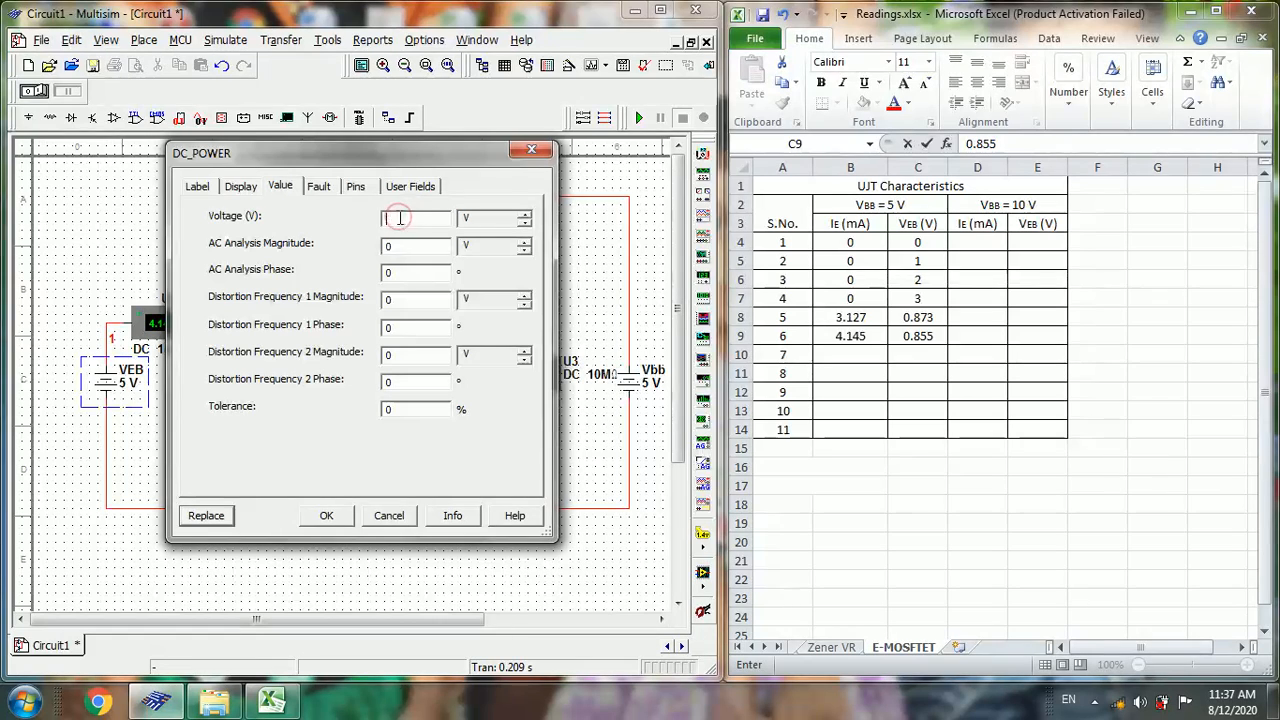
type("6")
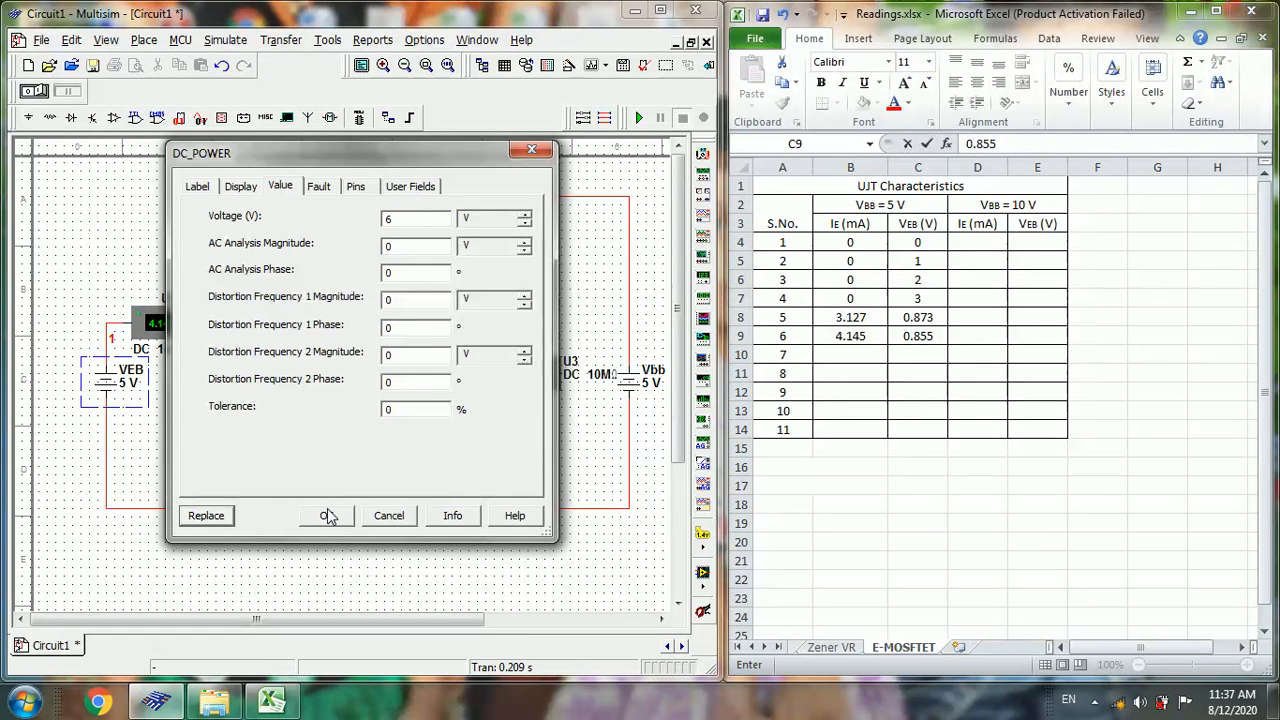
left_click(328, 515)
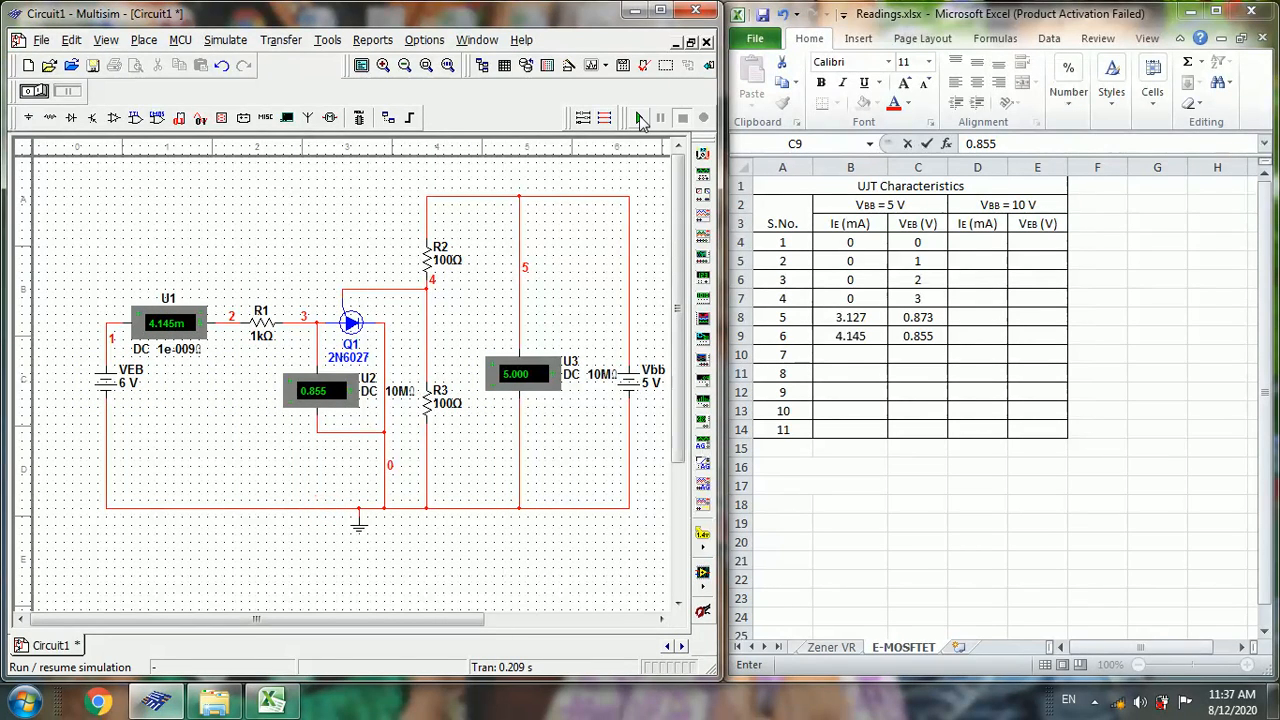
left_click(639, 118)
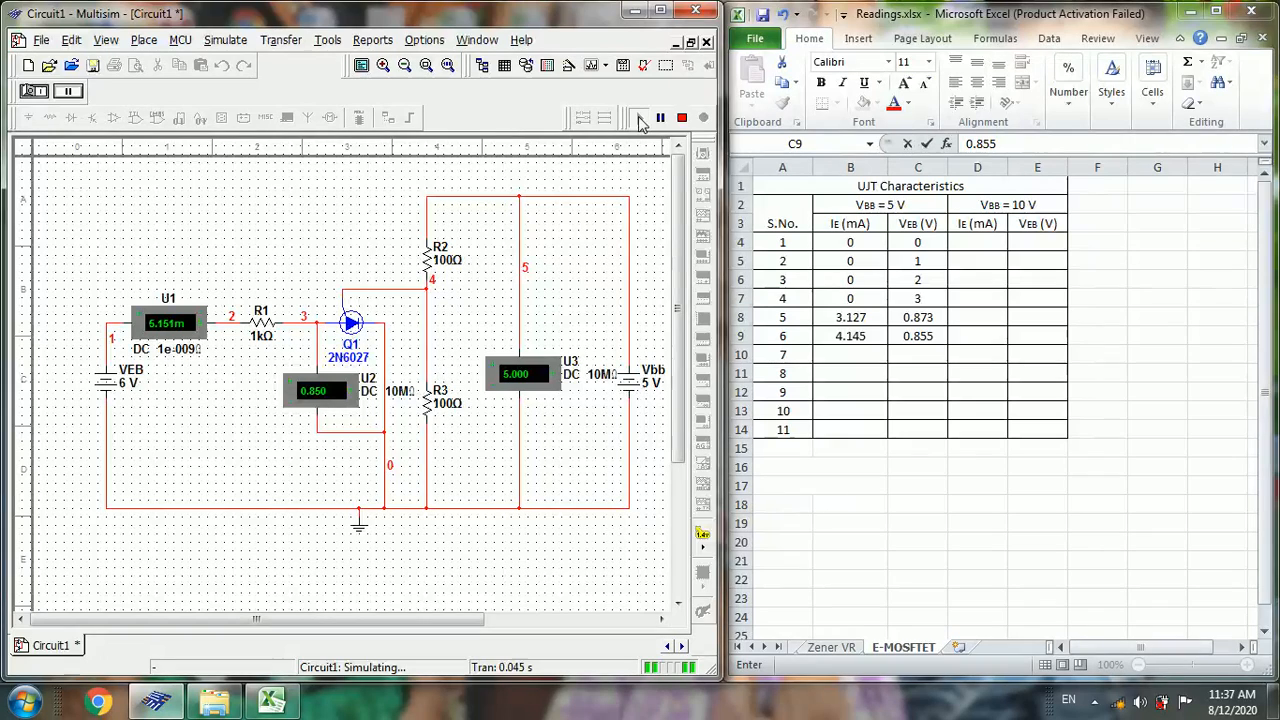
left_click(640, 118)
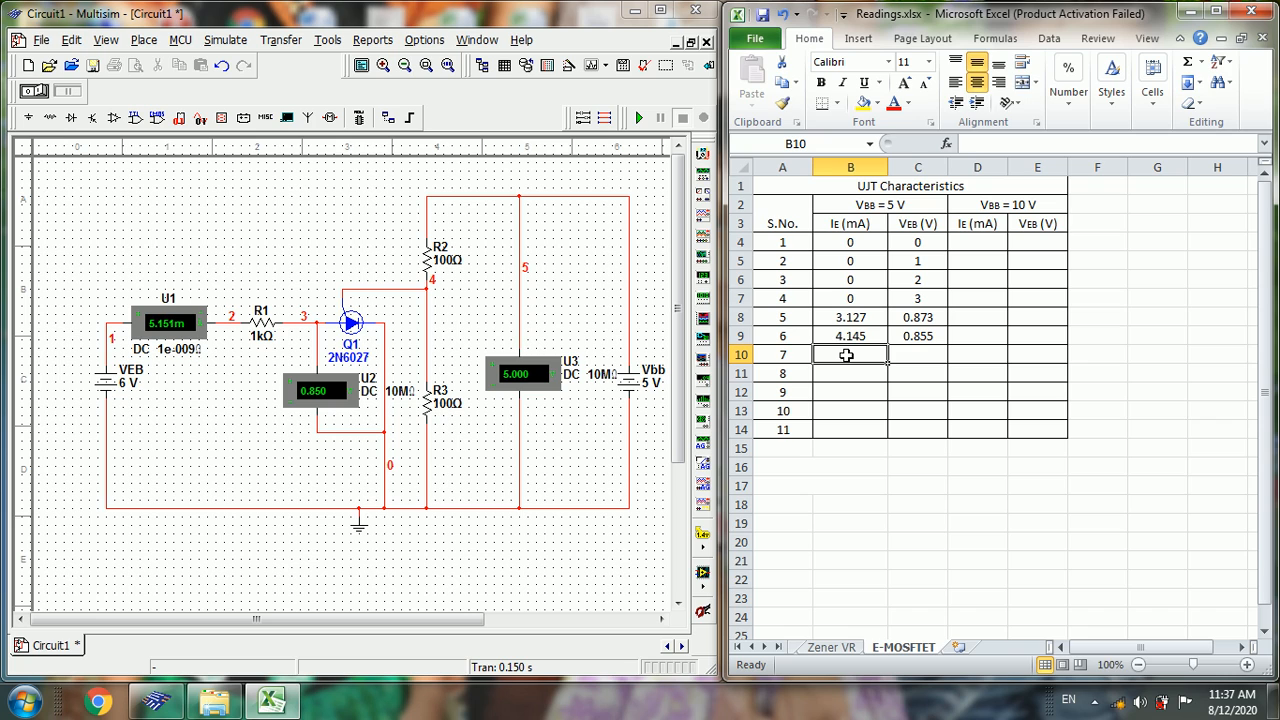
type("5.151")
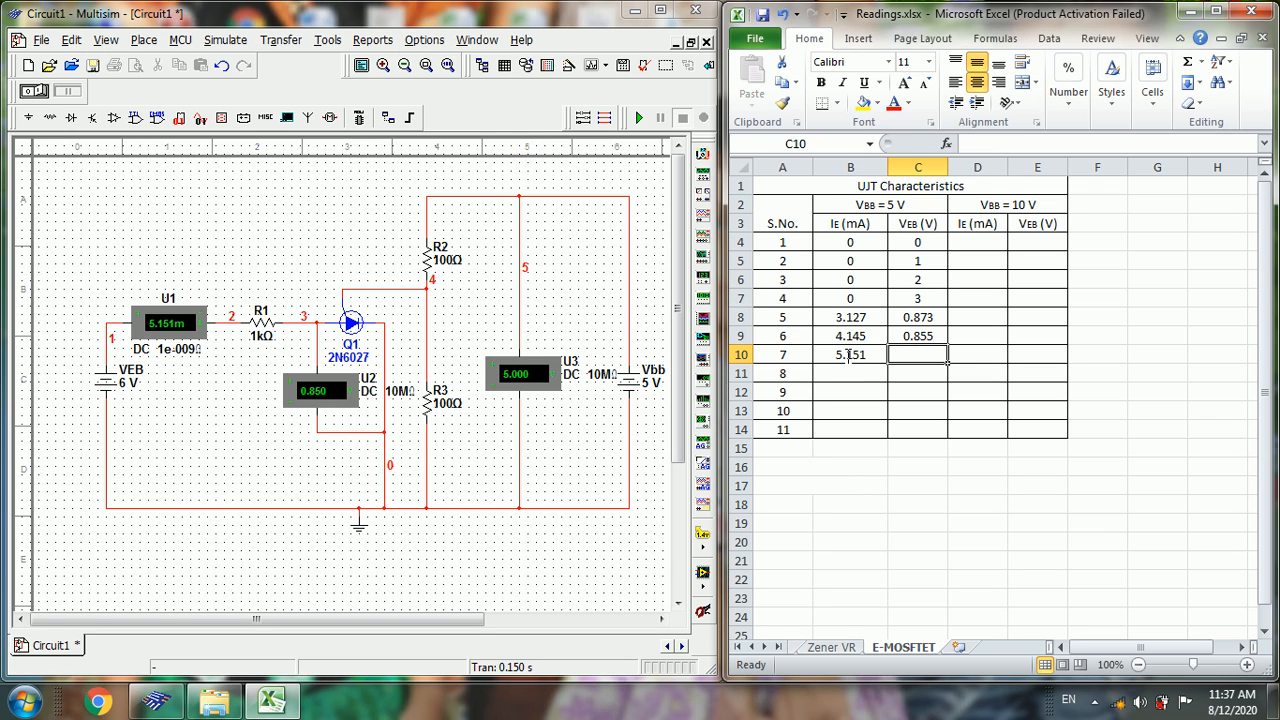
type("0.850")
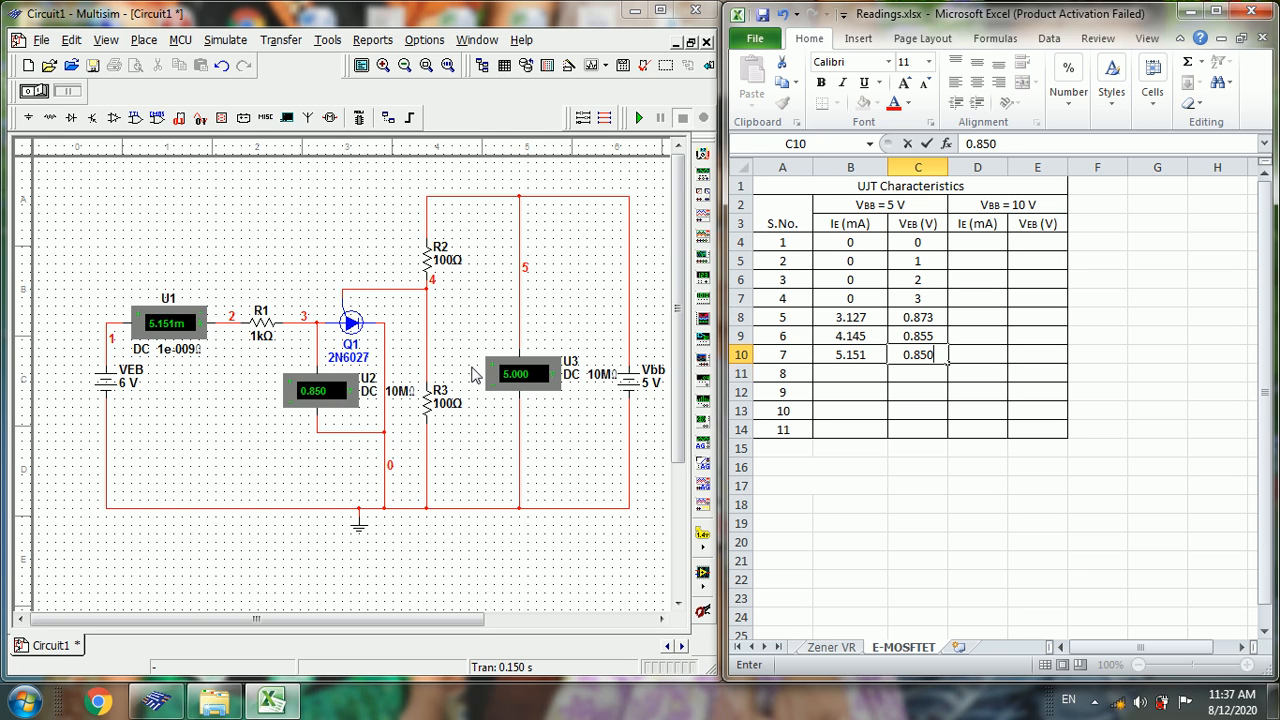
- Simulate with VEB at 7 V and record reading 8: IE 6.153 mA, VEB 0.847 V
double_click(130, 383)
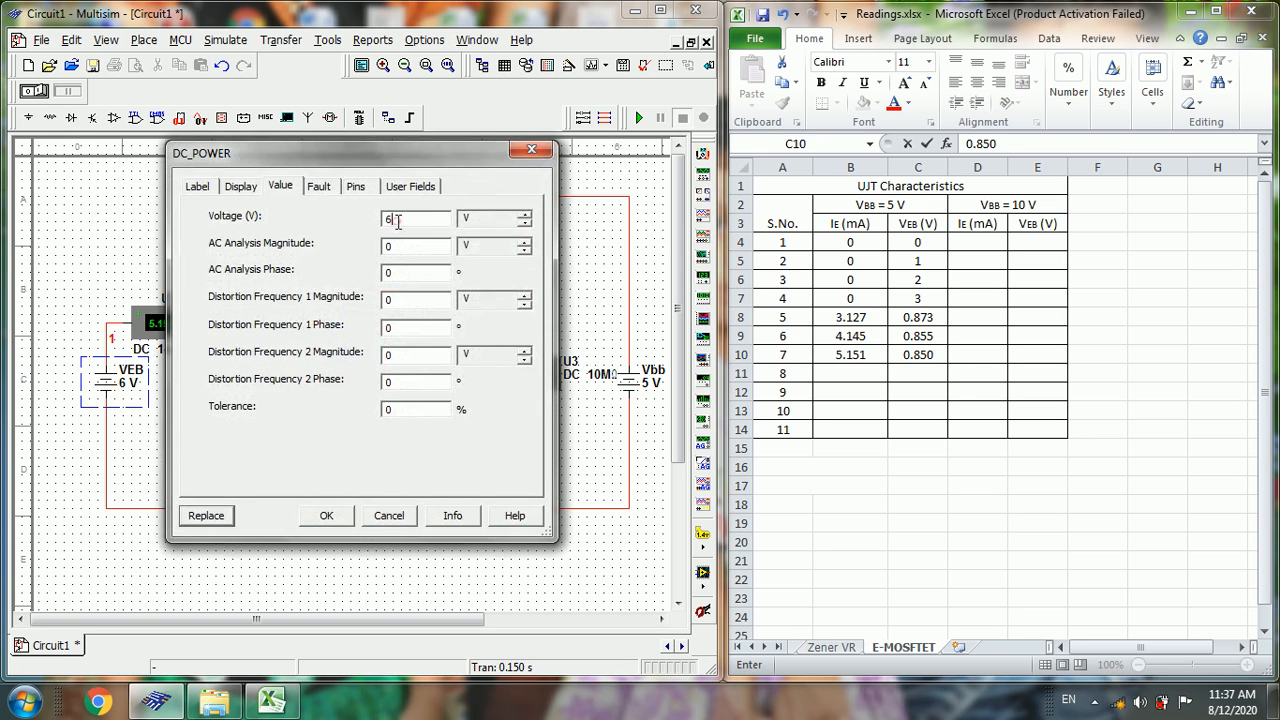
type("7")
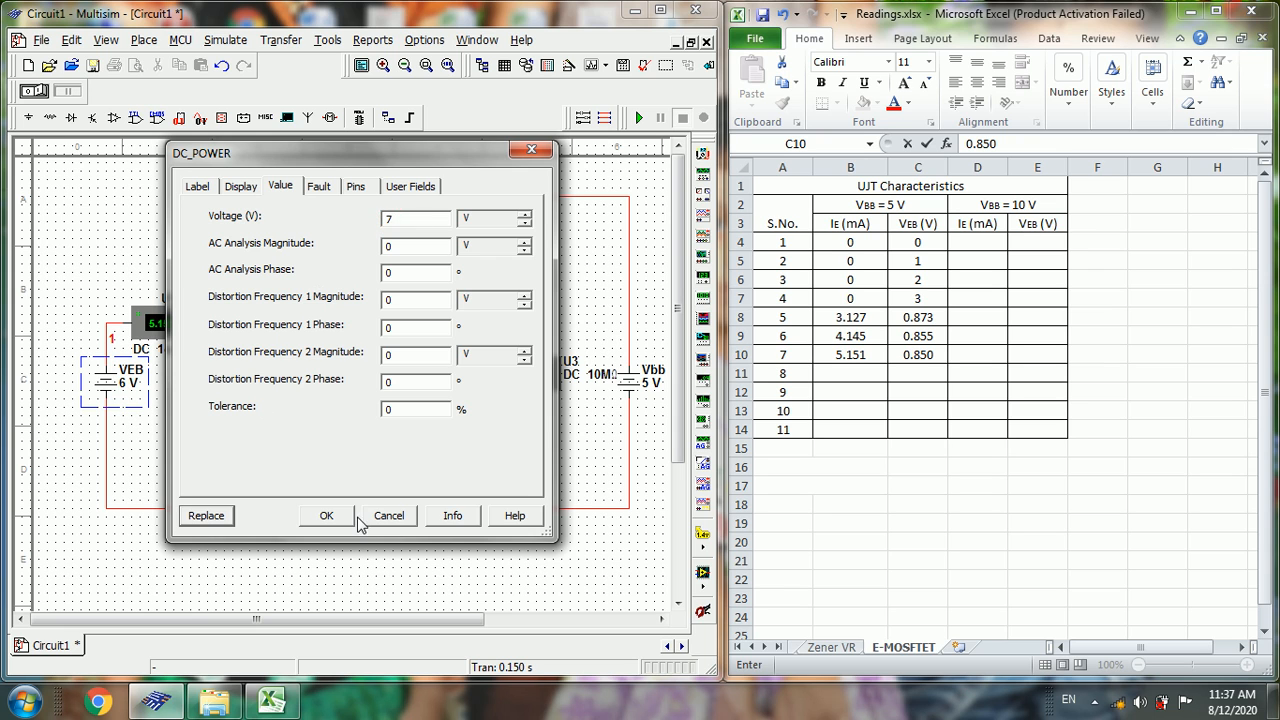
left_click(326, 515)
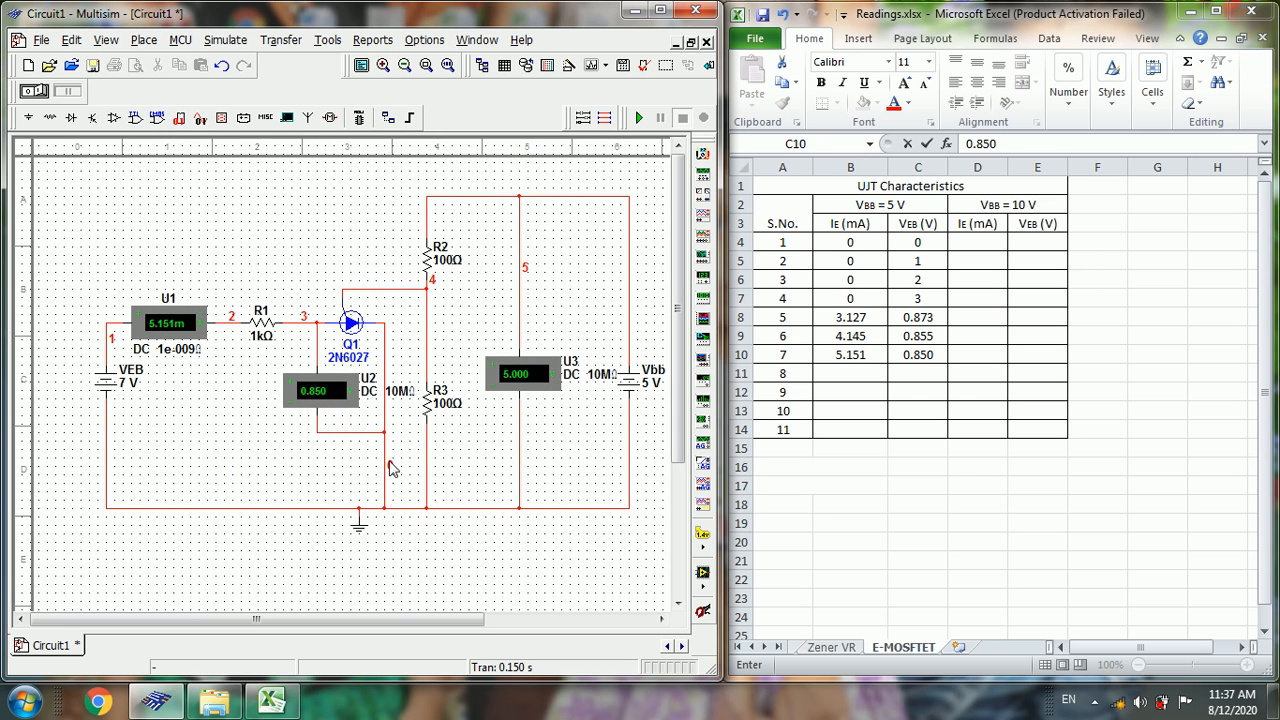
left_click(638, 117)
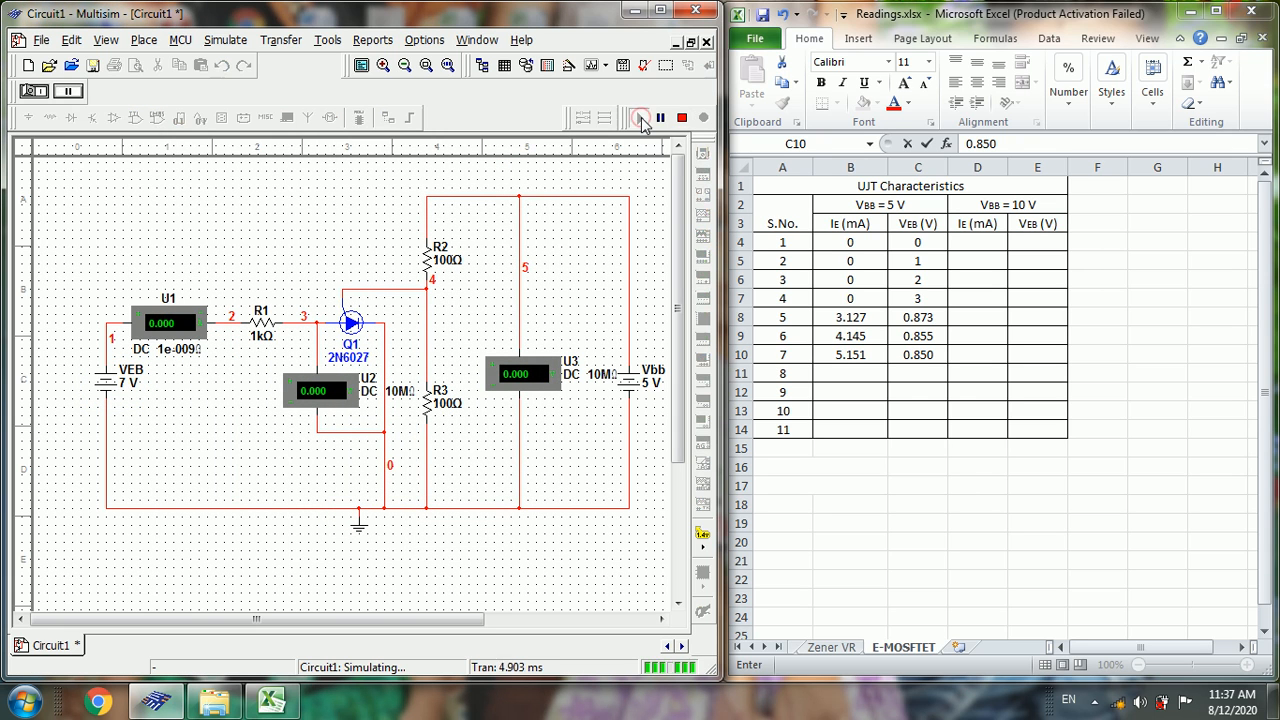
left_click(639, 118)
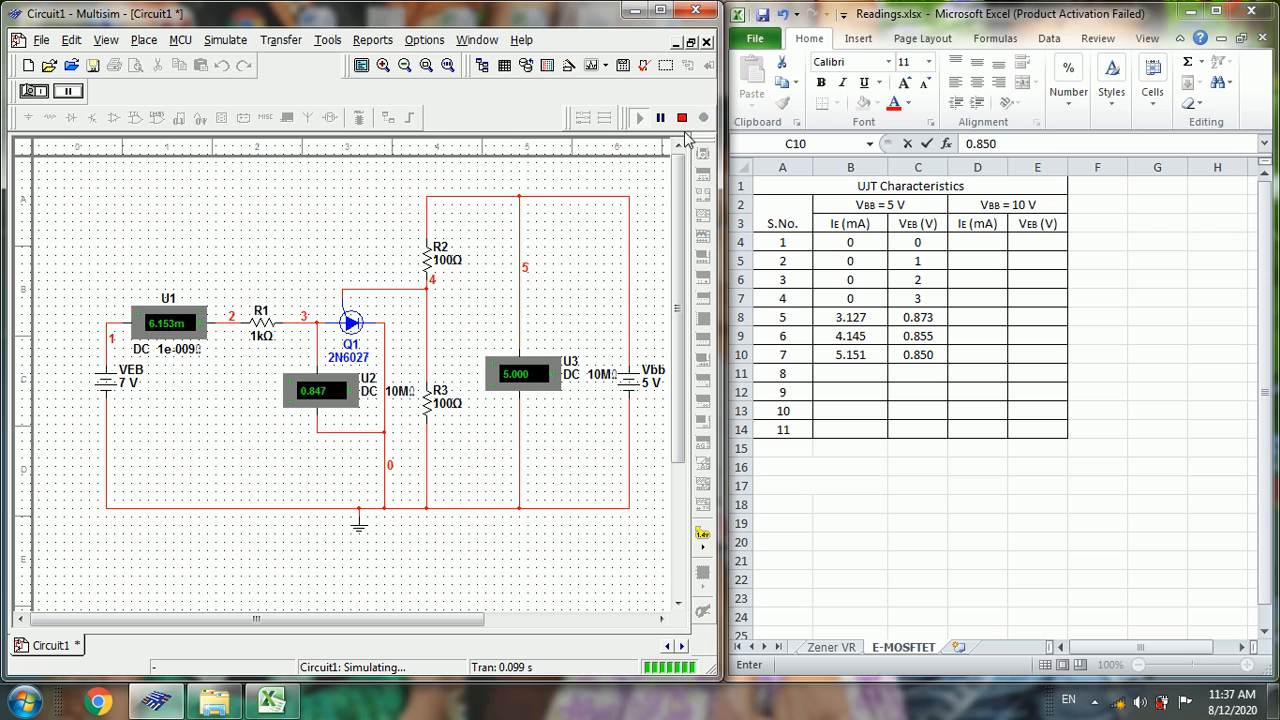
left_click(683, 118)
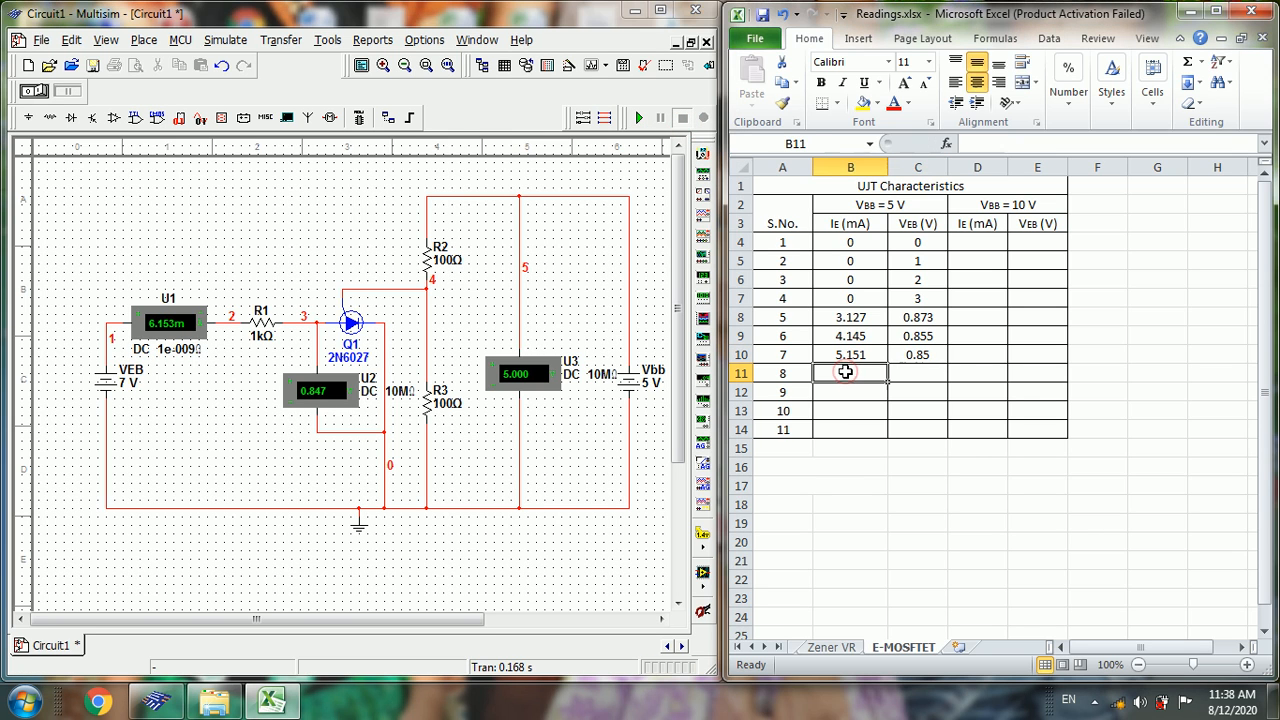
type("6.")
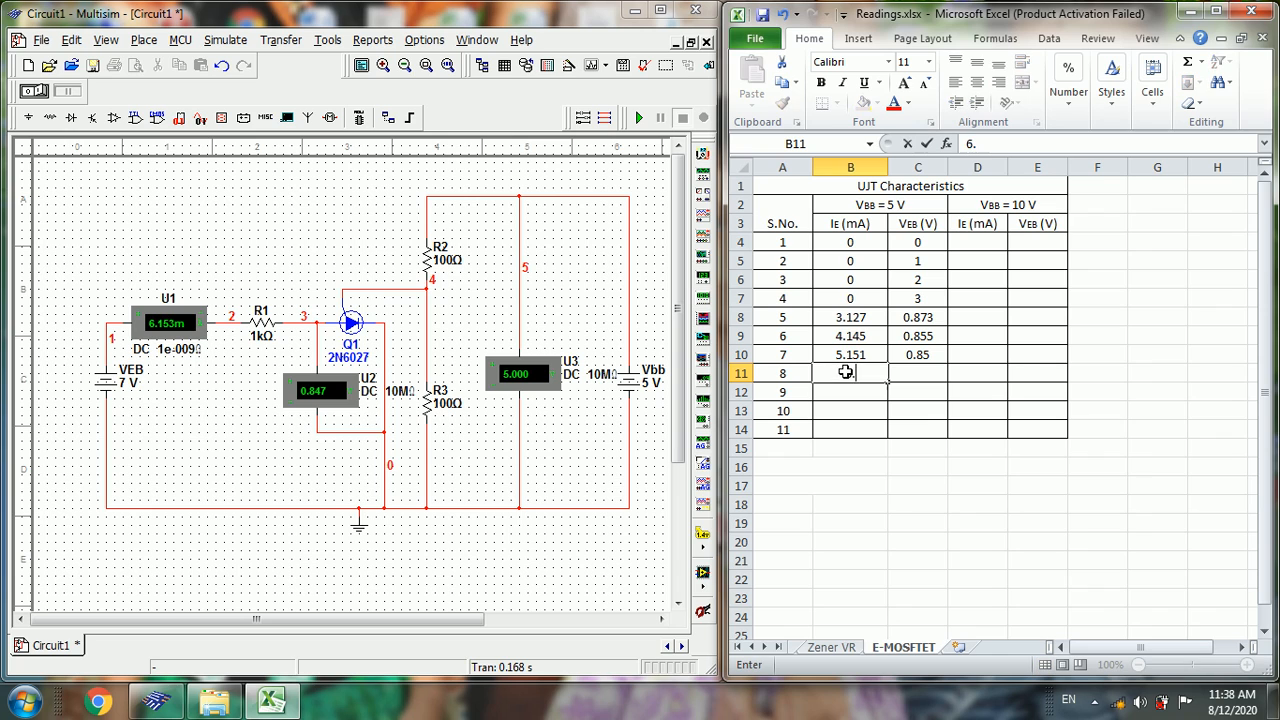
type("6.153")
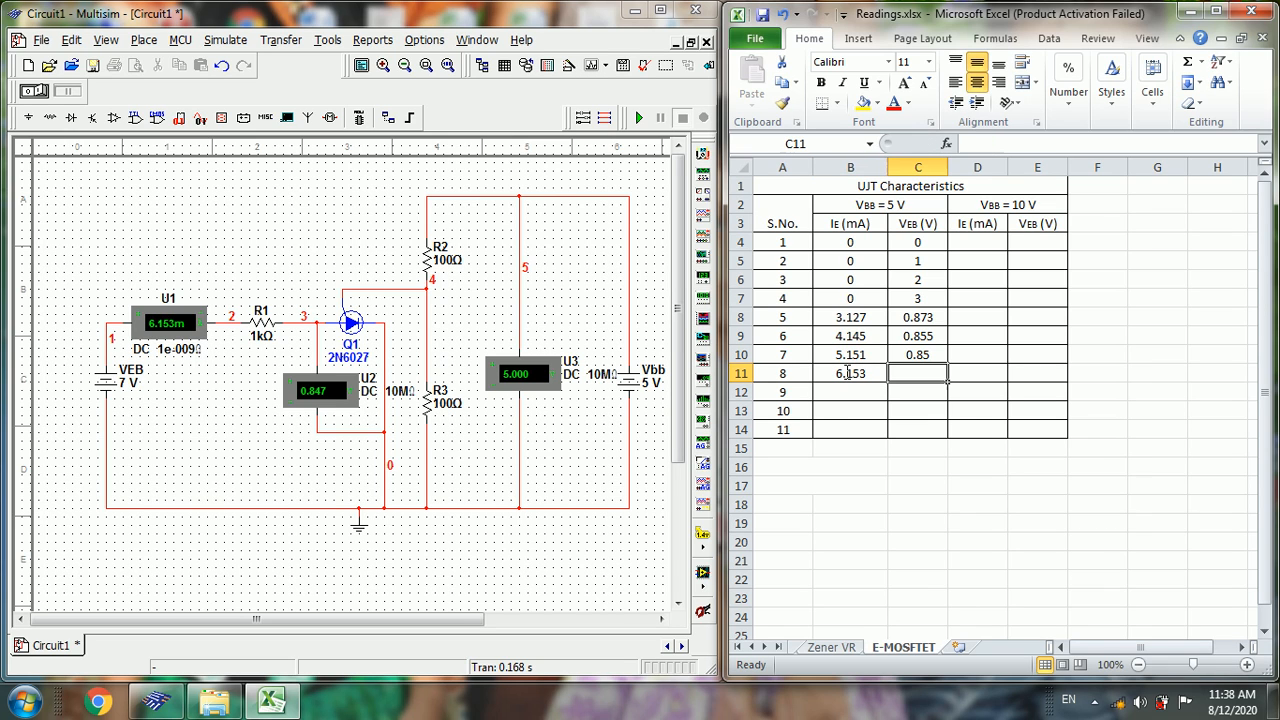
type("0.847")
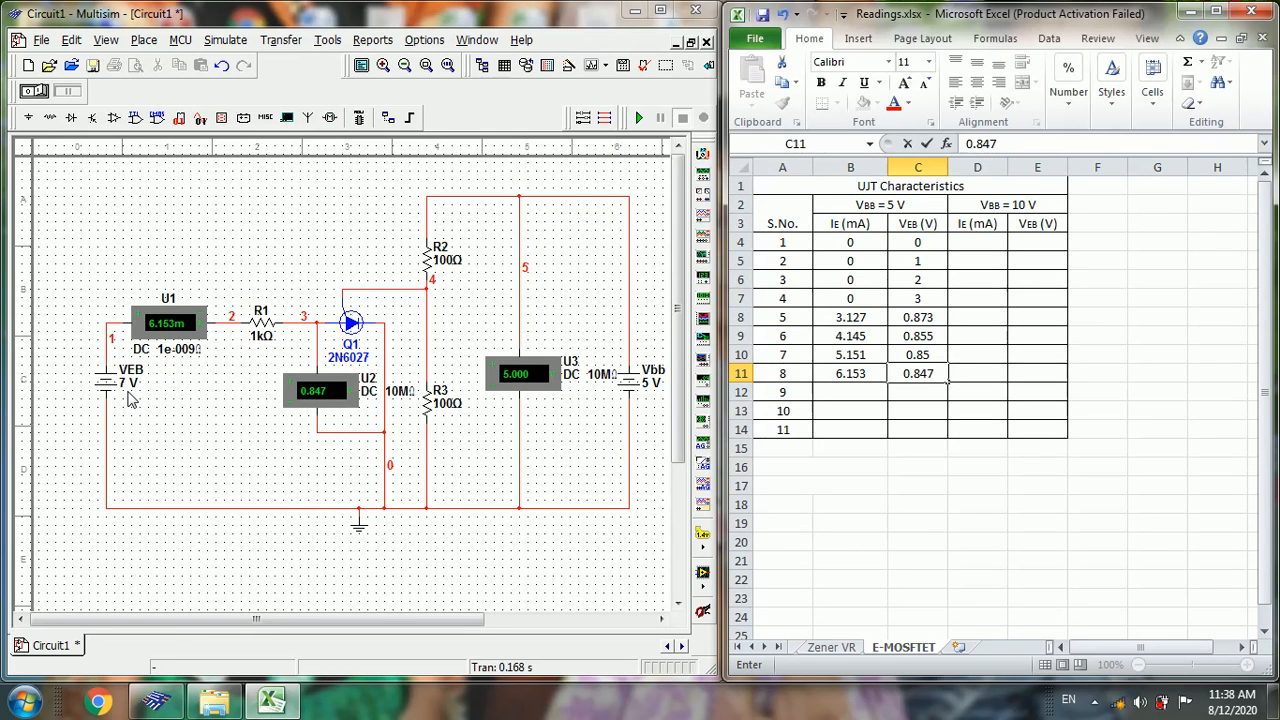
- Set VEB to 8 V, then run and stop the simulation to read 7.154 mA
double_click(113, 383)
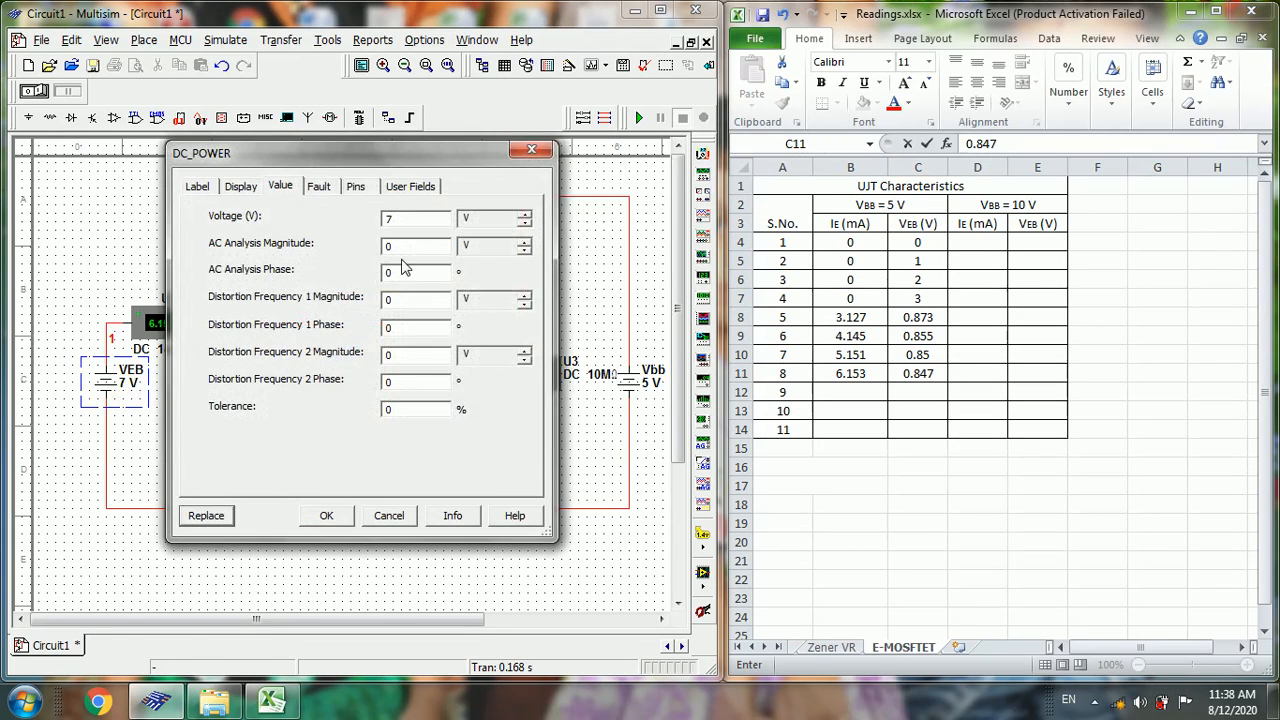
left_click(410, 218)
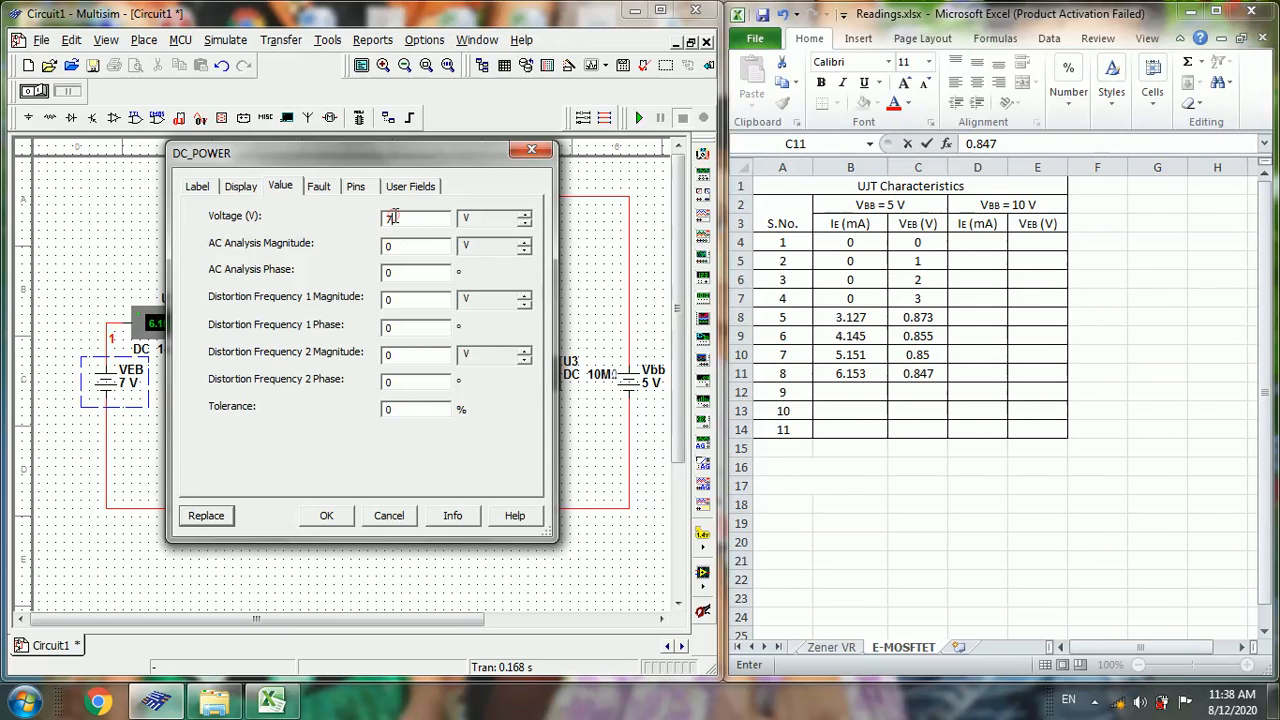
type("8")
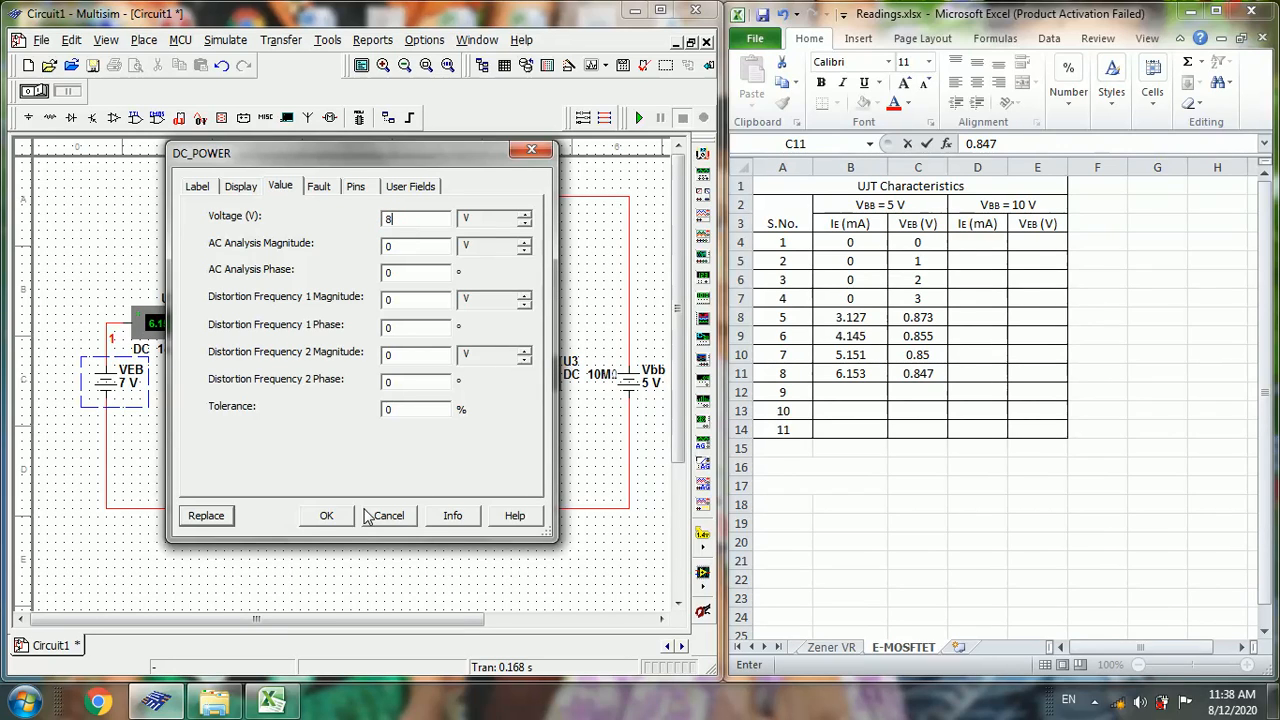
left_click(326, 515)
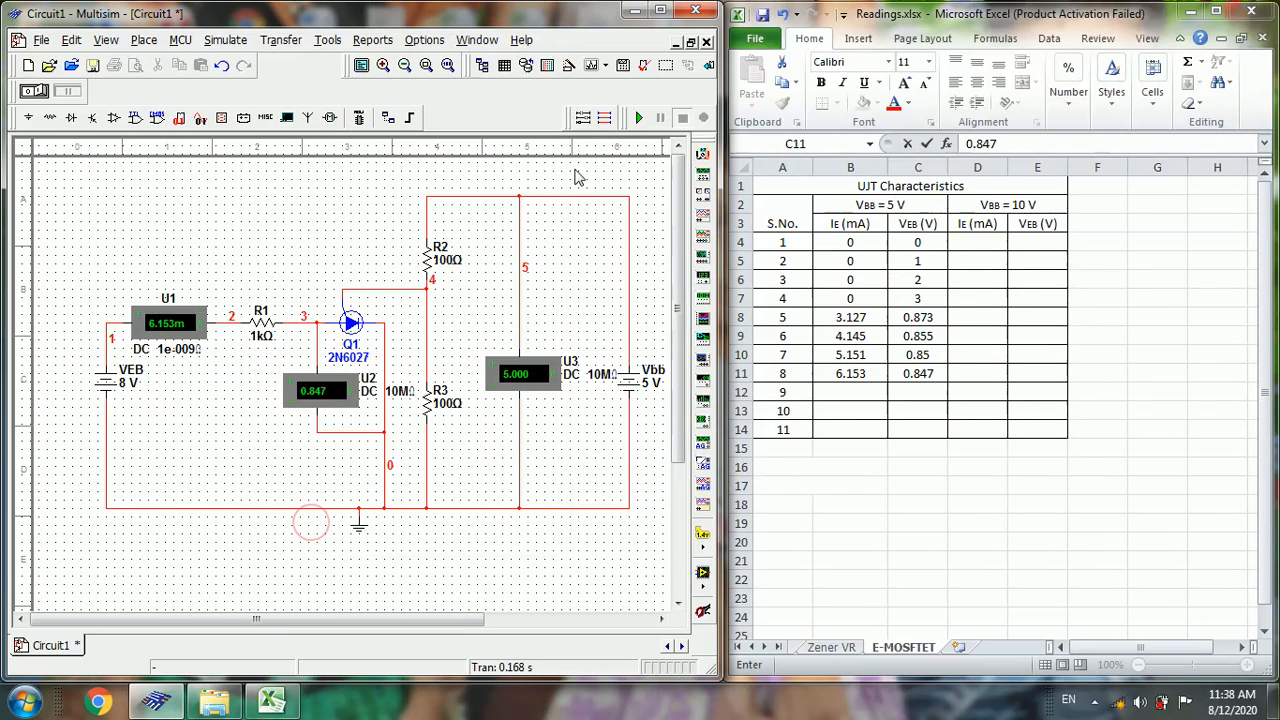
left_click(638, 117)
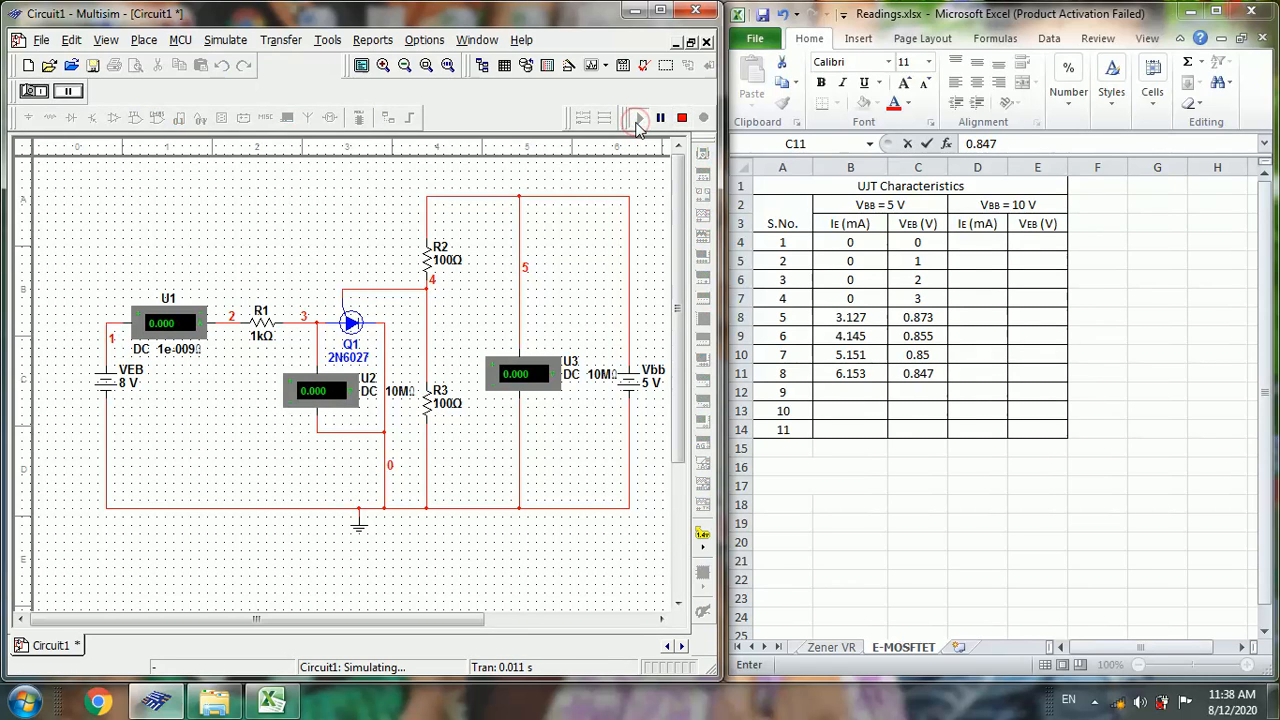
left_click(637, 118)
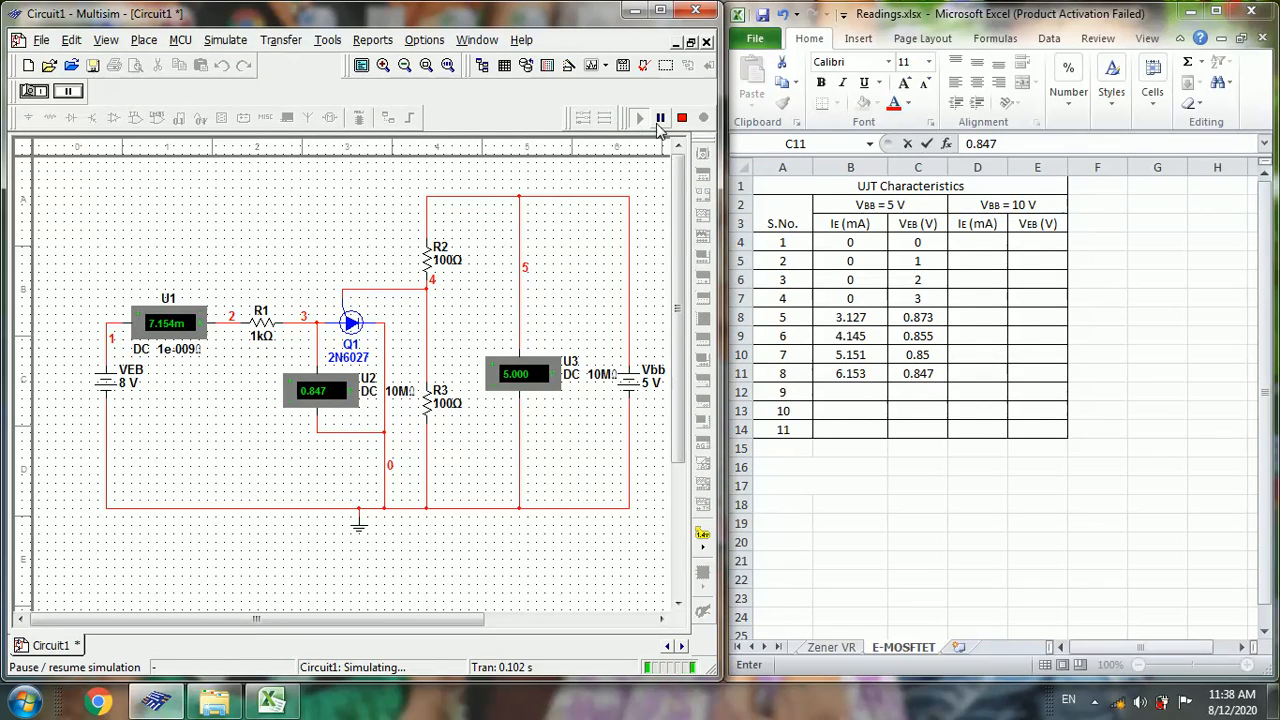
left_click(660, 118)
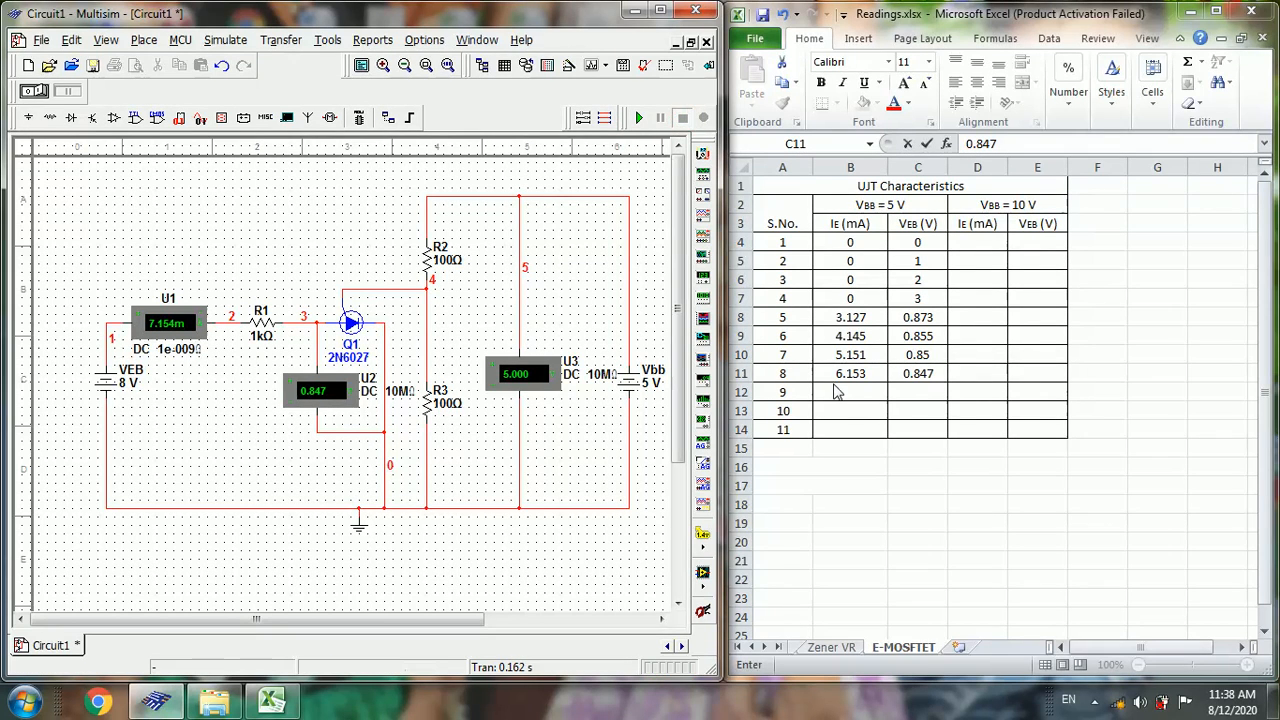
- Record reading 9 in the table: IE 7.154 mA, VEB 0.847 V
left_click(850, 391)
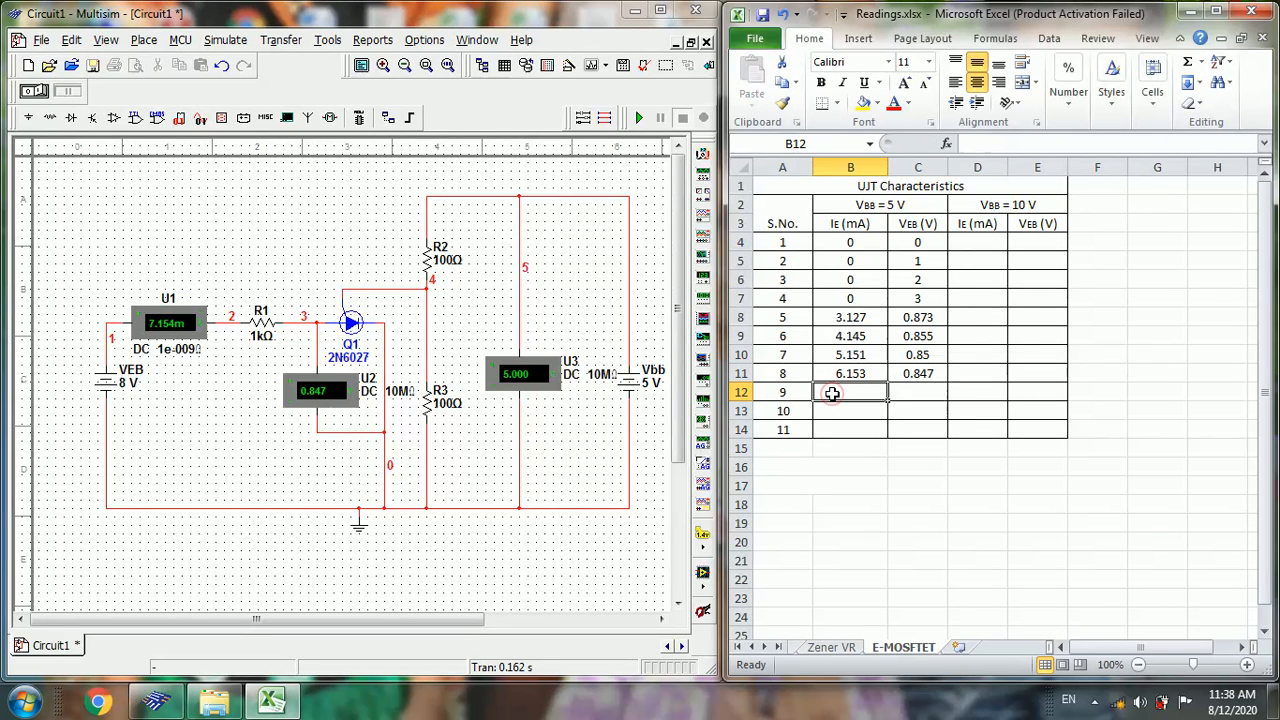
type("7.154")
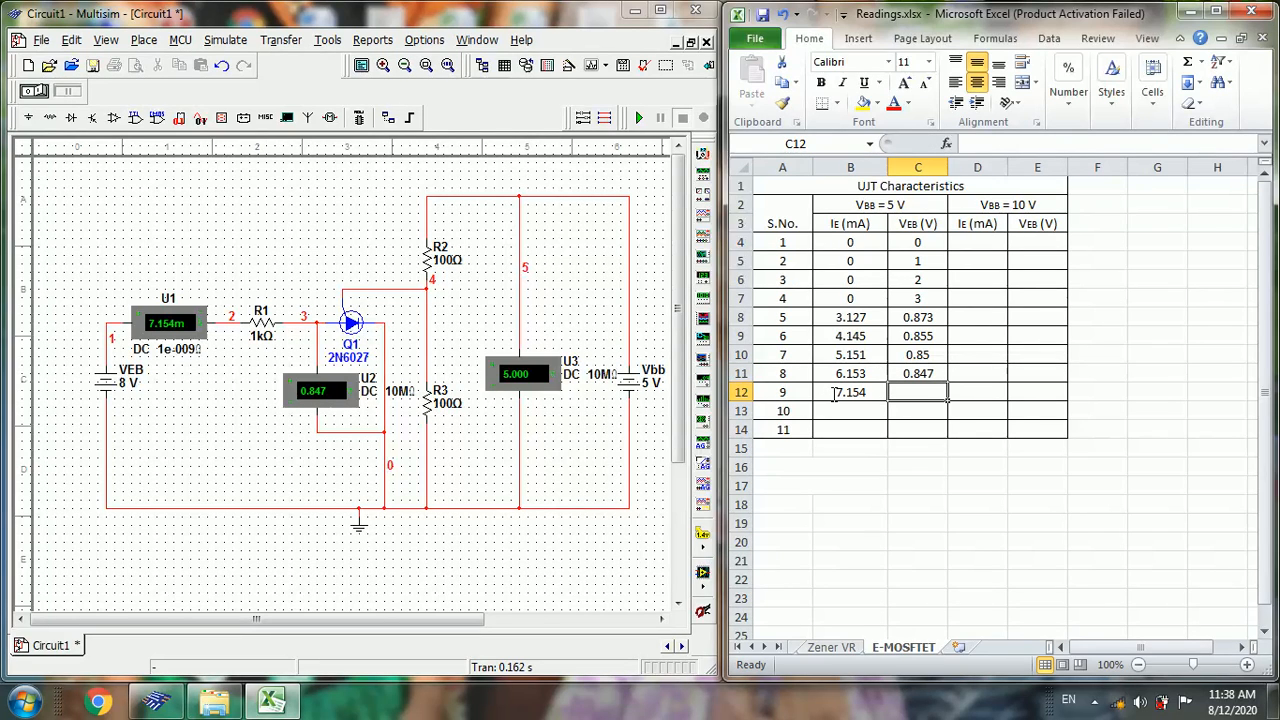
type("0.847")
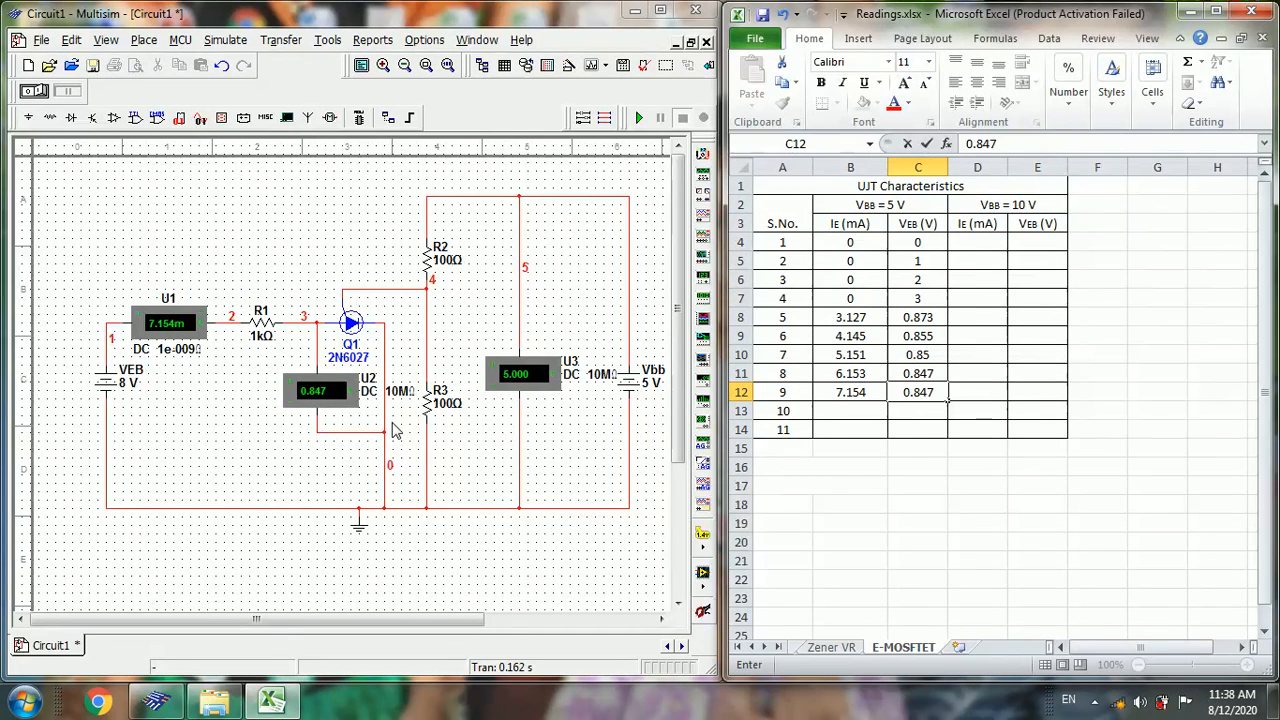
- Set the VEB supply to 9 V and rerun the simulation
double_click(128, 380)
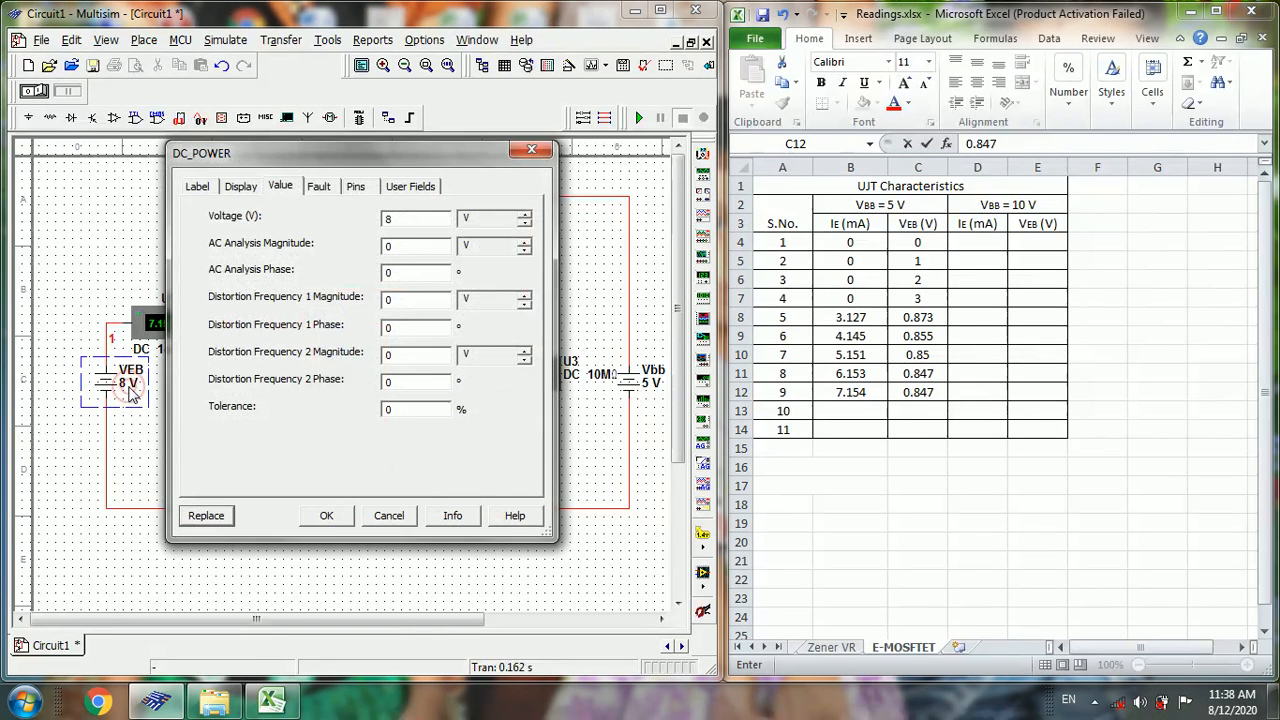
left_click(410, 218)
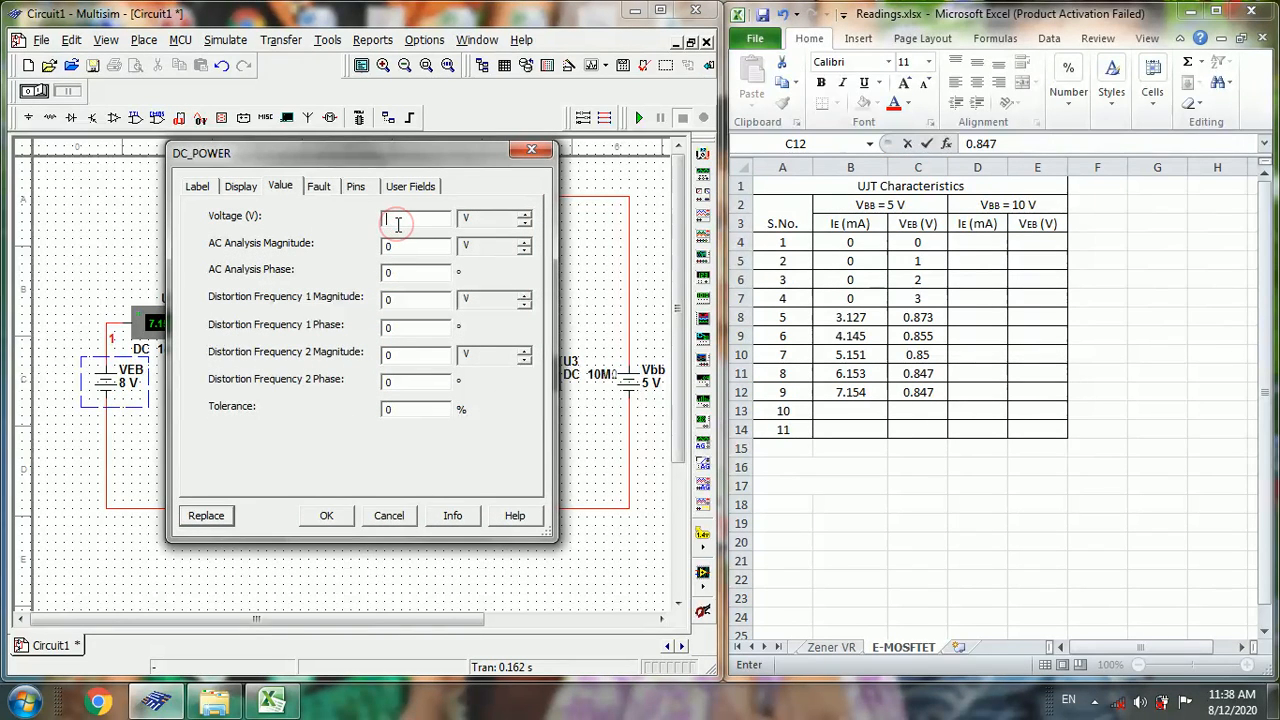
type("9")
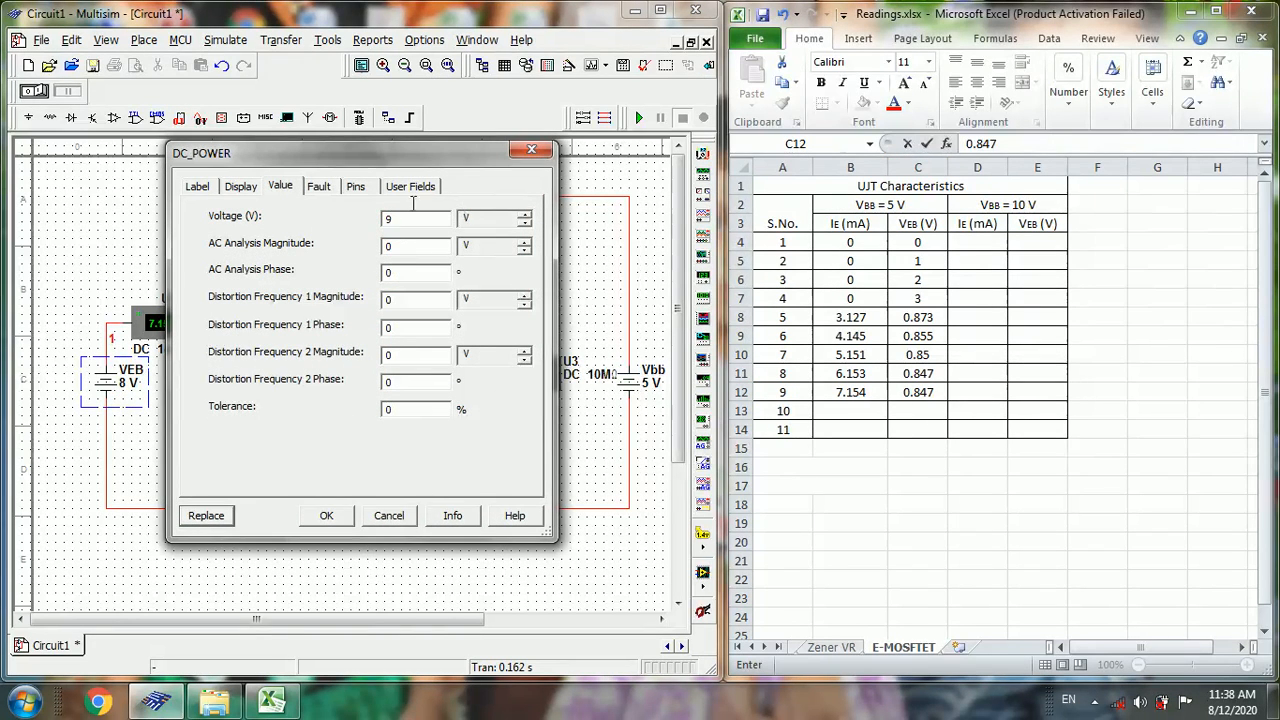
left_click(326, 515)
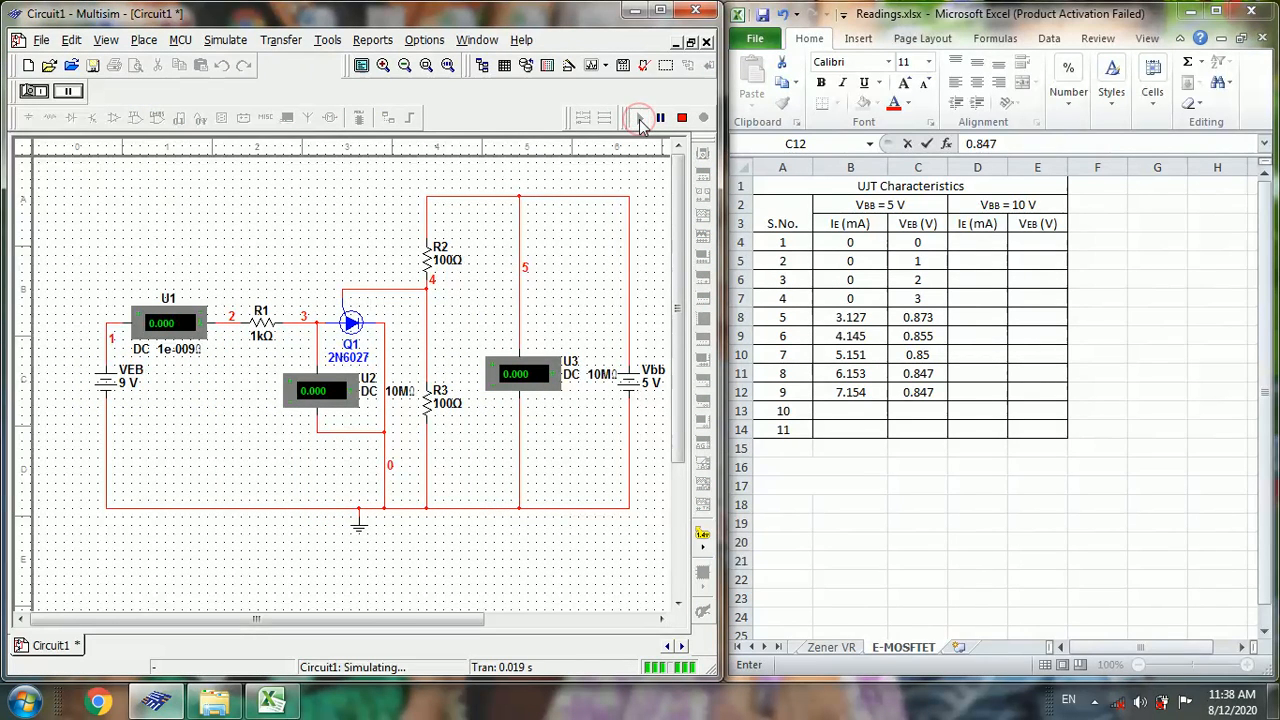
left_click(641, 117)
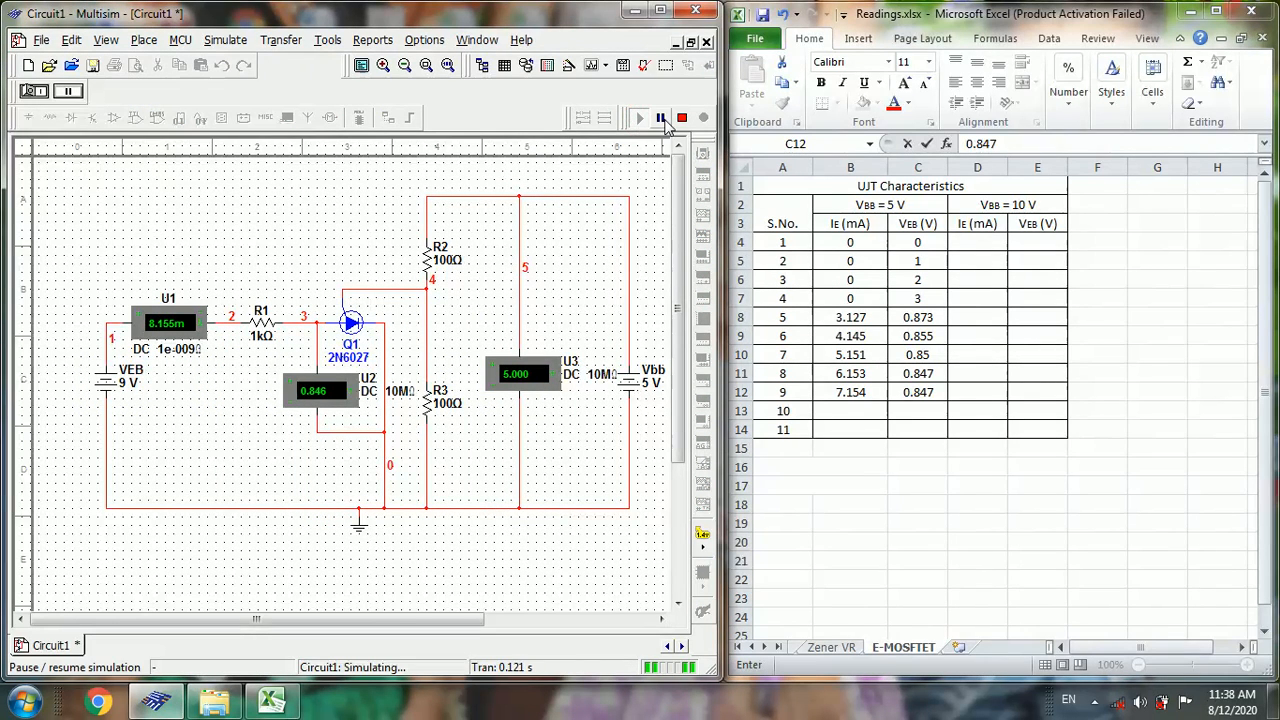
left_click(683, 118)
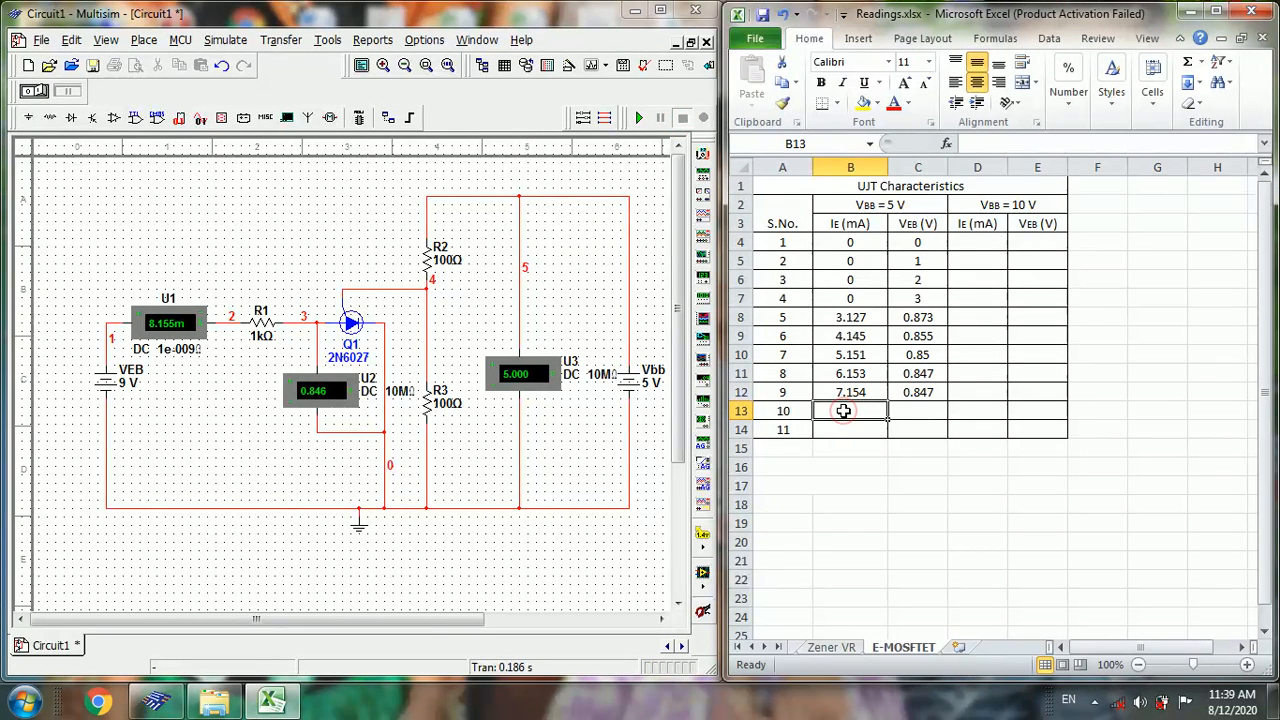
- Record reading 10: IE 8.155 mA, VEB 0.846 V
type("8.155")
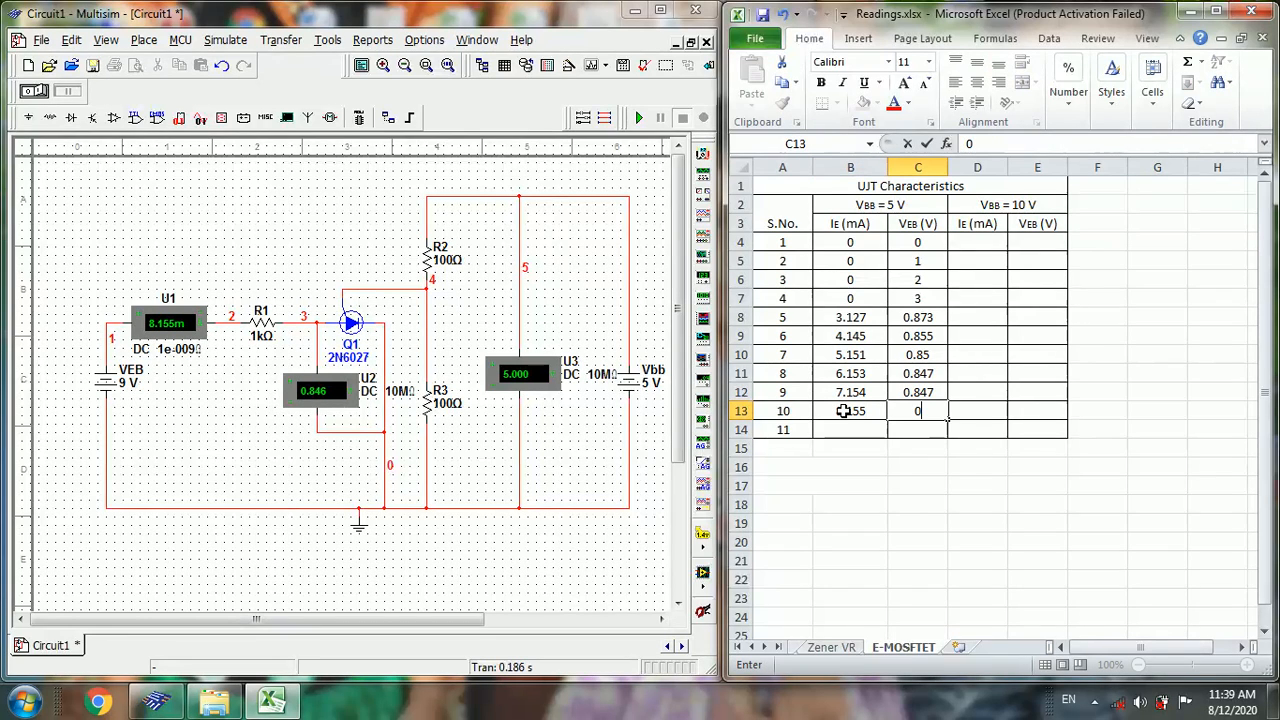
type("0.8")
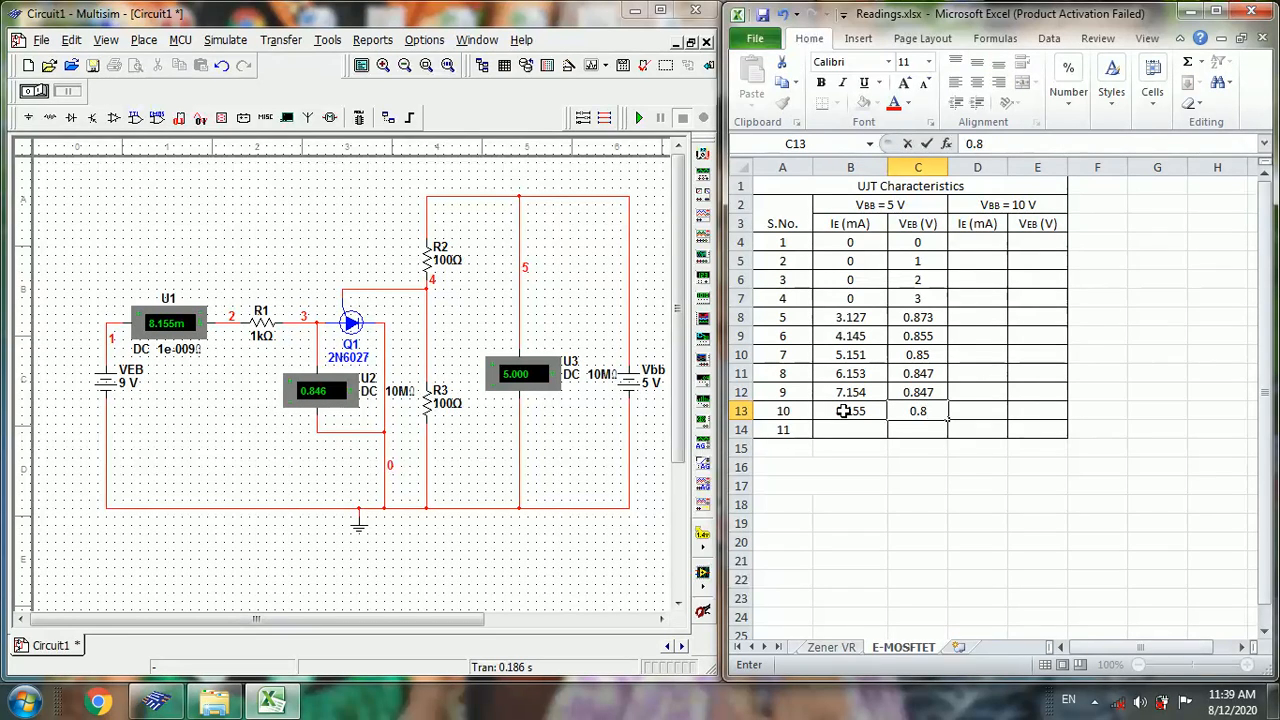
type("0.846")
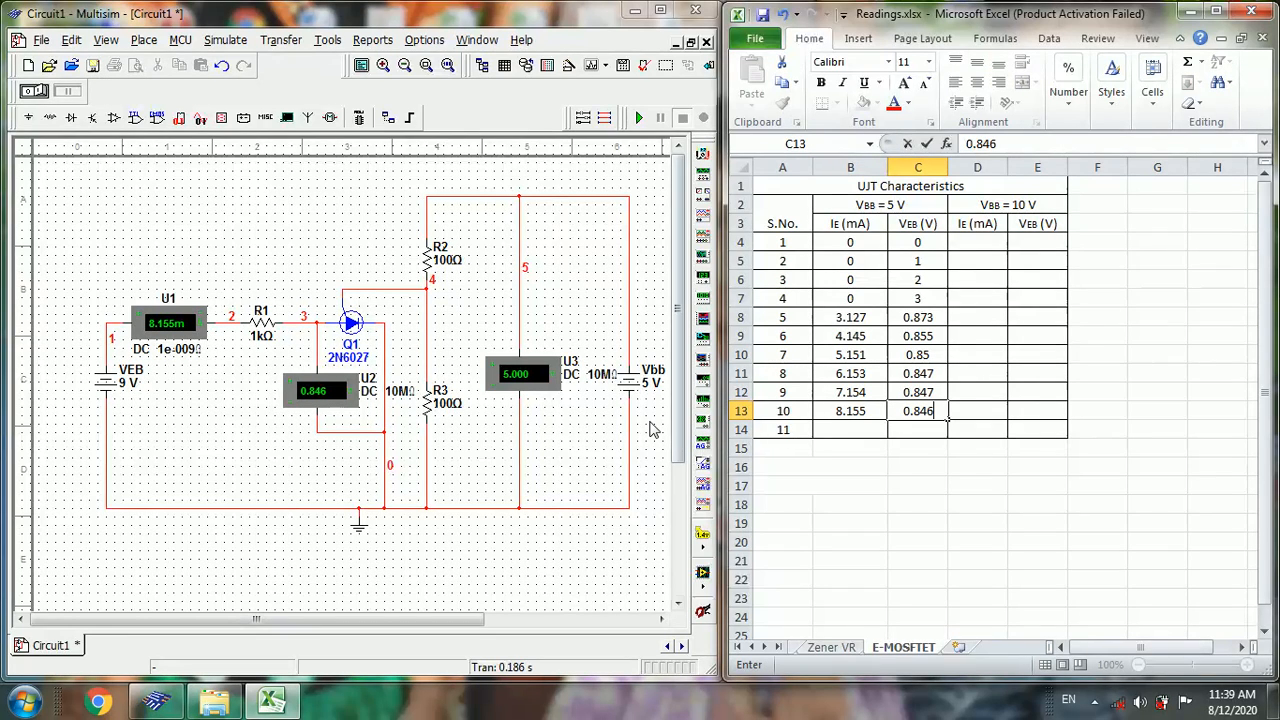
- Set the VEB supply to 10 V and run the simulation
double_click(120, 383)
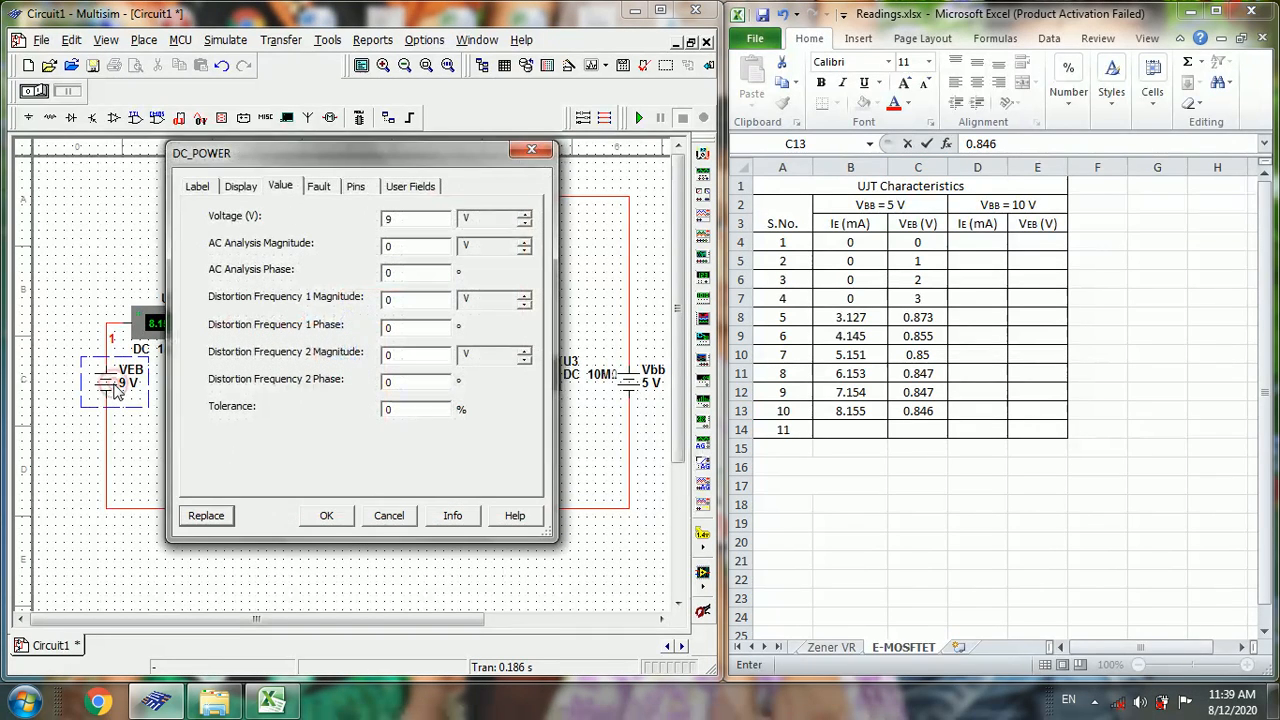
left_click(410, 218)
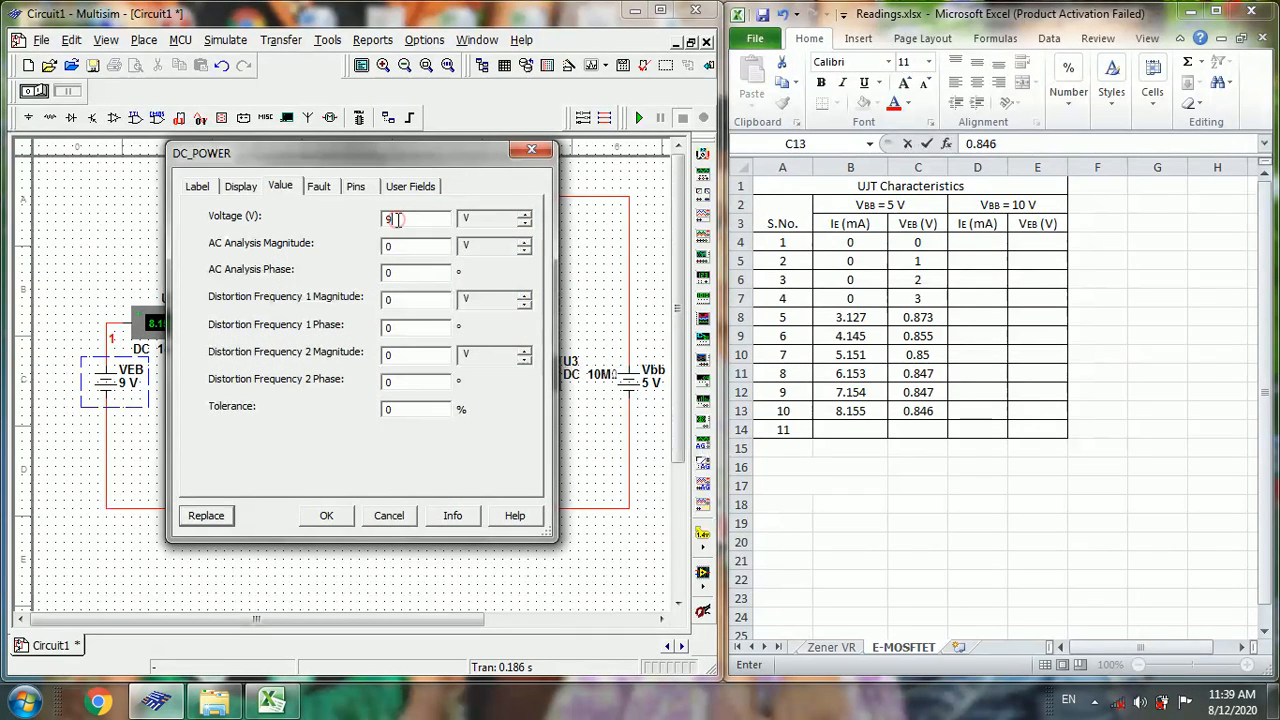
type("10")
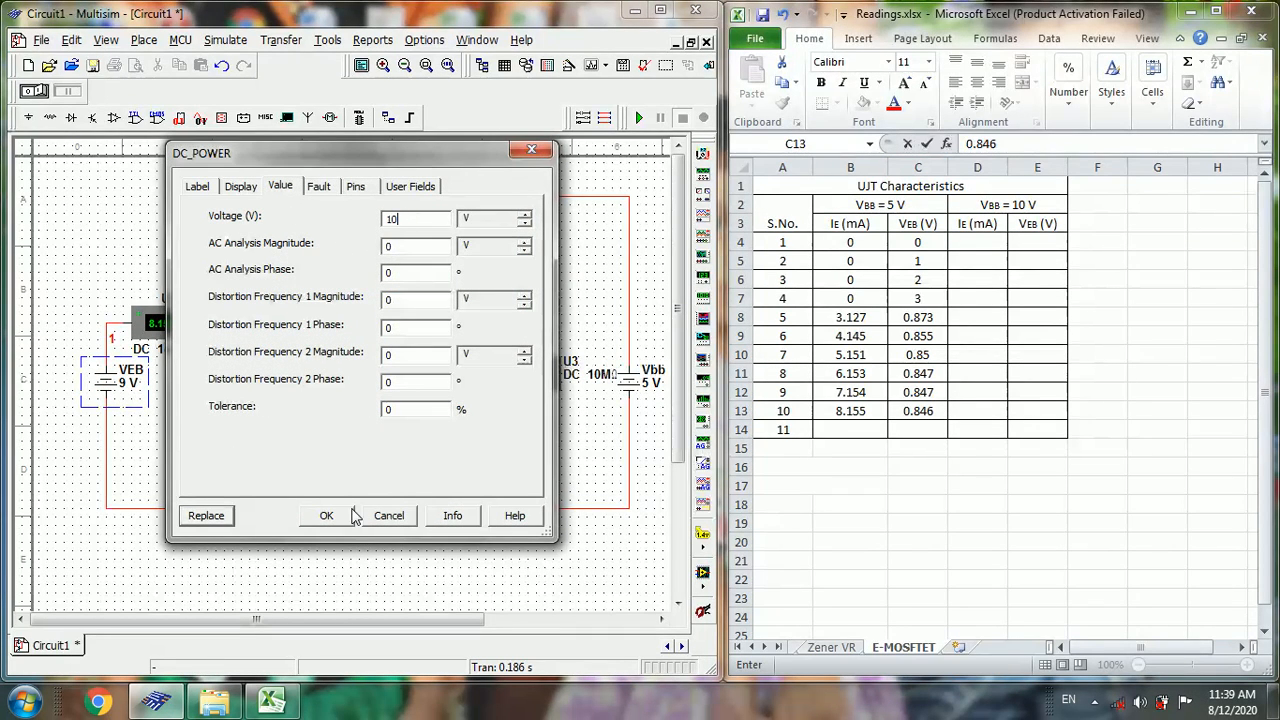
left_click(326, 515)
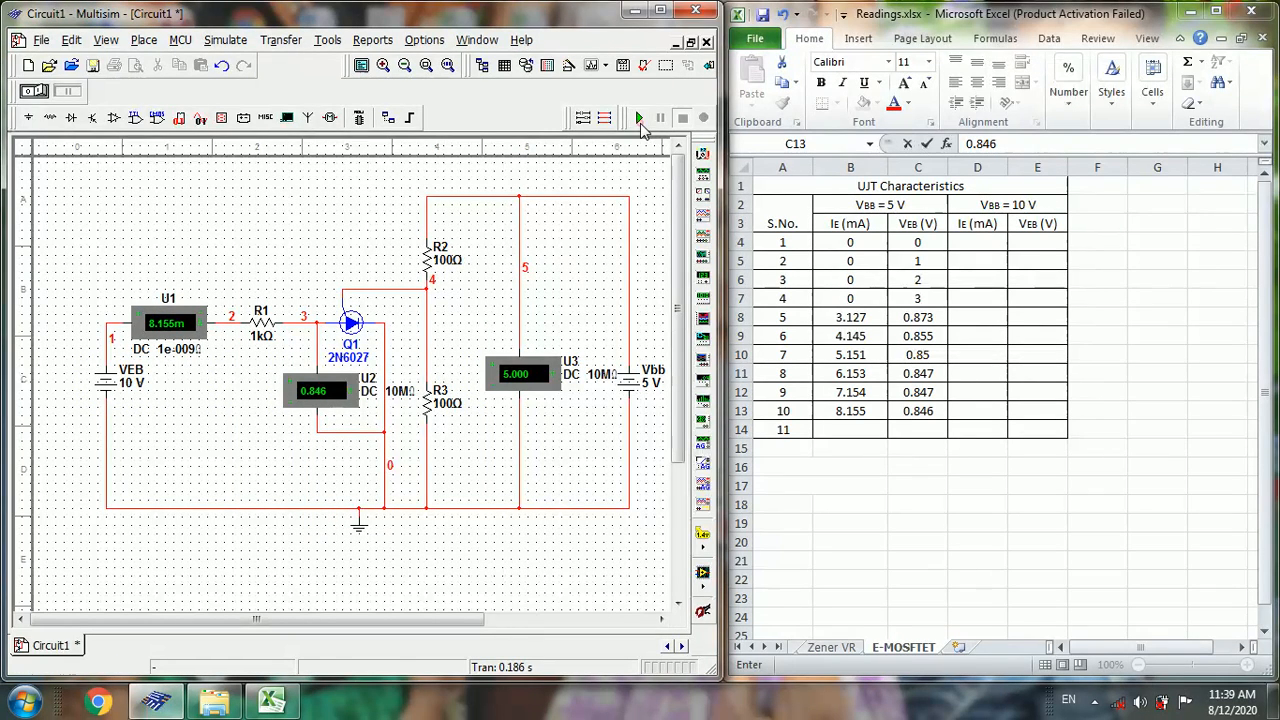
left_click(637, 117)
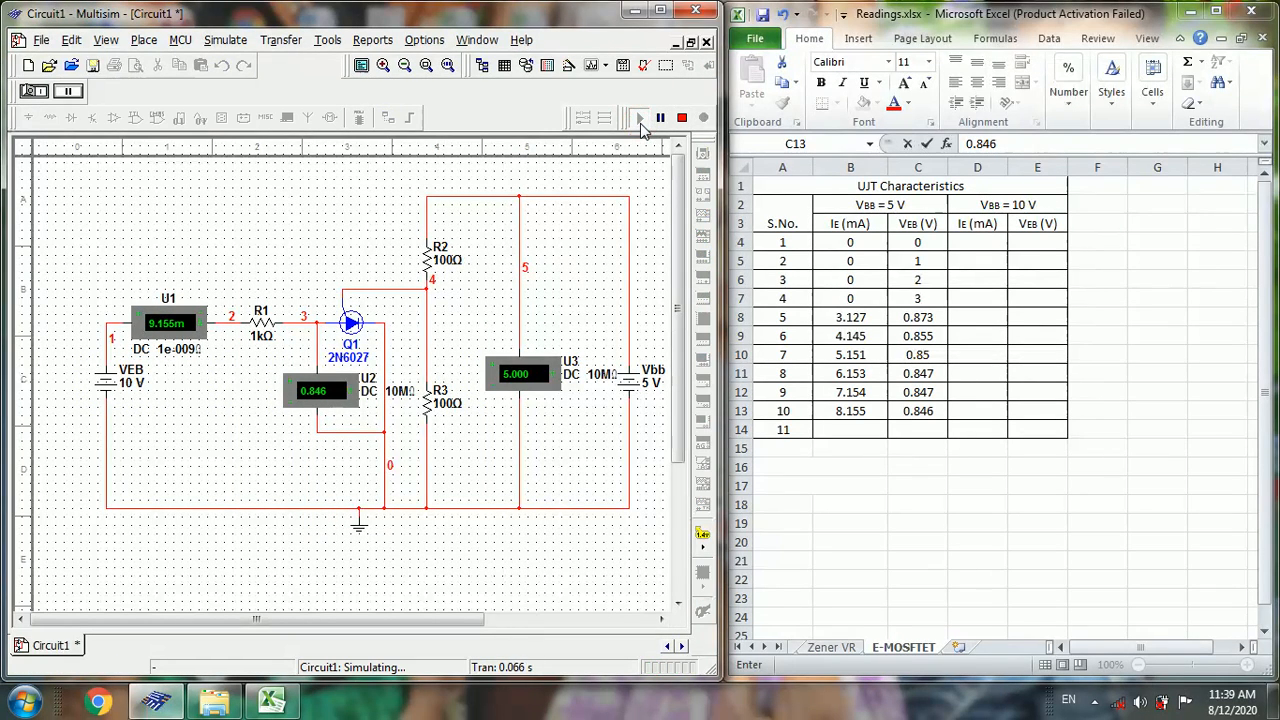
mouse_move(682, 118)
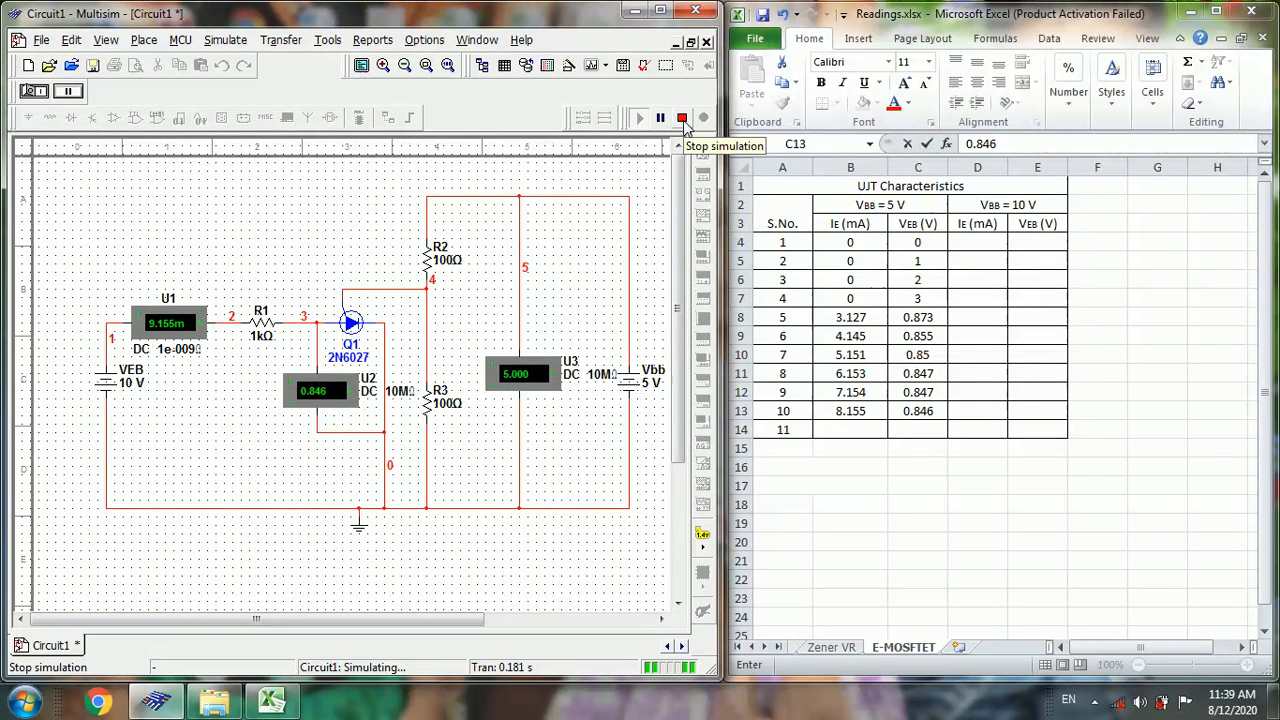
left_click(683, 117)
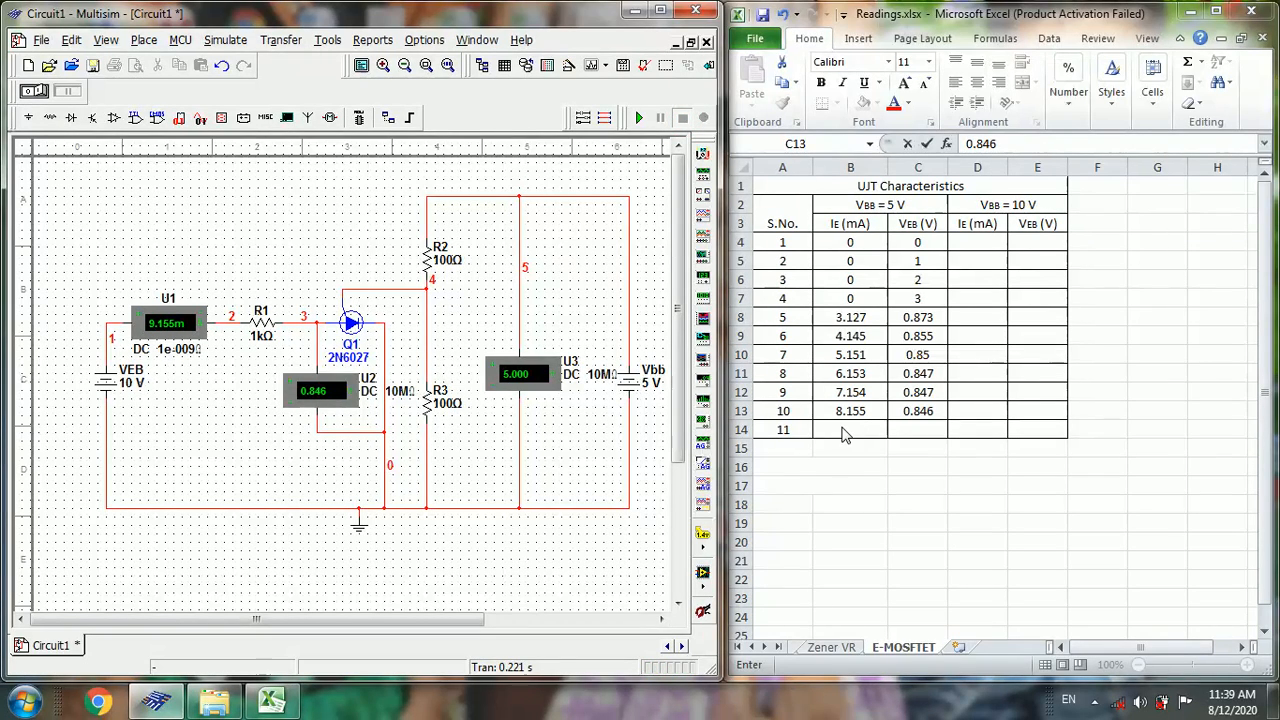
- Enter reading 11 (9.155 mA, 0.846 V) in row 14, then select B15
left_click(850, 429)
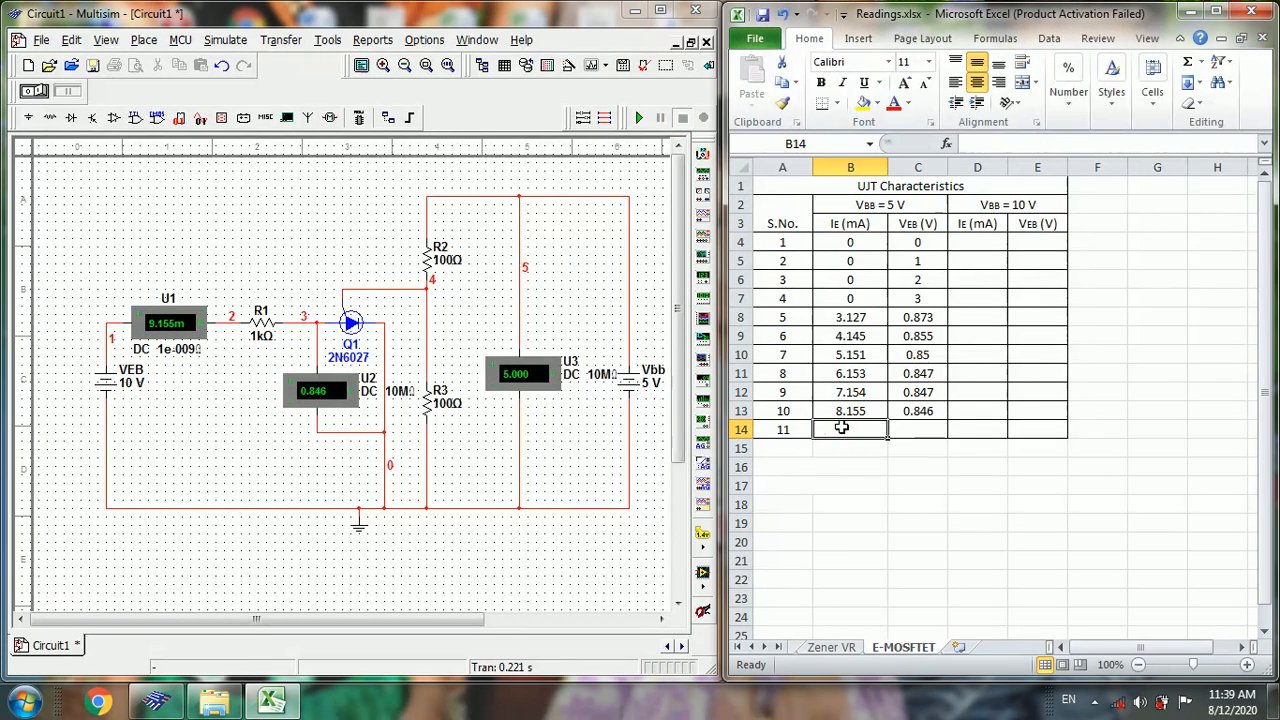
type("9.155")
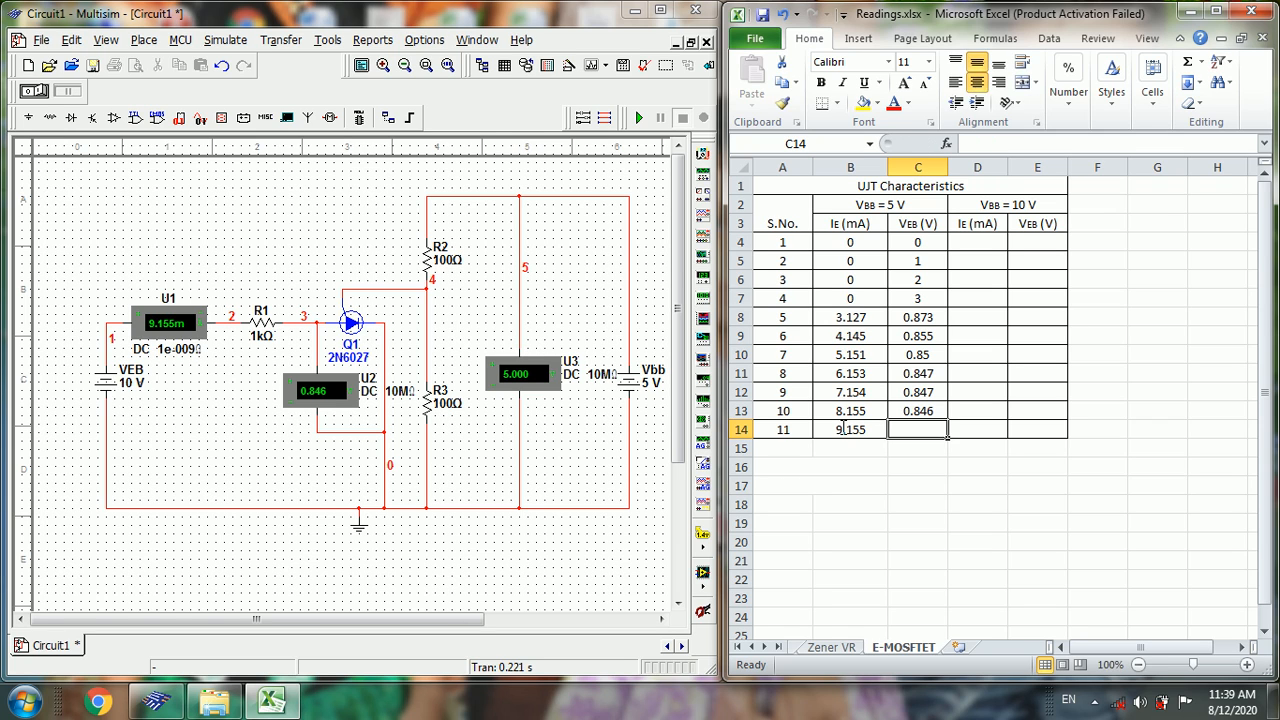
type("0.846")
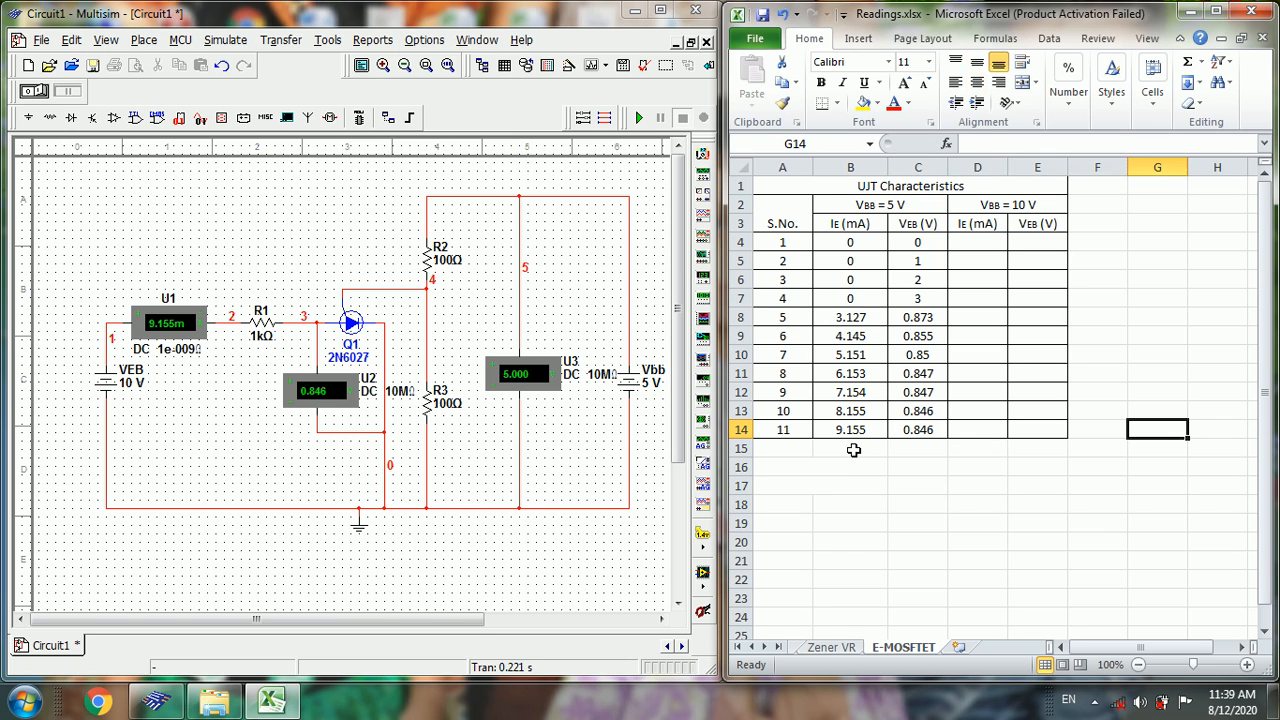
left_click(850, 448)
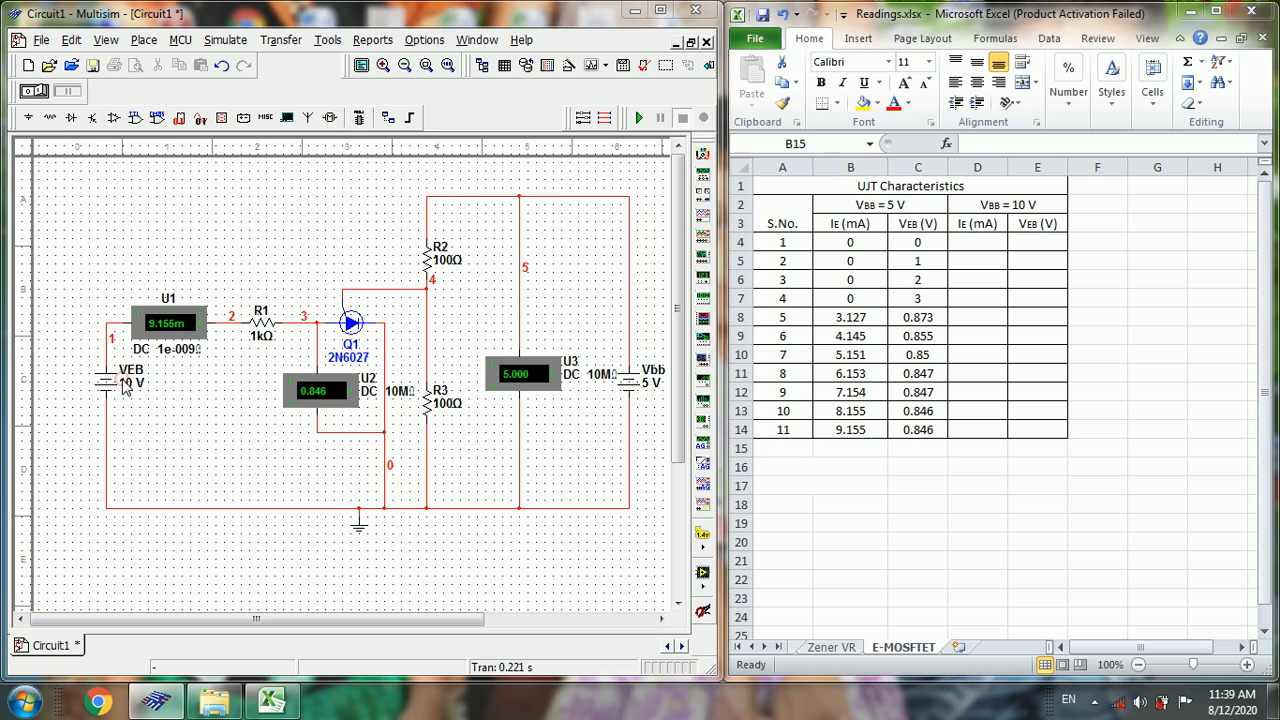
- Run the simulation with VEB at 20 V and log reading 12 (19 mA, 0.854 V)
double_click(130, 383)
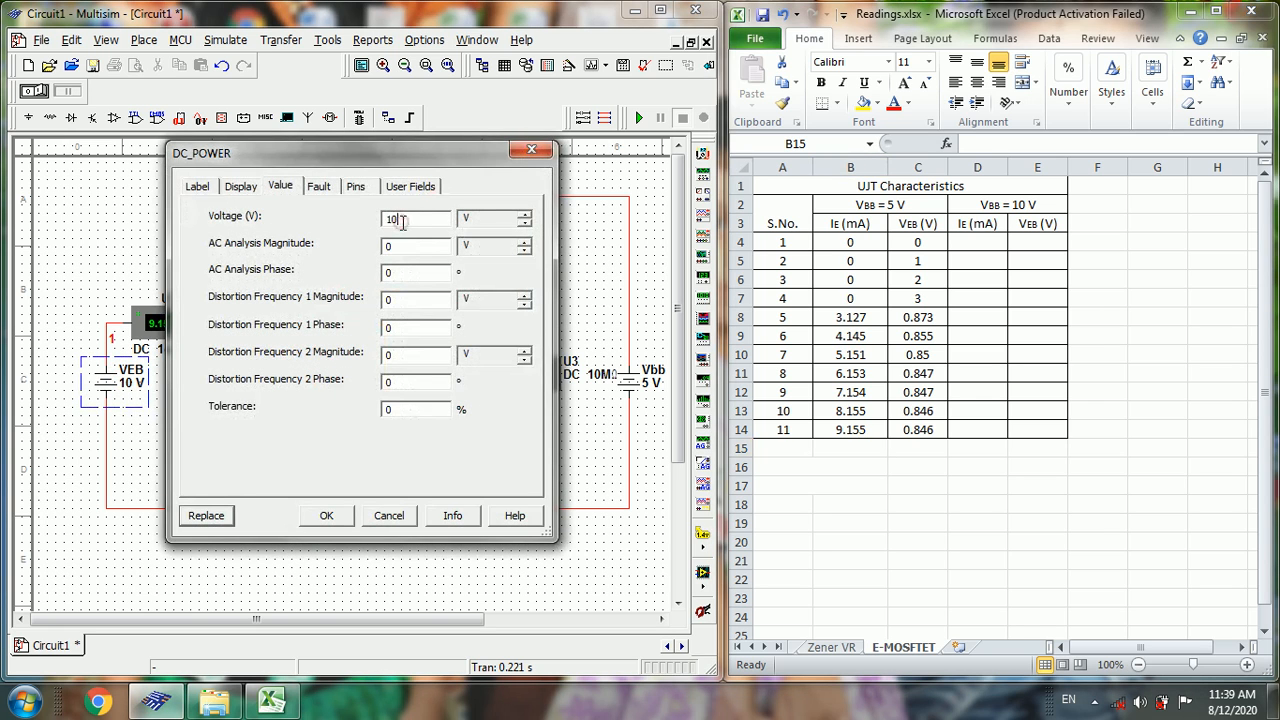
key("Backspace")
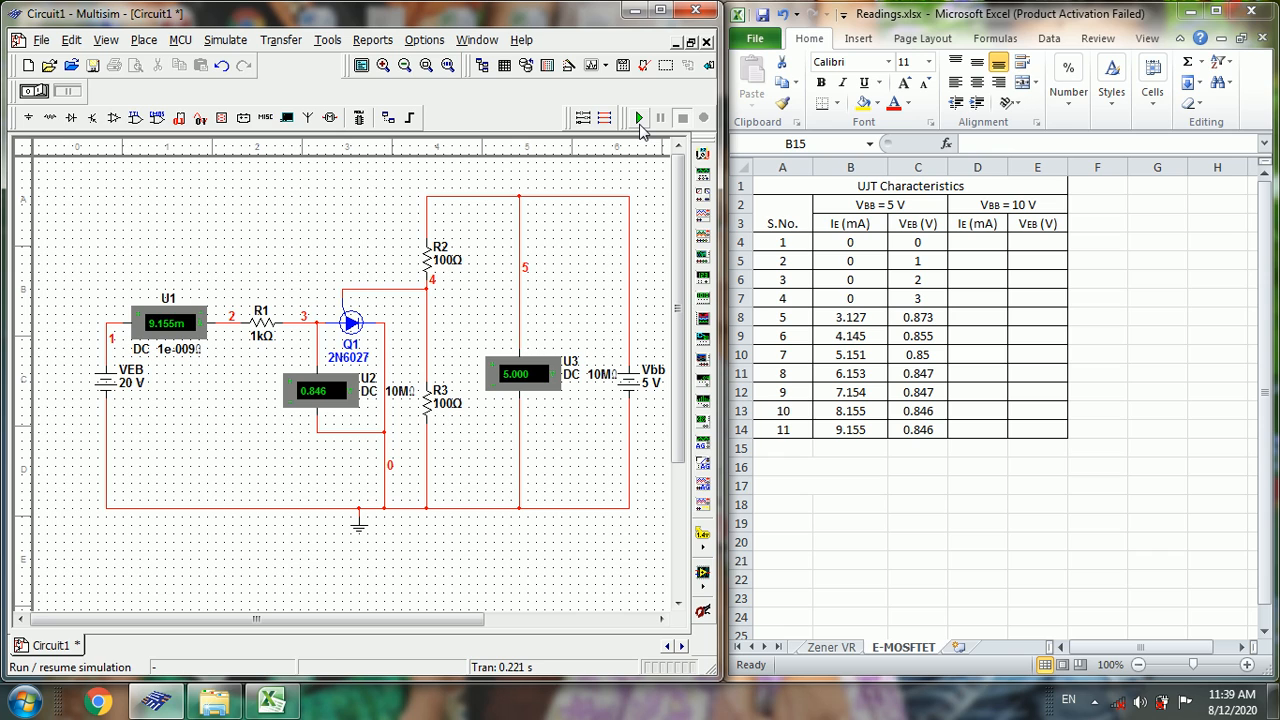
left_click(638, 118)
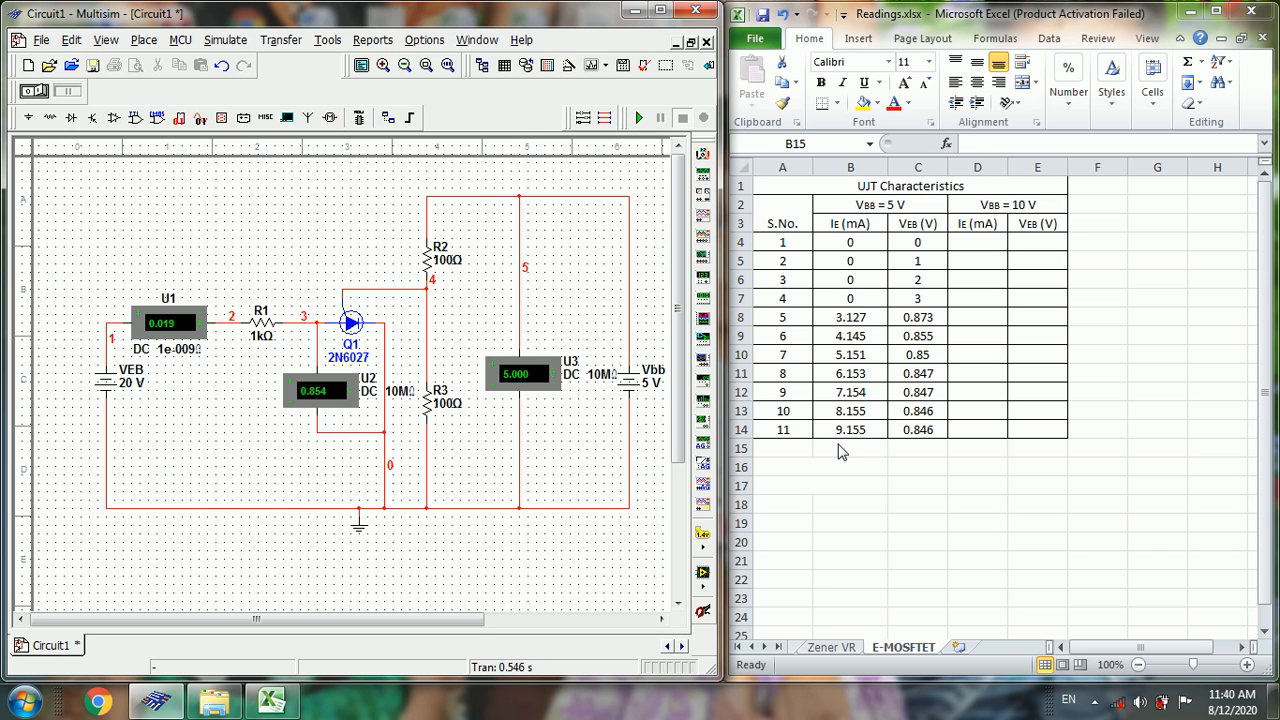
left_click(850, 447)
type("19")
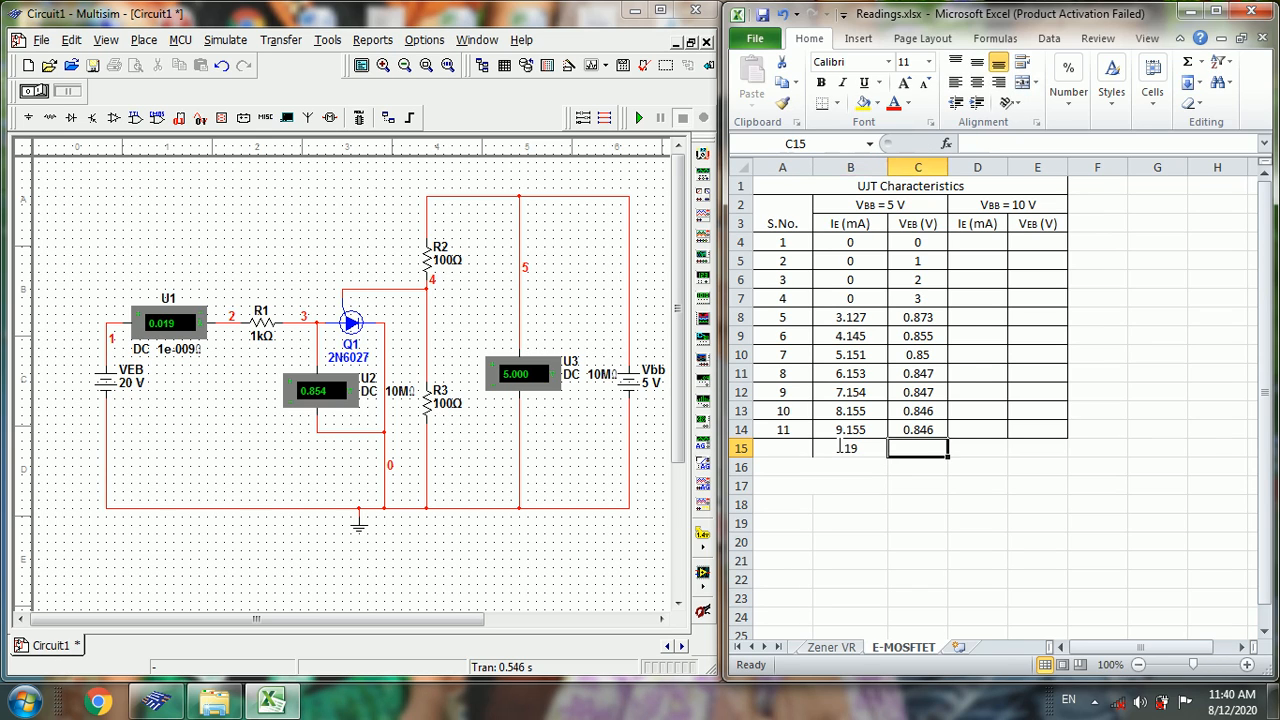
type("0.854")
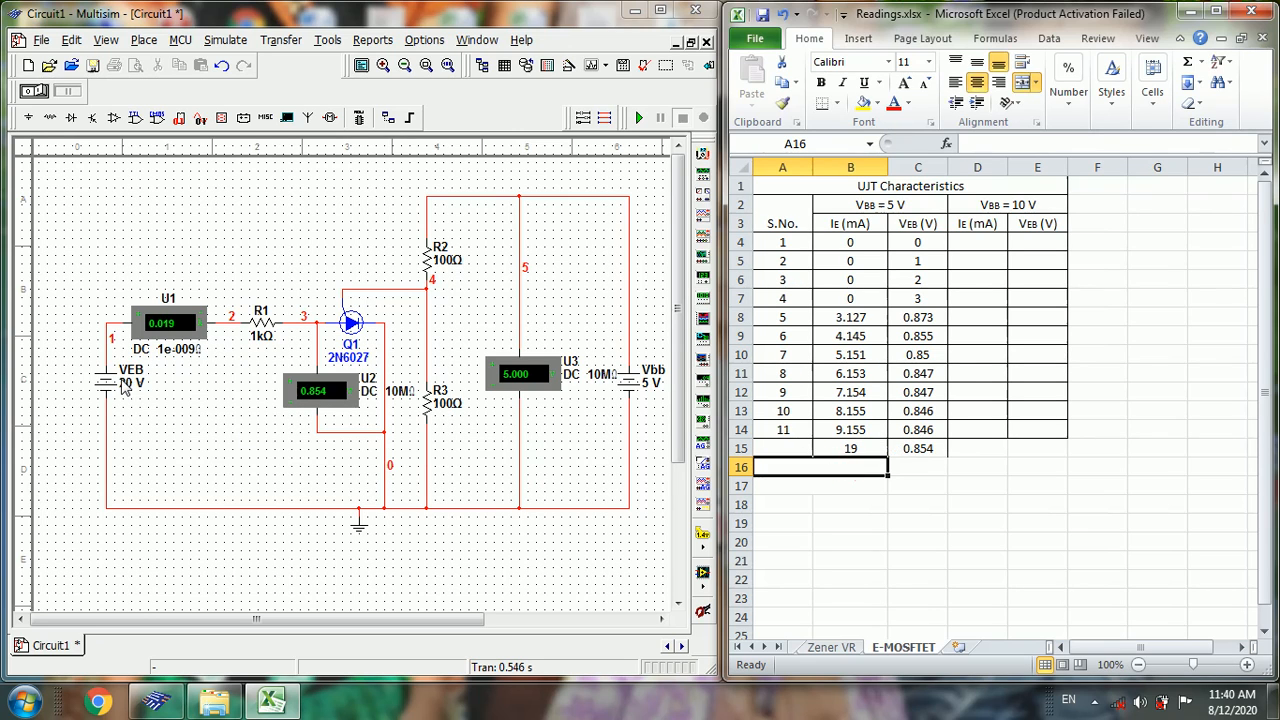
- Rerun with VEB at 30 V and start logging reading 13 (29 mA, 0.862 V)
double_click(131, 383)
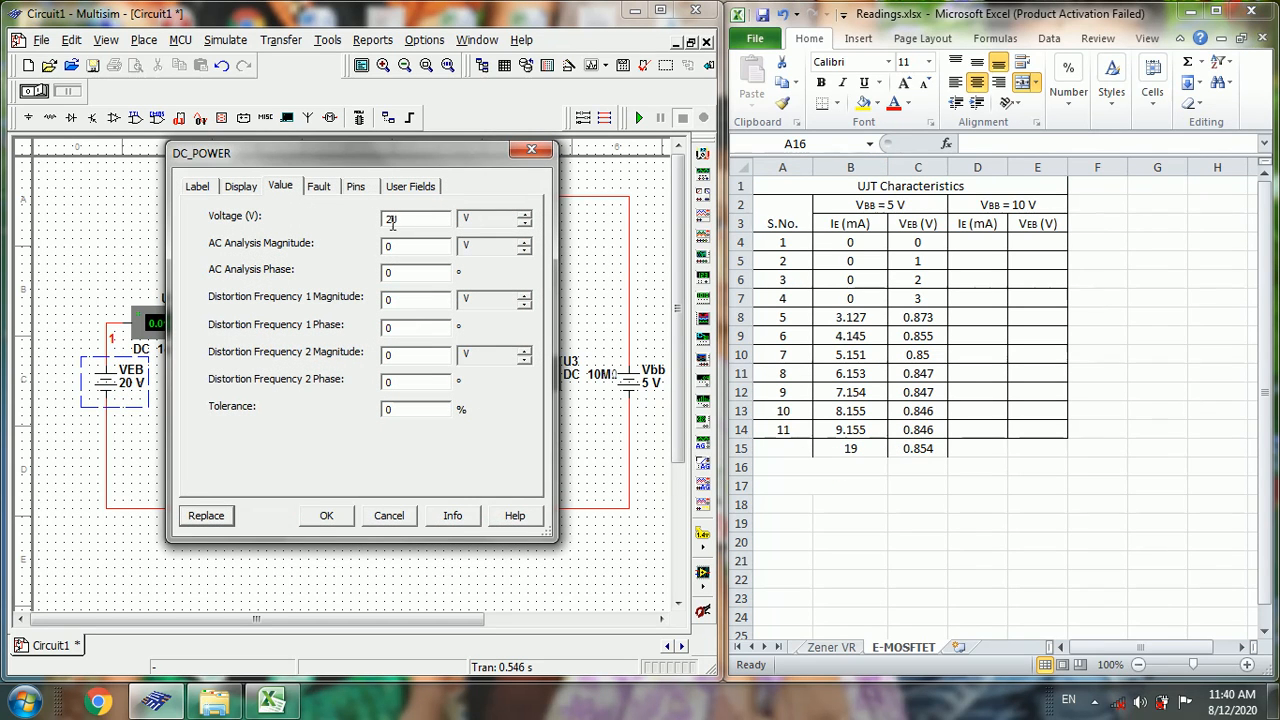
type("30")
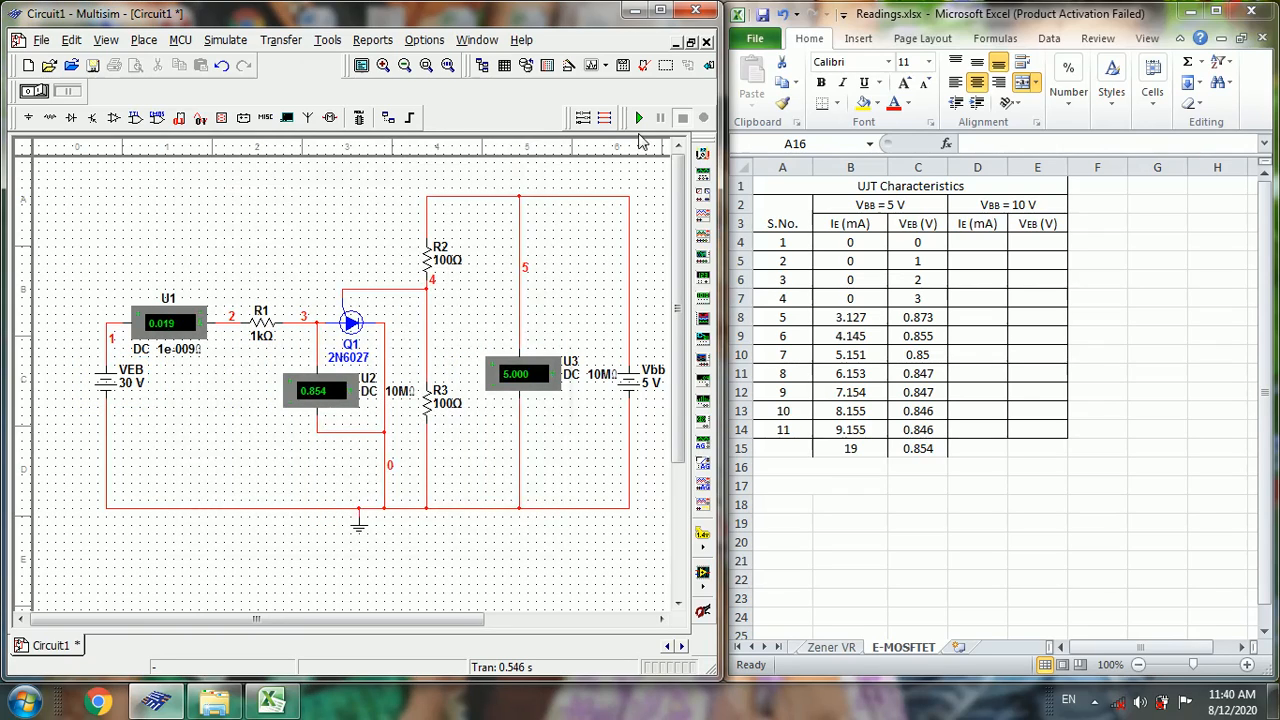
left_click(638, 117)
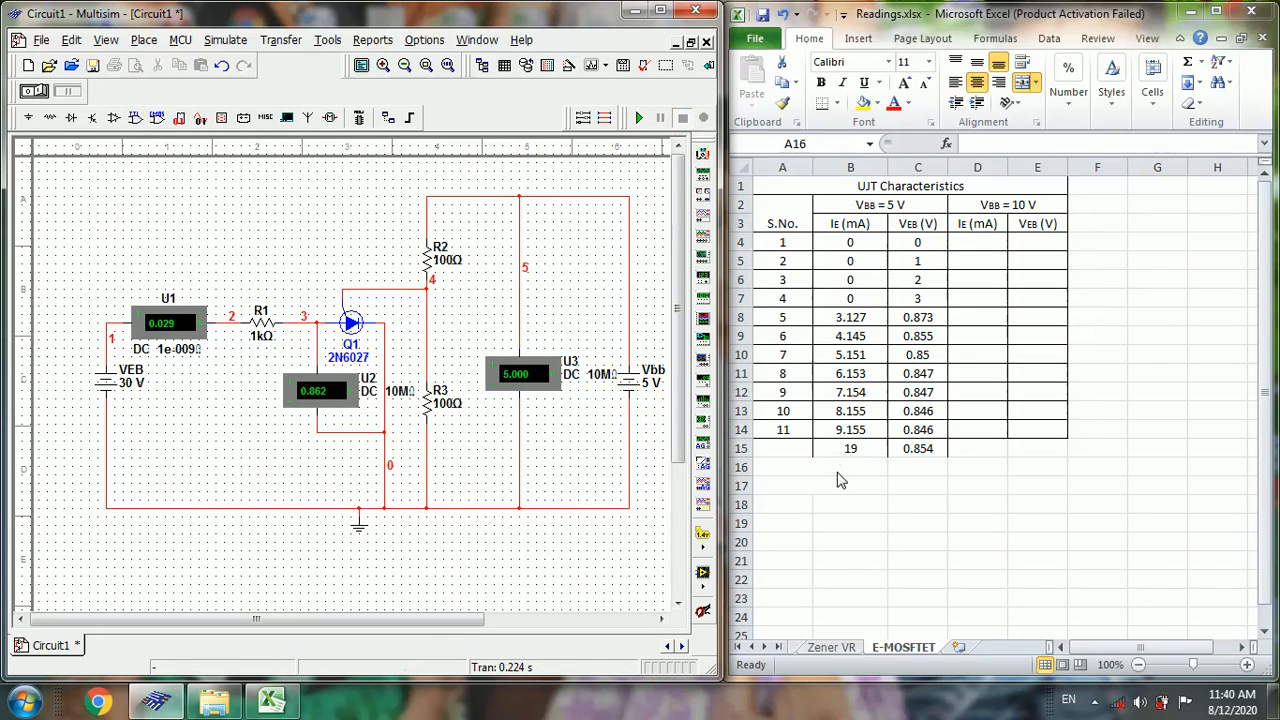
left_click(850, 467)
type("0.862")
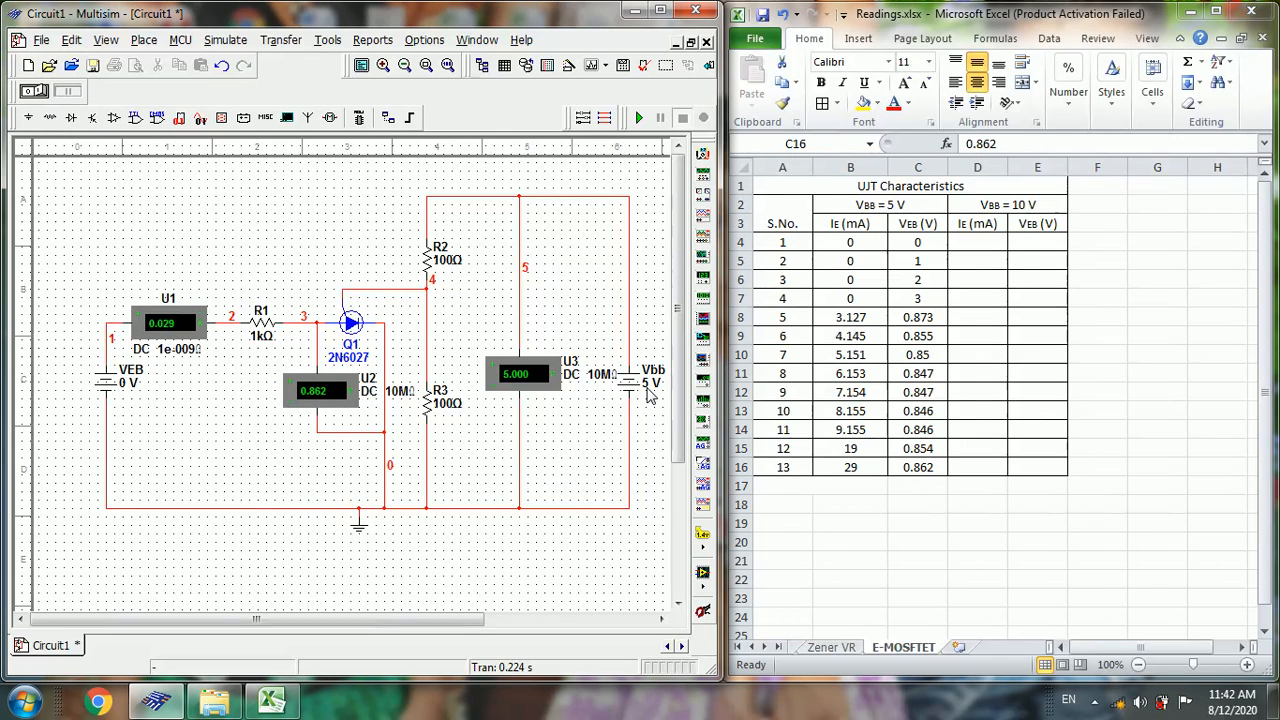
- Set the Vbb base supply to 10 V
double_click(651, 380)
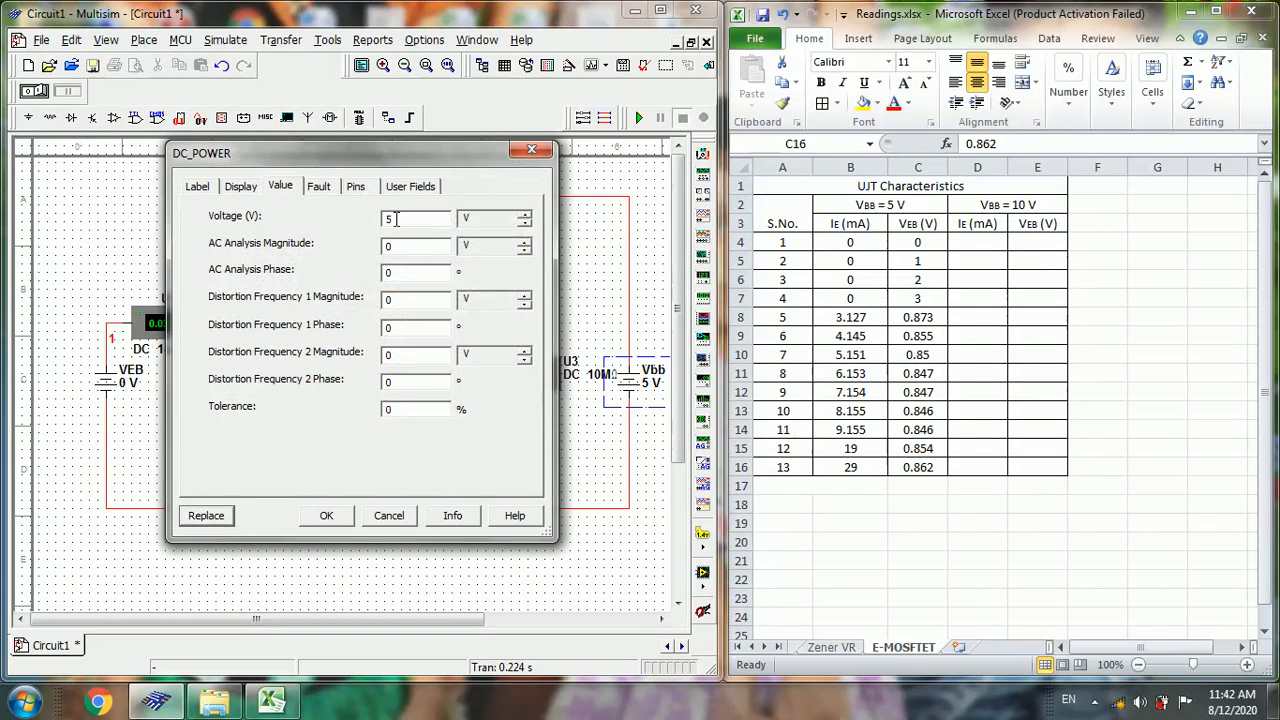
type("10")
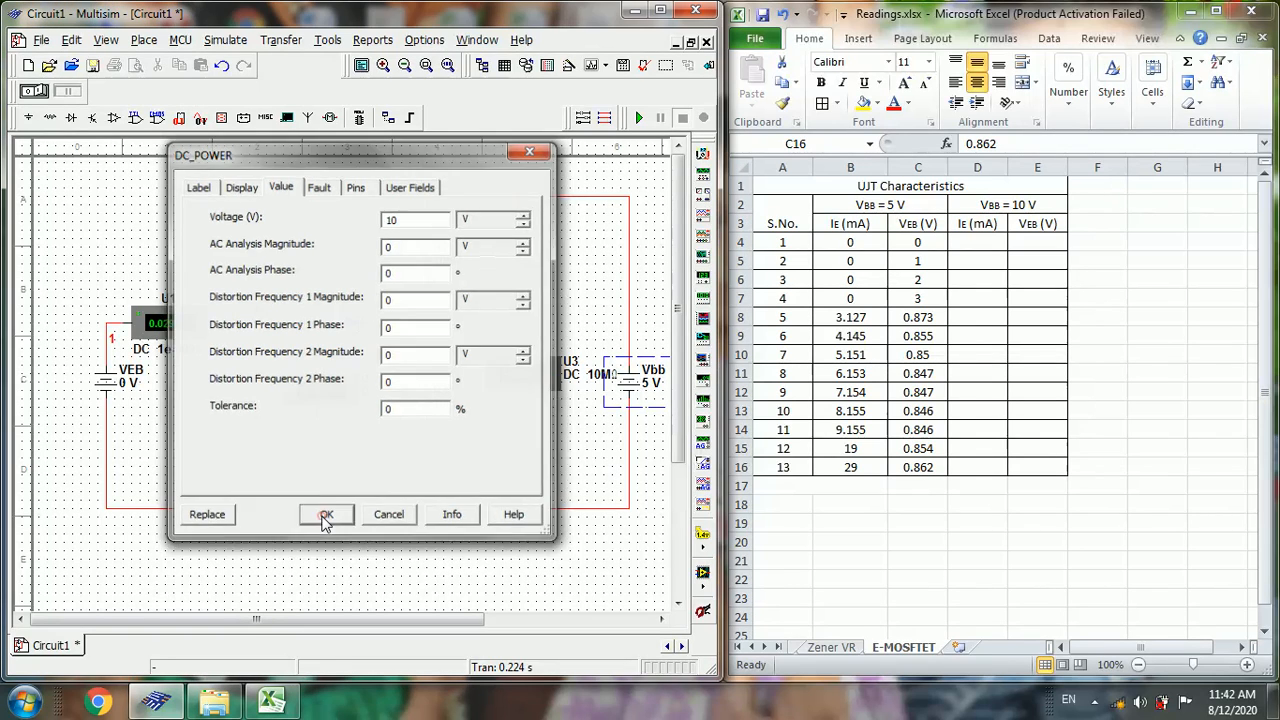
left_click(326, 514)
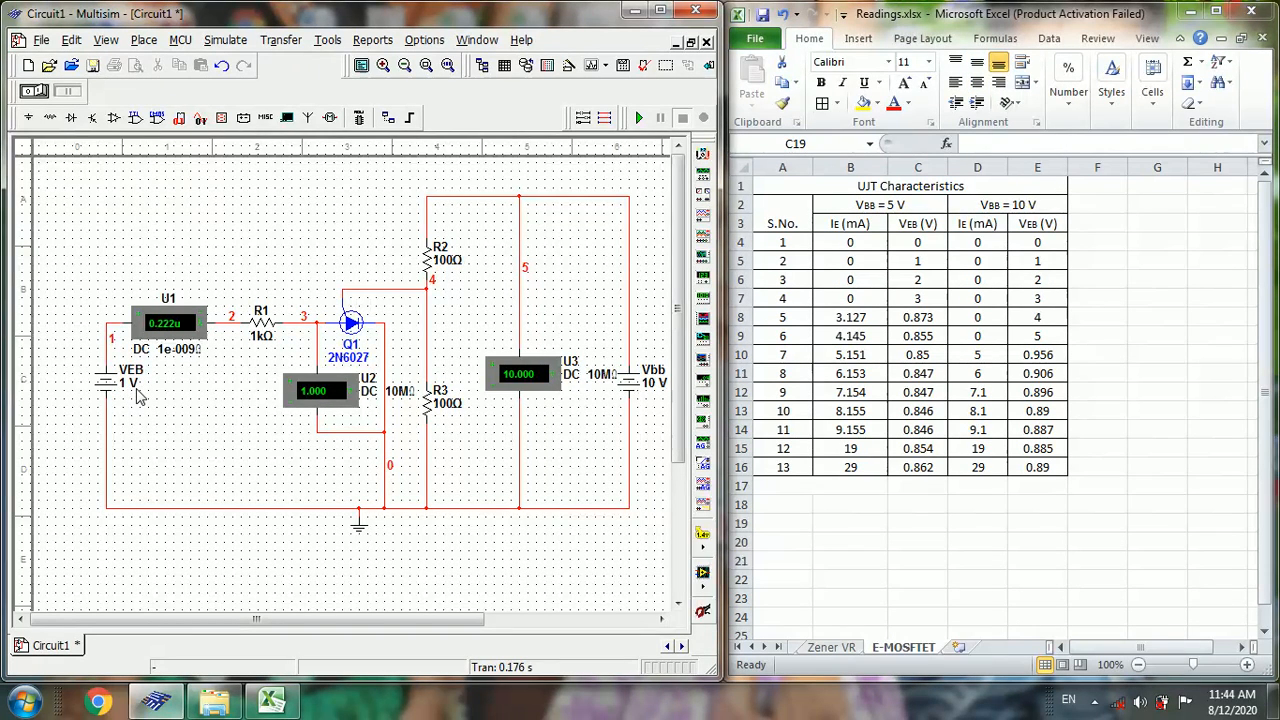
- Set the VEB supply to 20 V and run the simulation
double_click(130, 378)
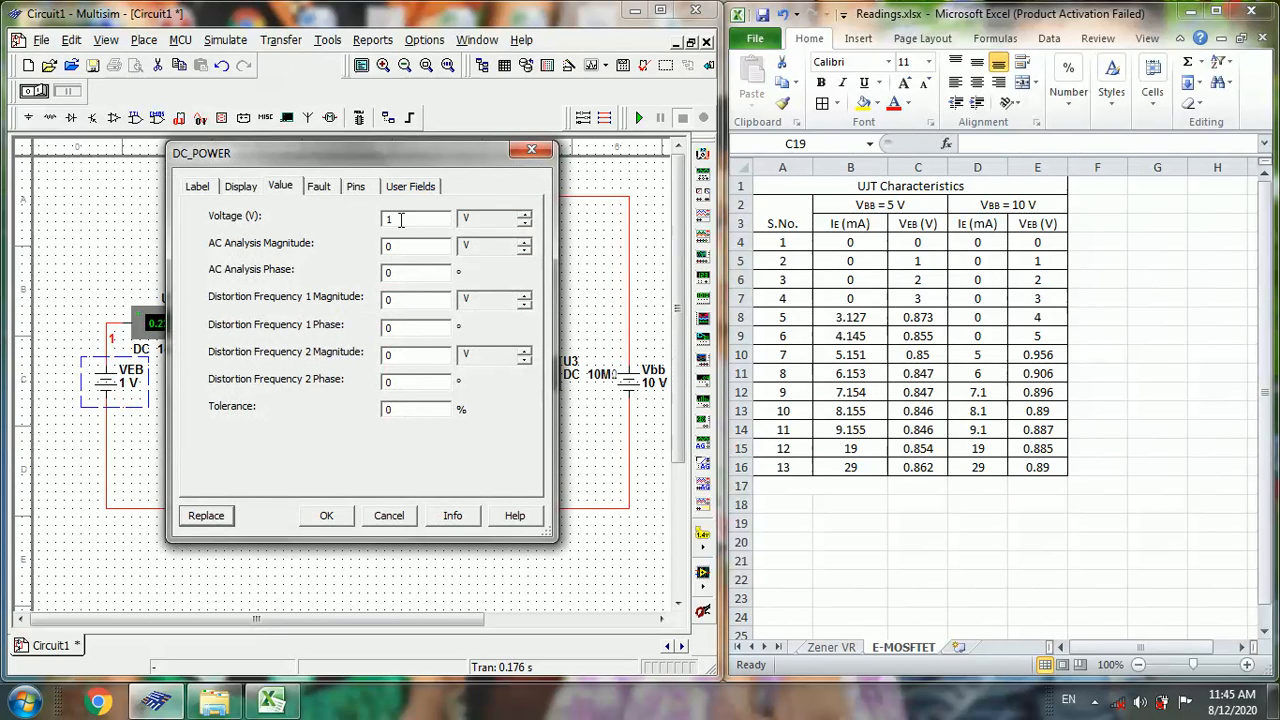
type("20")
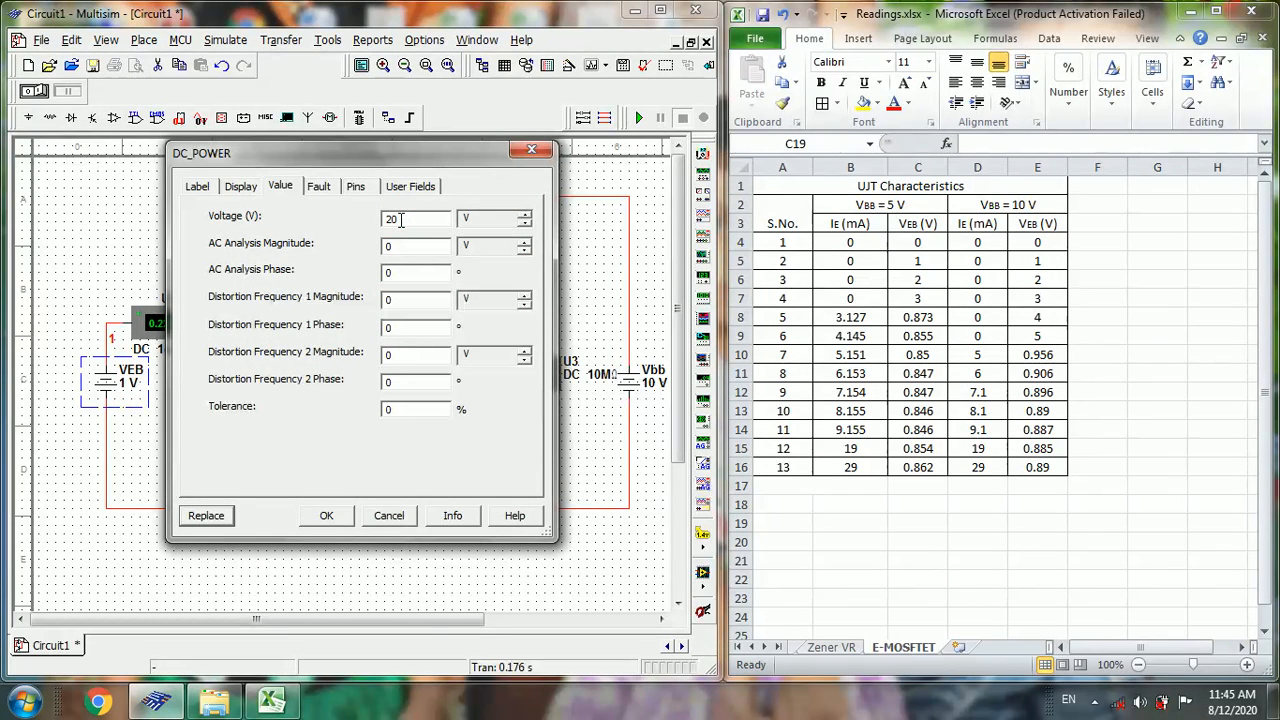
left_click(326, 515)
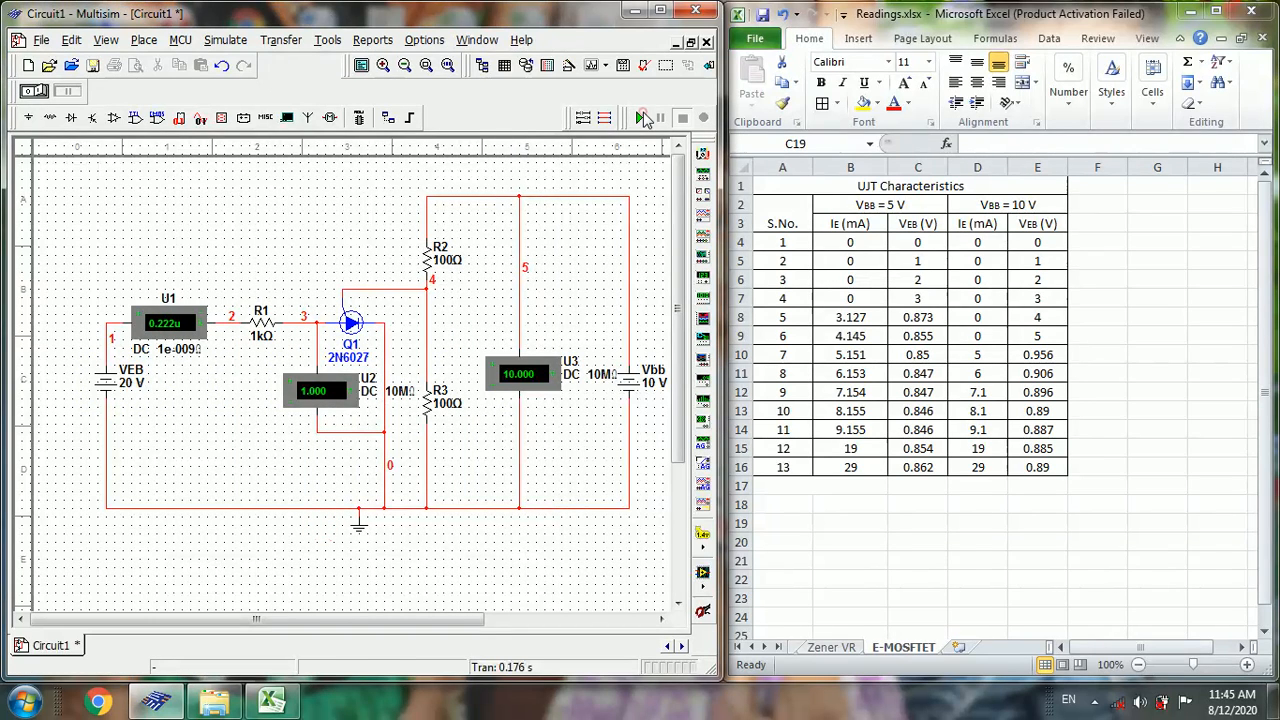
left_click(639, 118)
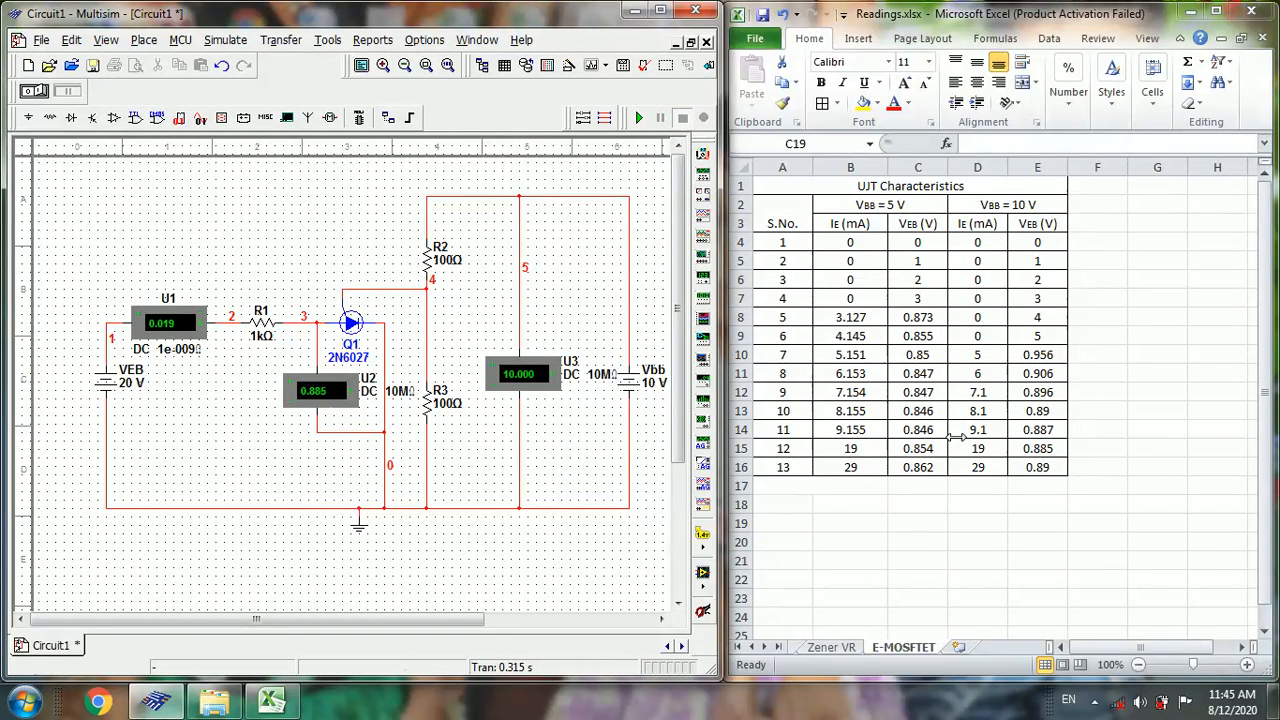
mouse_move(1020, 277)
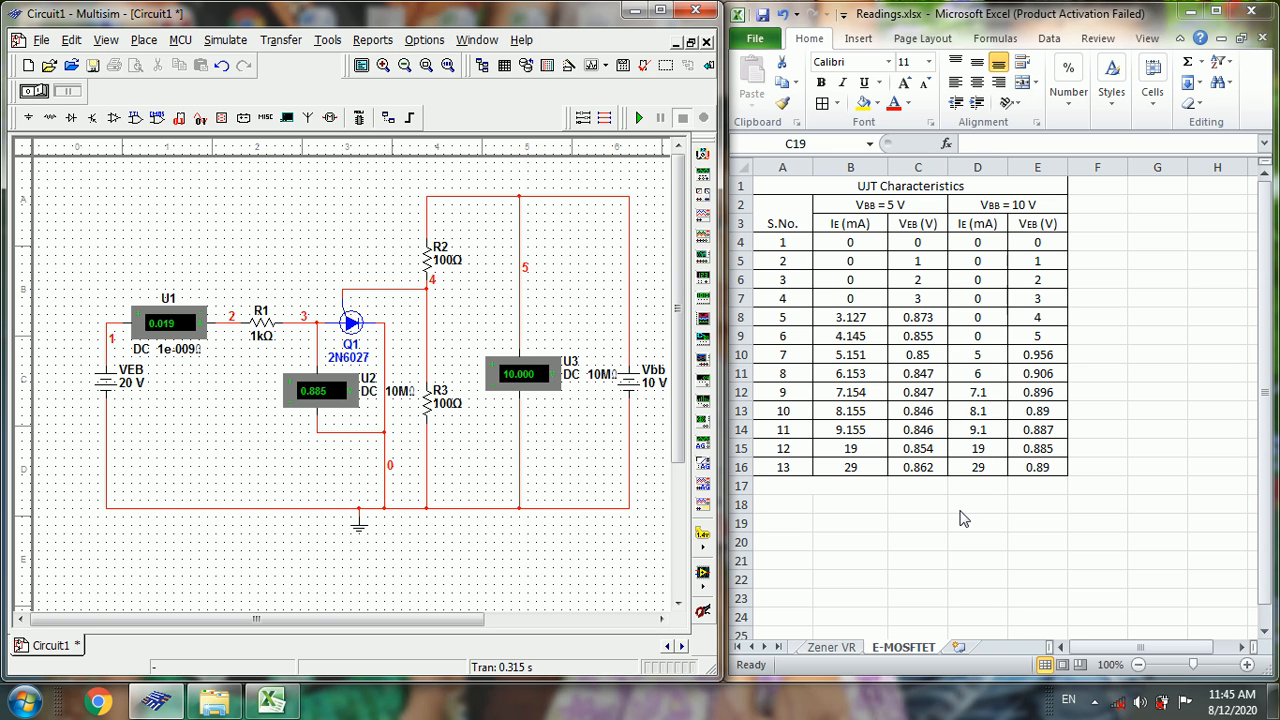
mouse_move(1145, 223)
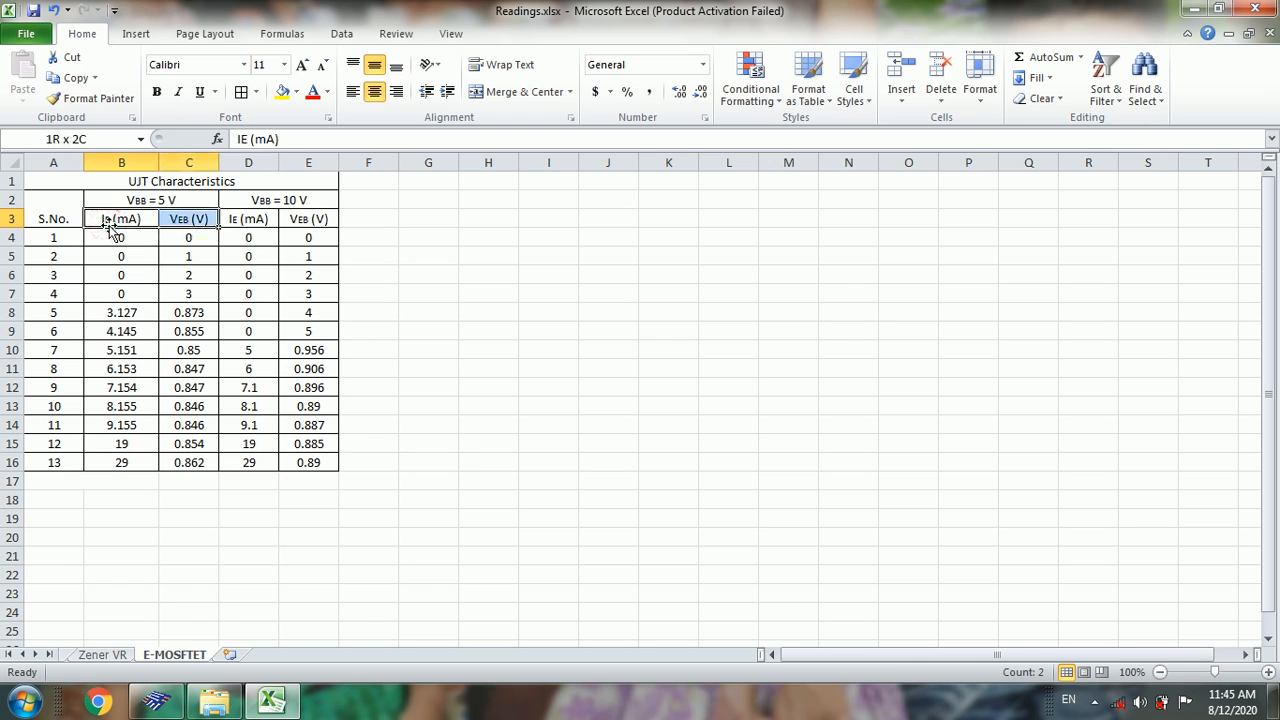
- Insert a smooth-line scatter chart of the 5 V data in B3:C16, then select it for the 10 V series
left_click_drag(121, 219, 188, 462)
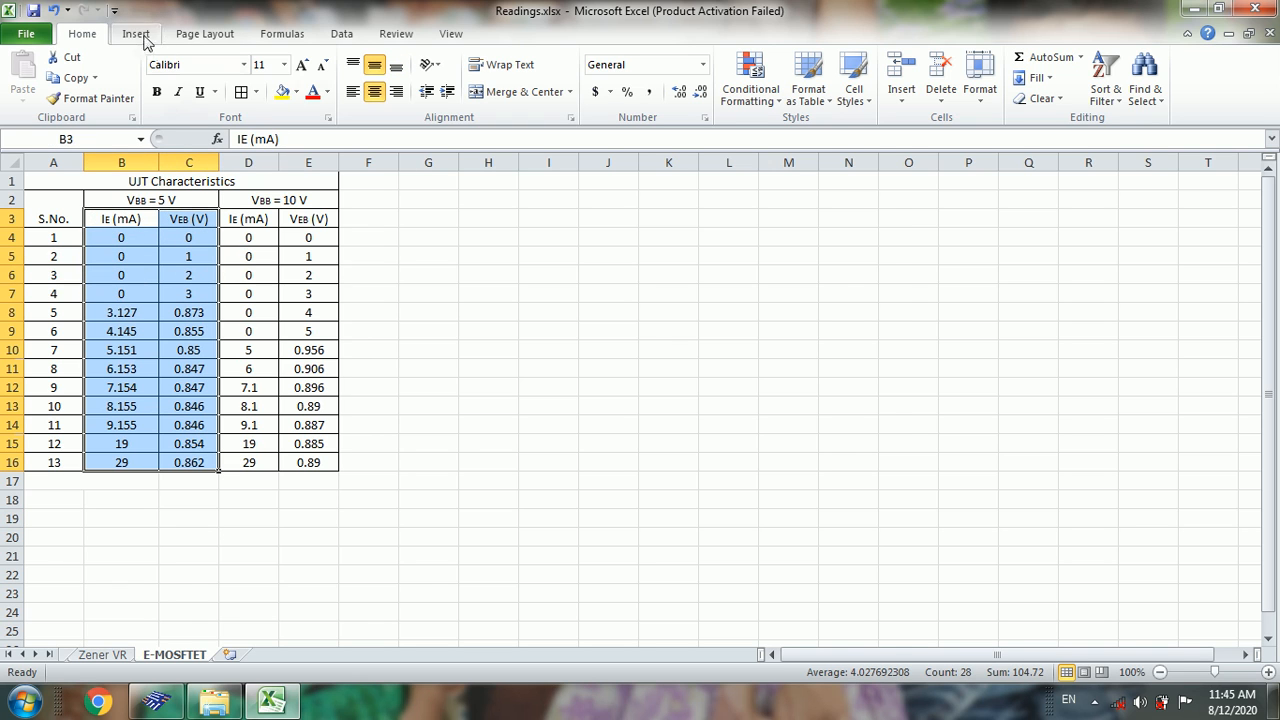
left_click(135, 33)
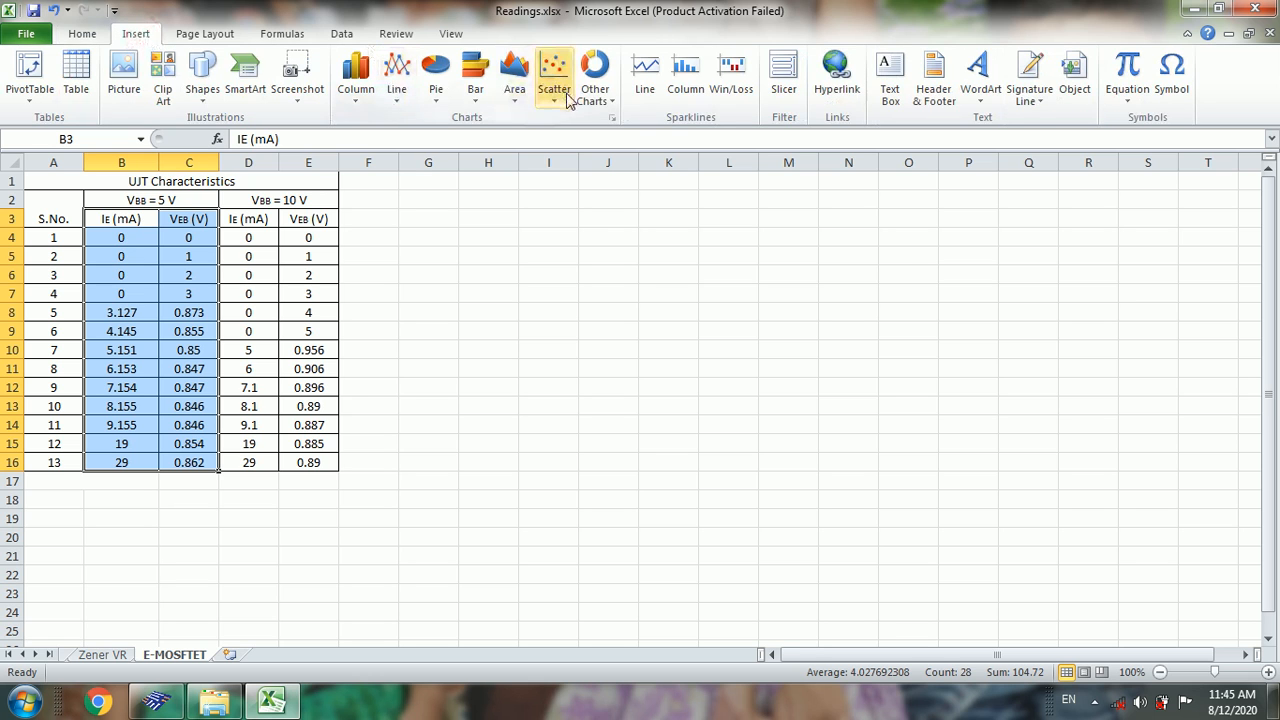
left_click(554, 70)
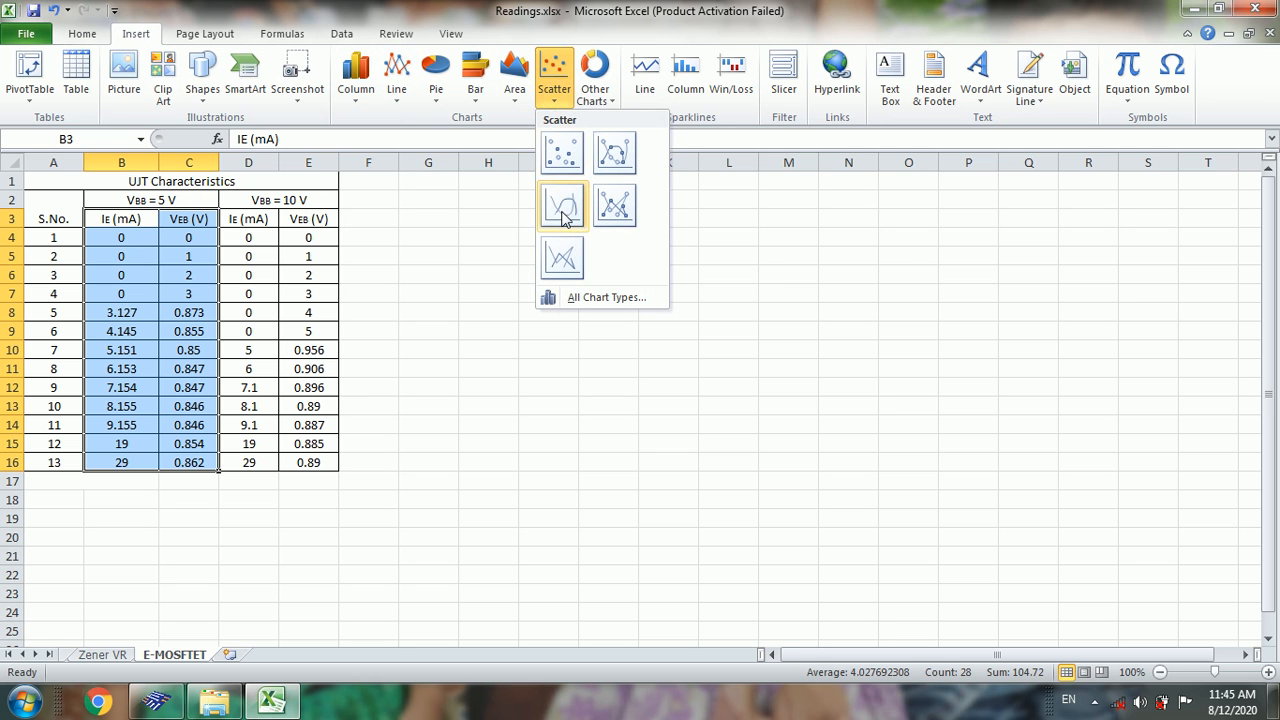
left_click(562, 205)
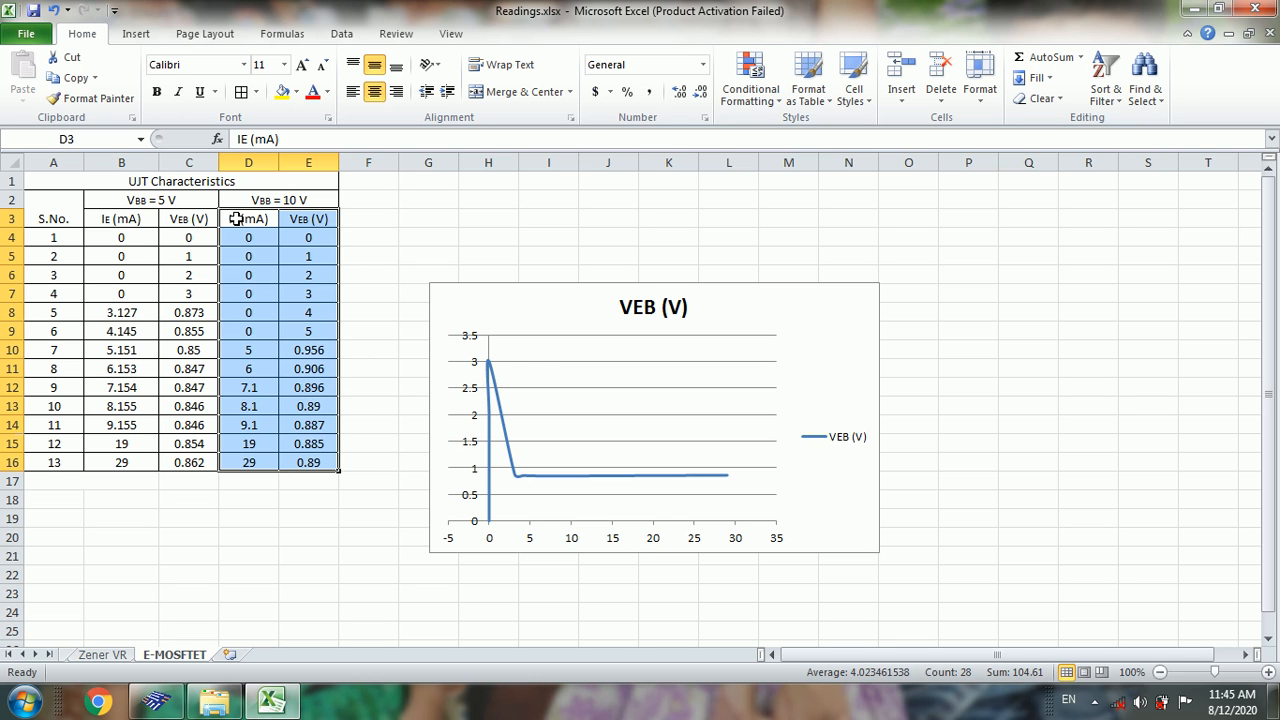
left_click(653, 420)
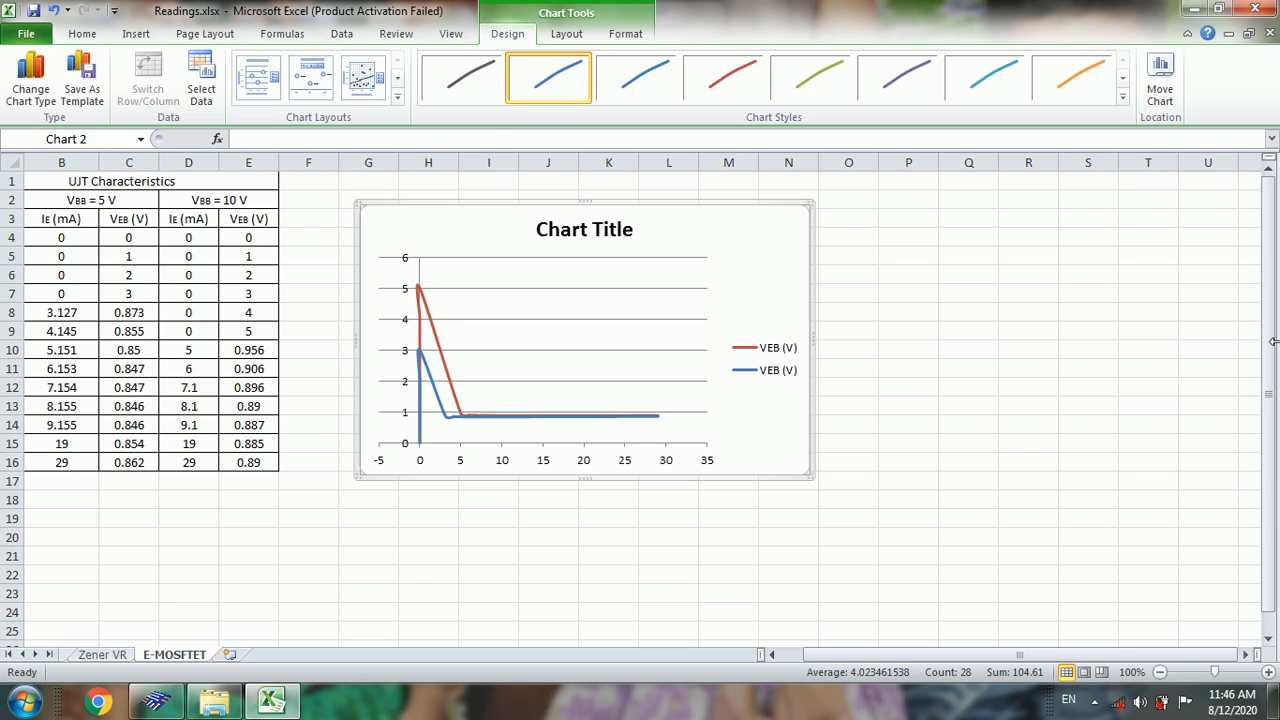
mouse_move(530, 350)
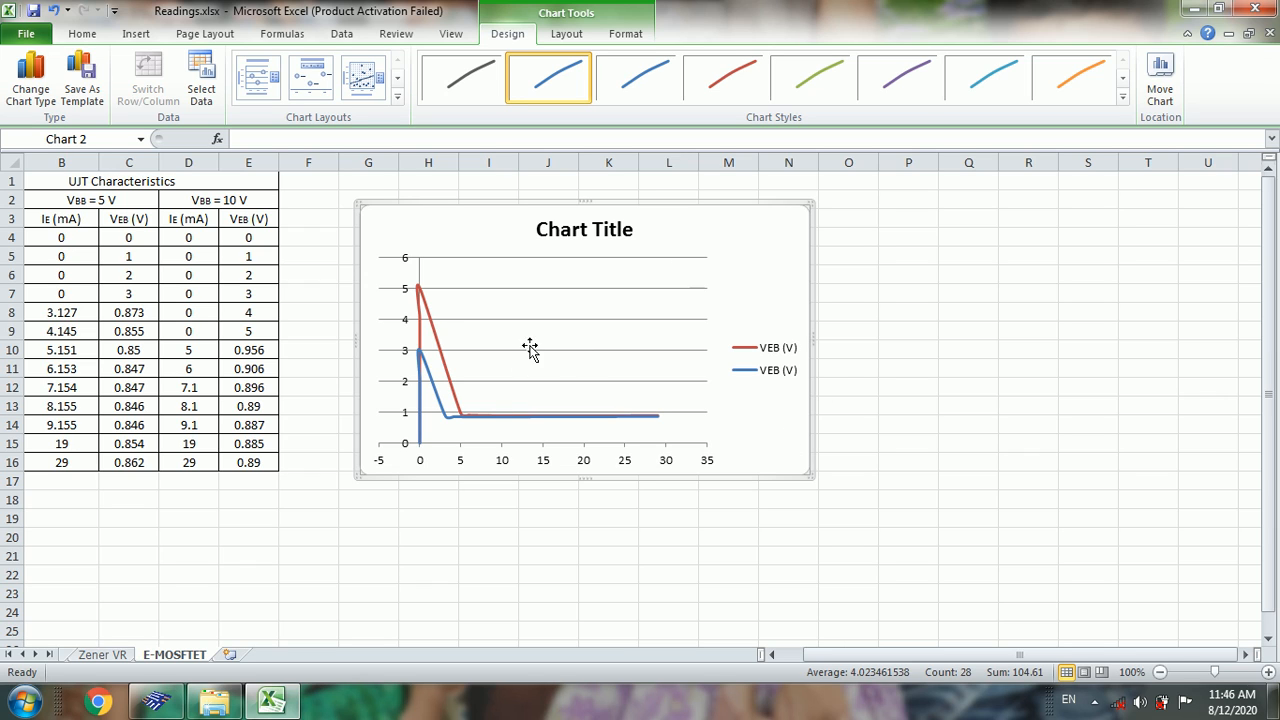